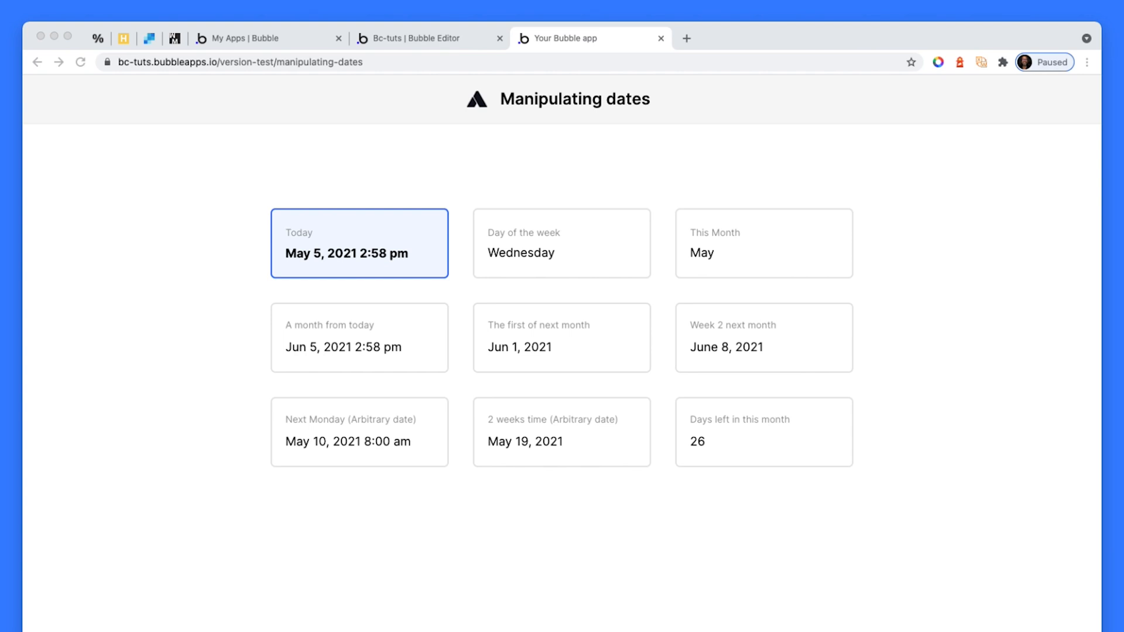
mouse_move(384, 284)
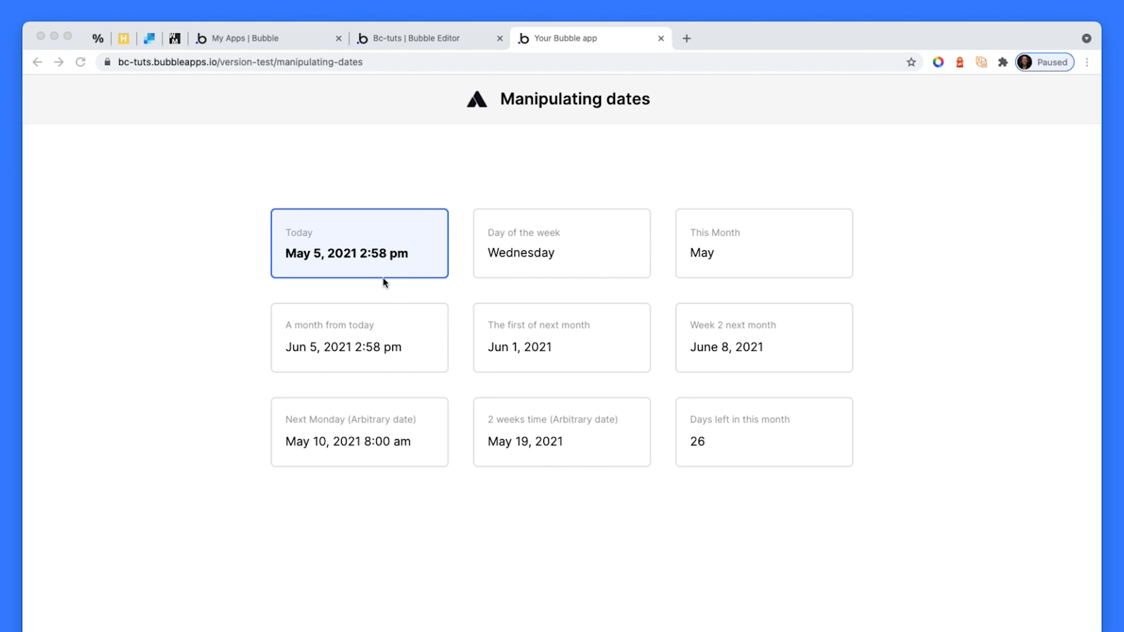
mouse_move(375, 265)
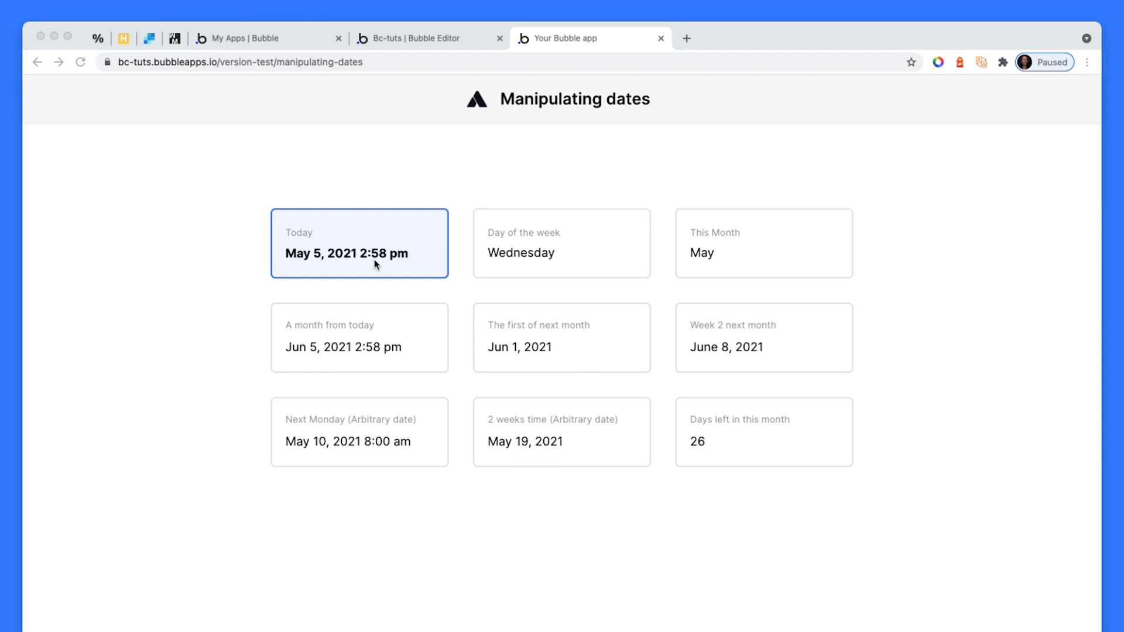
mouse_move(646, 258)
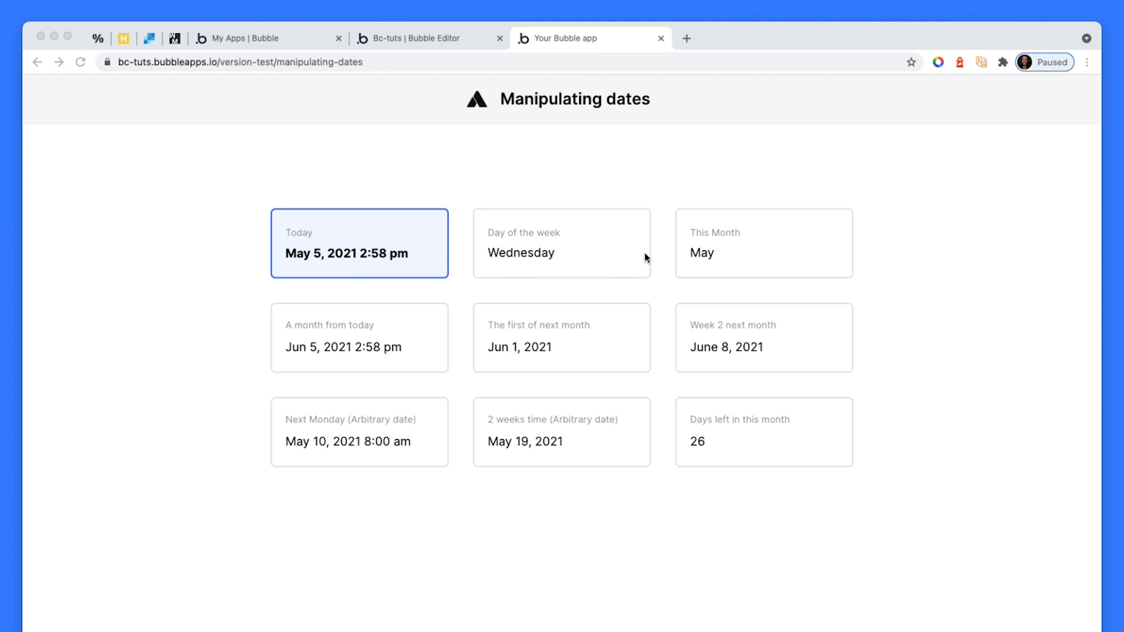
mouse_move(543, 277)
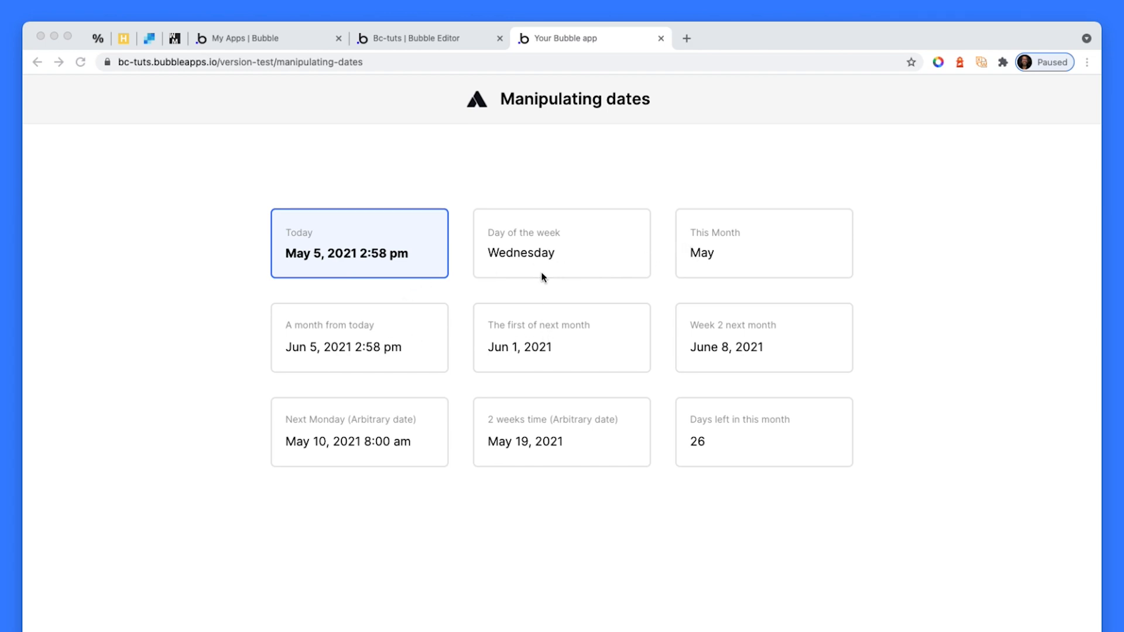
mouse_move(689, 234)
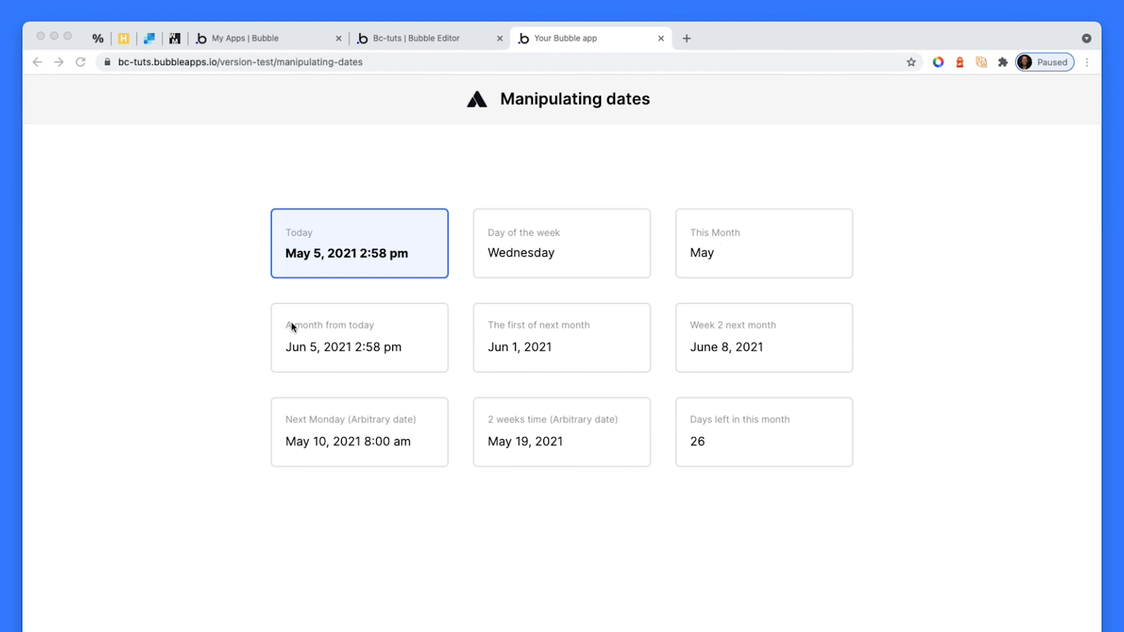
mouse_move(353, 353)
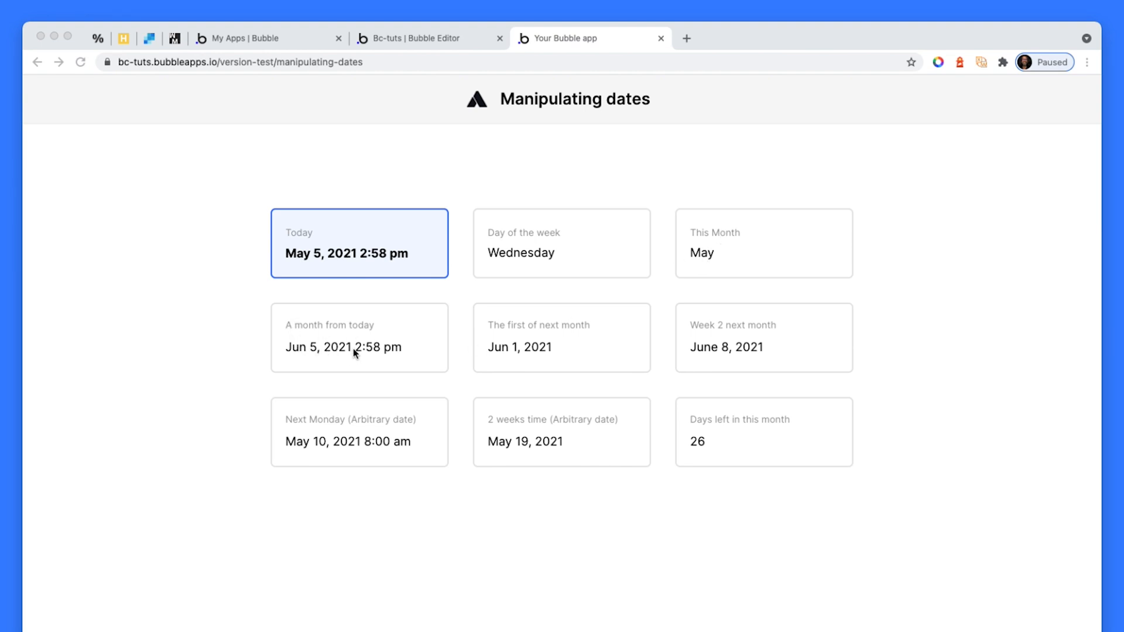
mouse_move(527, 356)
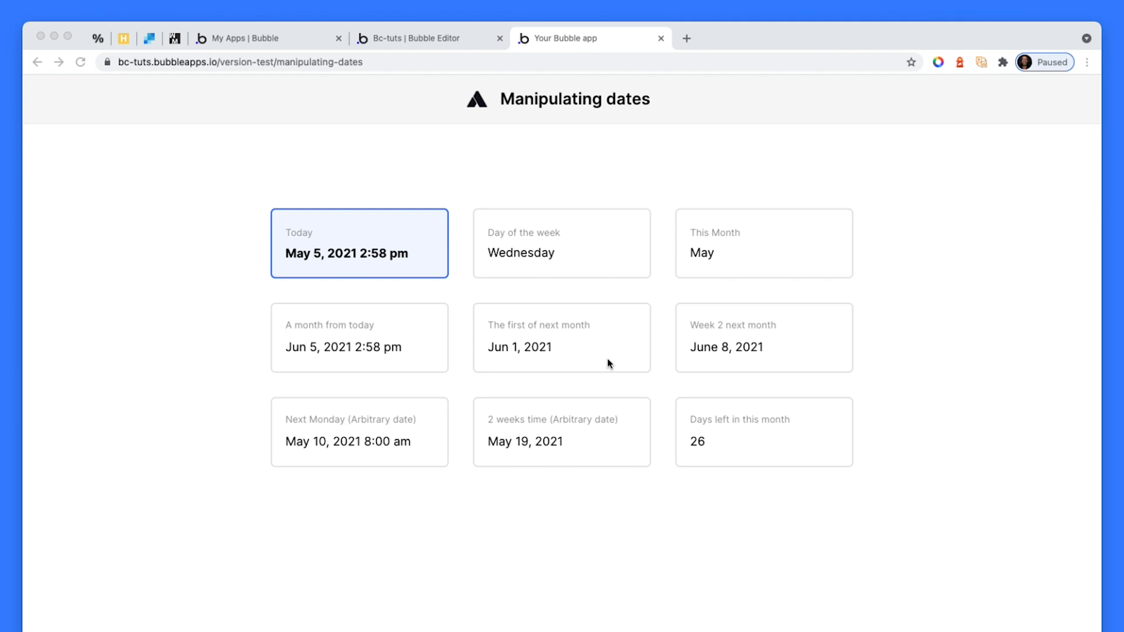
mouse_move(410, 431)
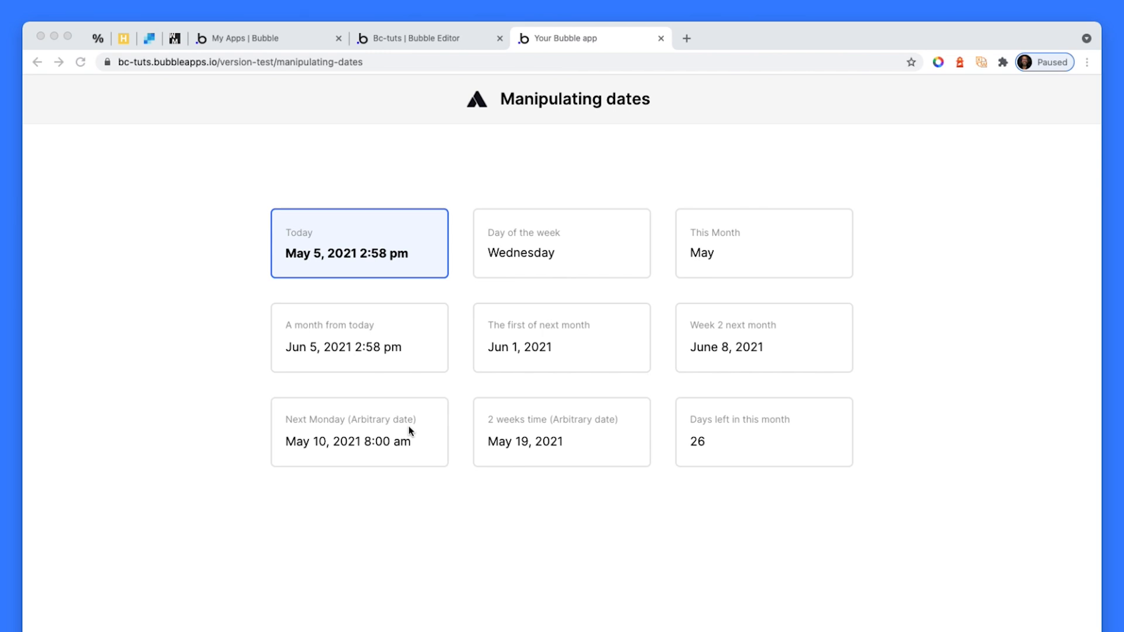
mouse_move(530, 454)
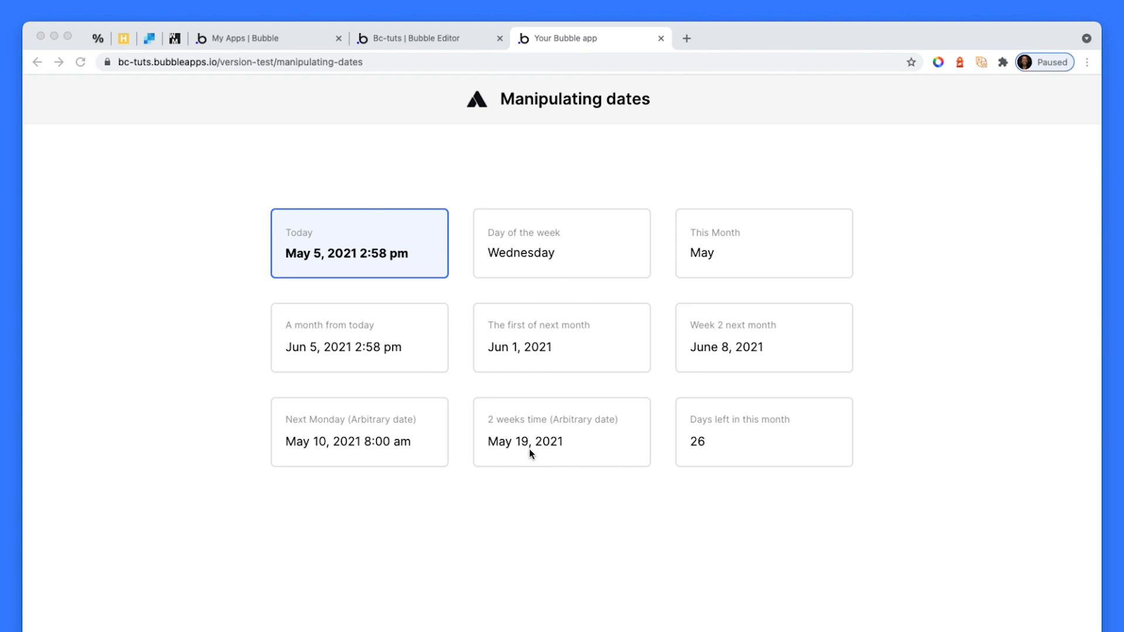
mouse_move(743, 434)
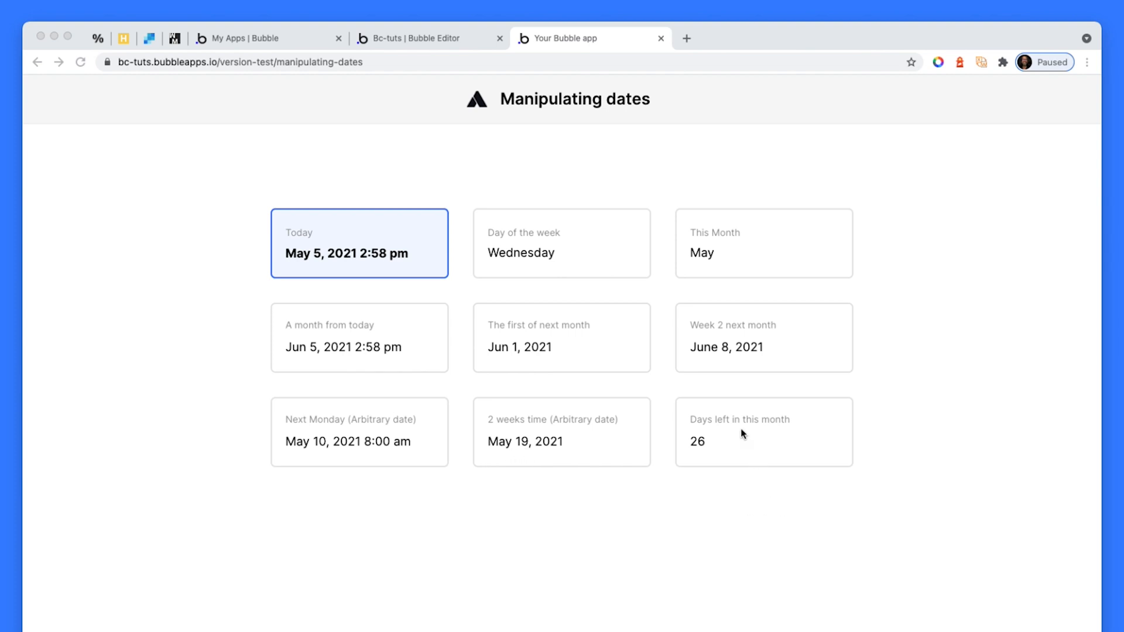
mouse_move(754, 450)
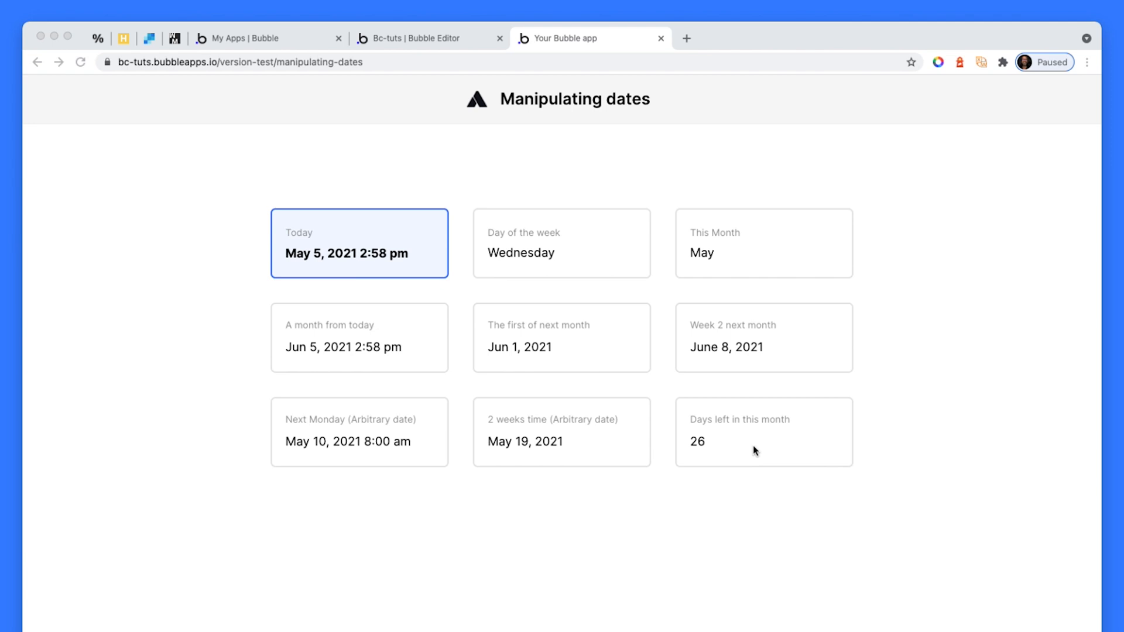
mouse_move(527, 141)
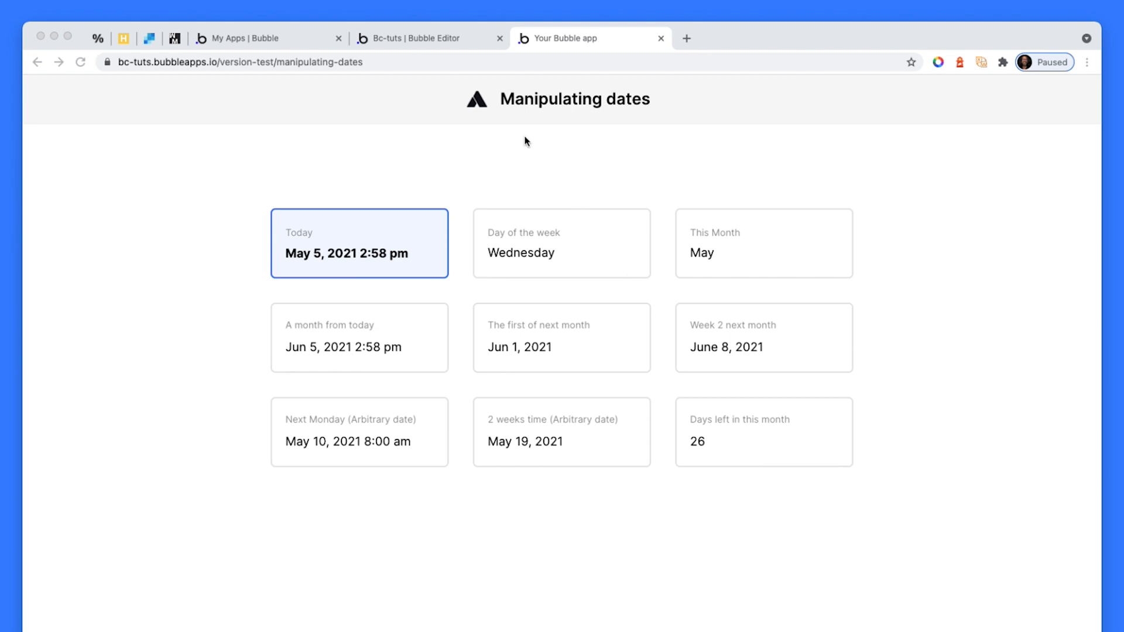
Return to the page editor and select the Today card's date text
left_click(418, 38)
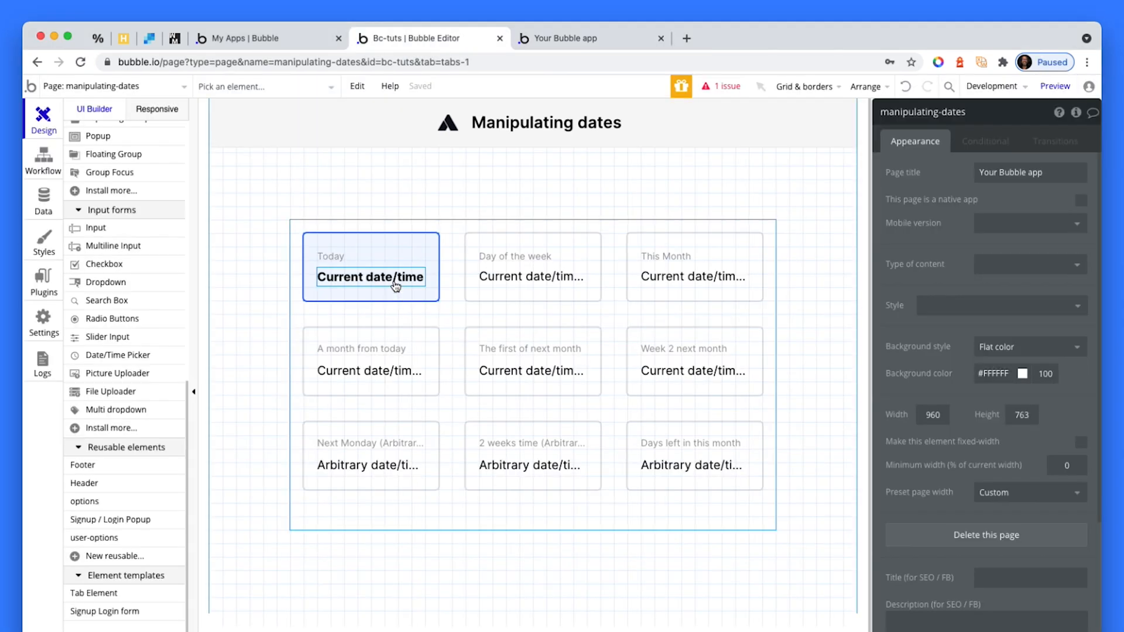
left_click(370, 276)
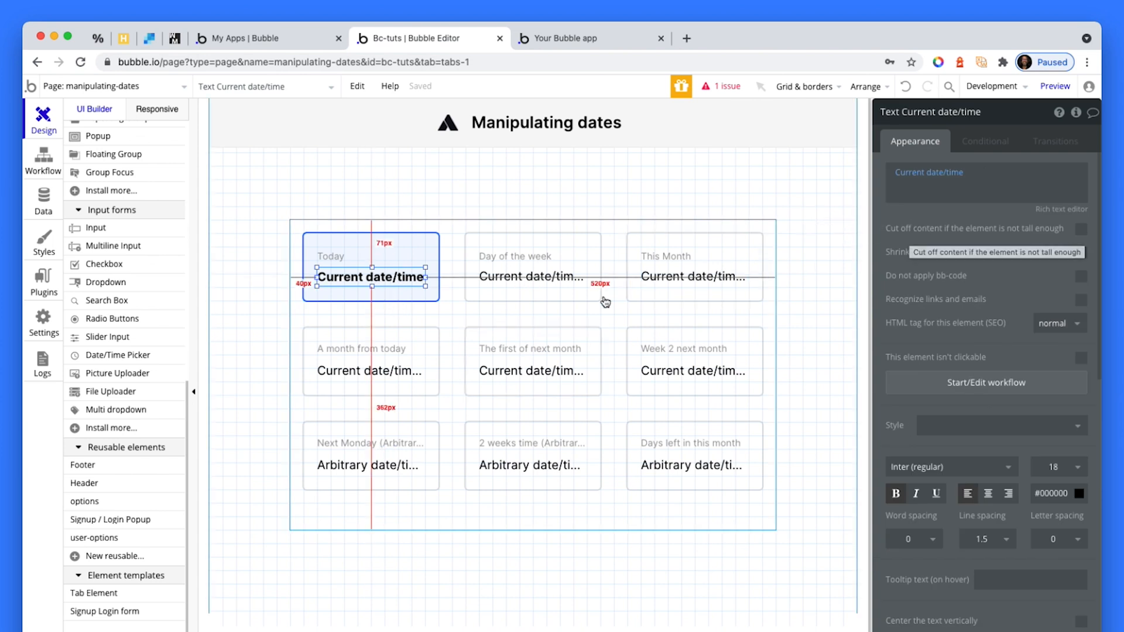
mouse_move(567, 288)
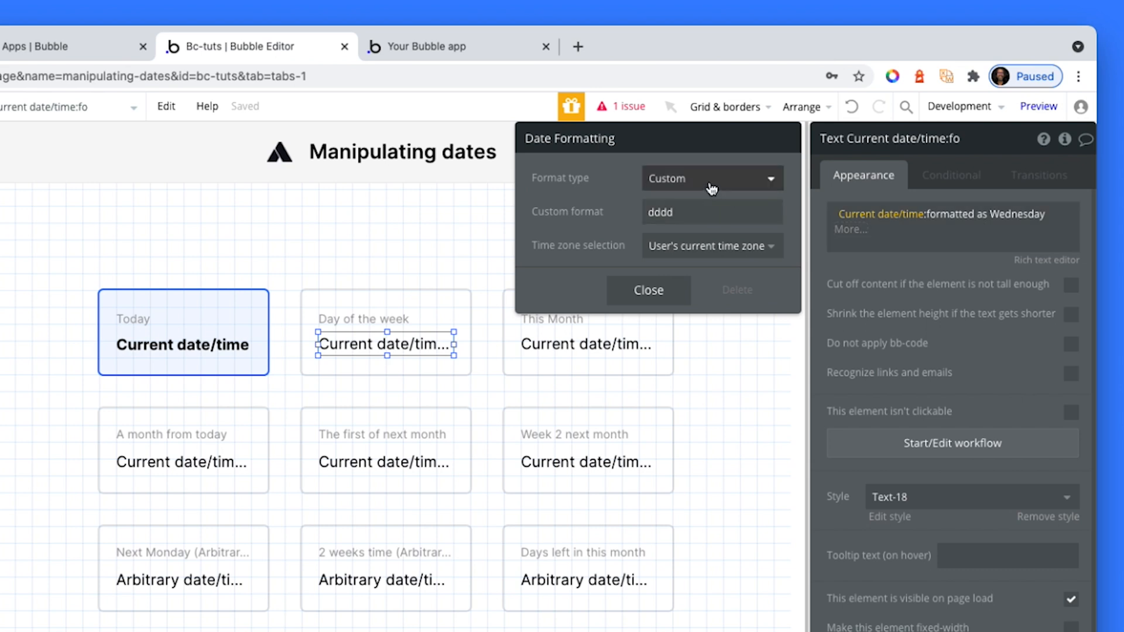
left_click(712, 178)
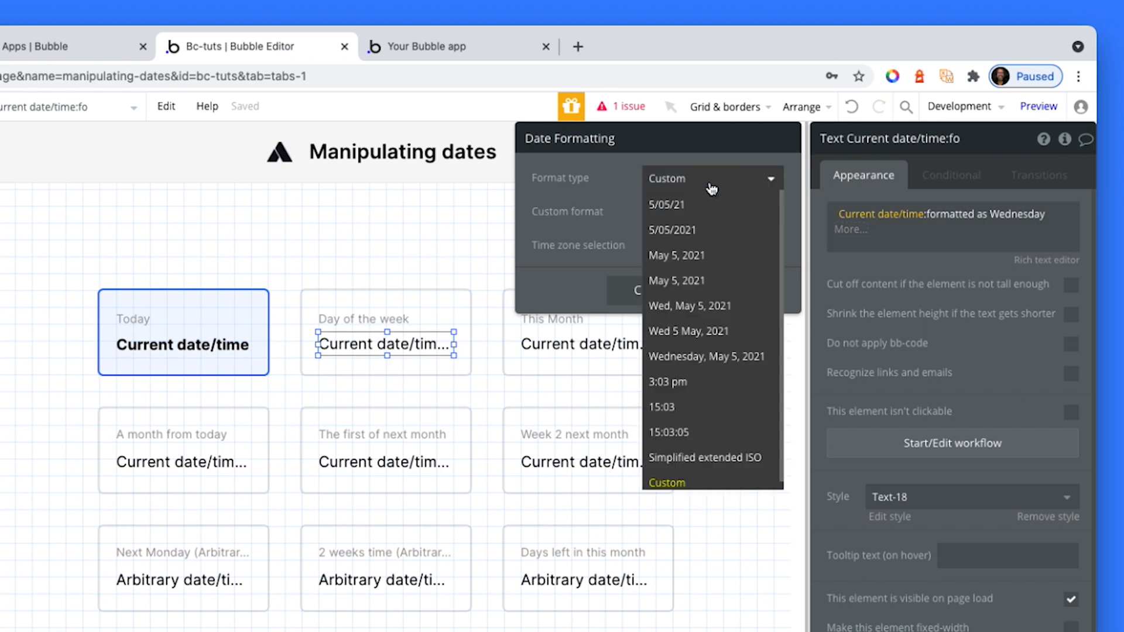
mouse_move(676, 212)
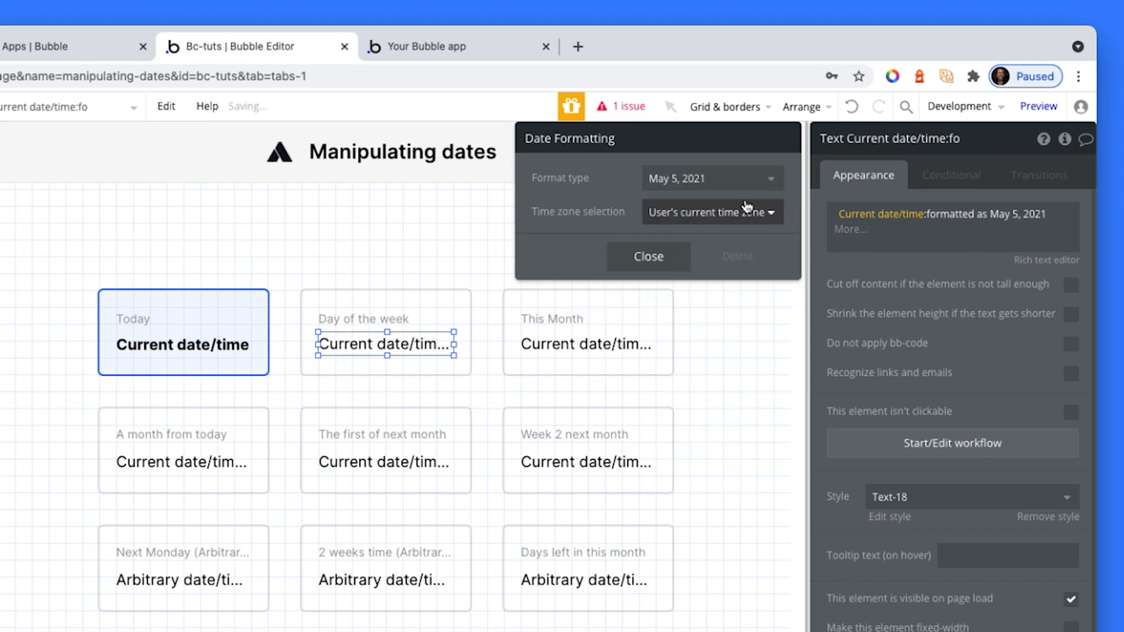
left_click(712, 178)
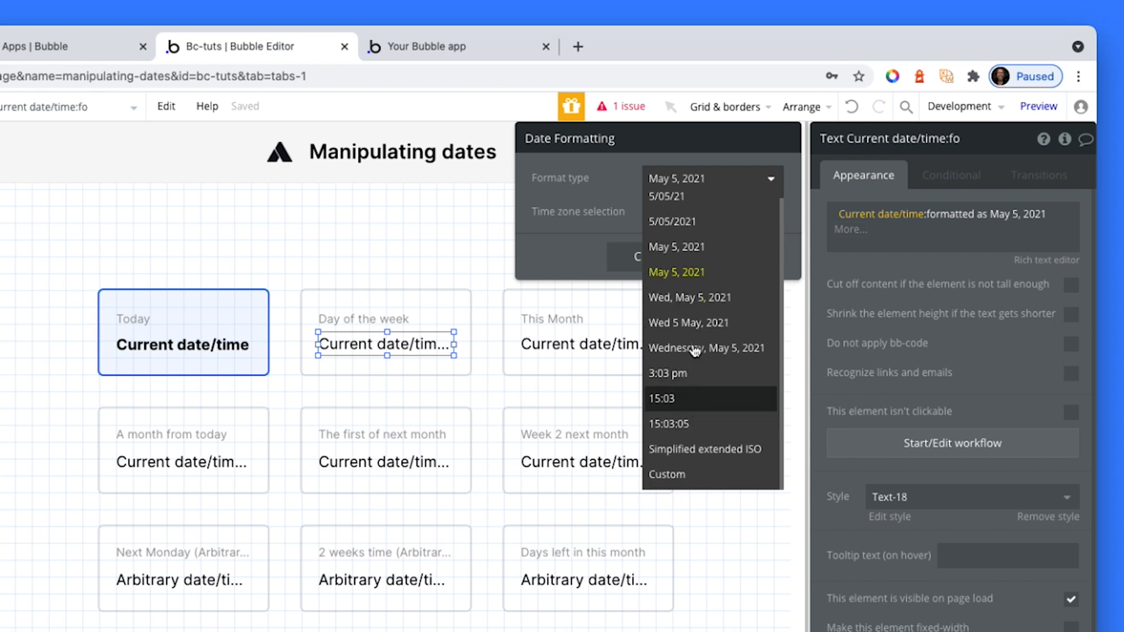
mouse_move(693, 475)
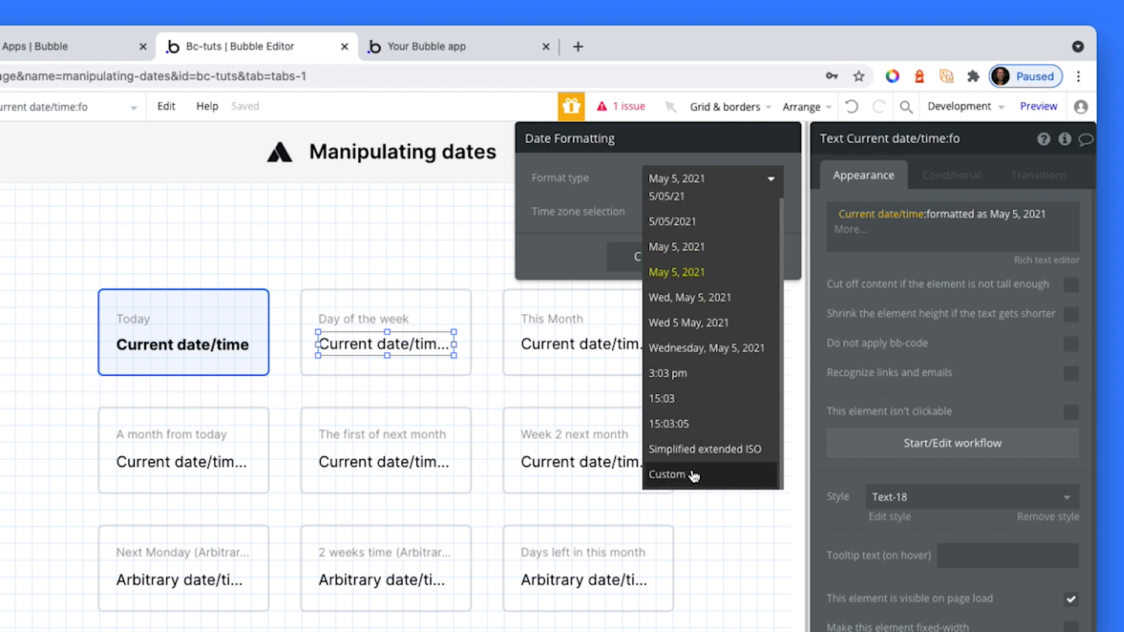
left_click(666, 475)
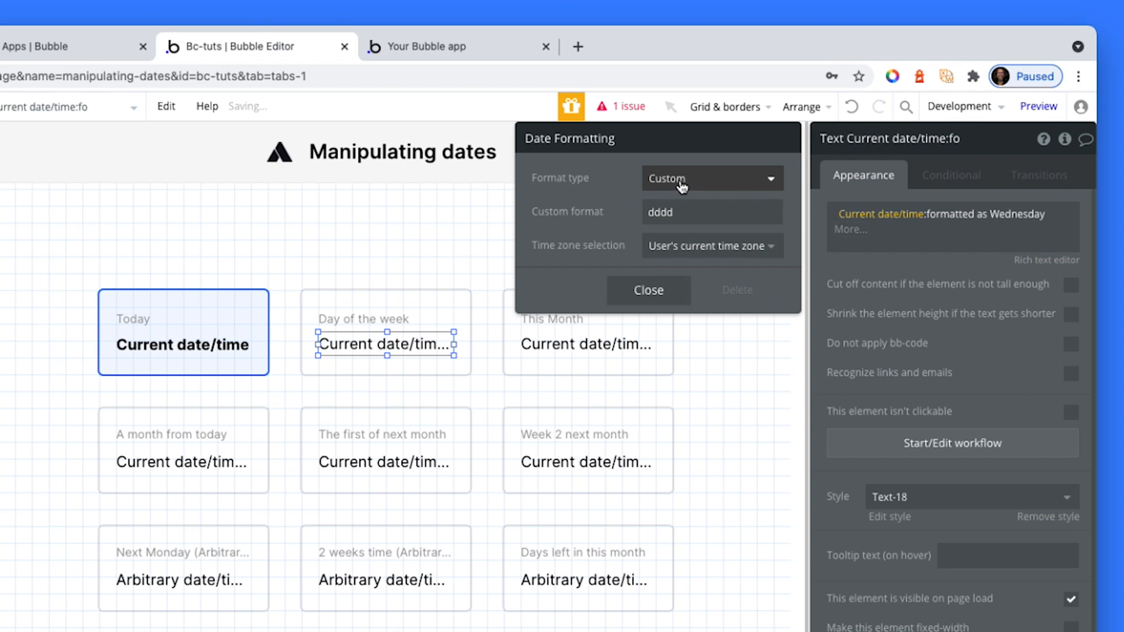
left_click(674, 212)
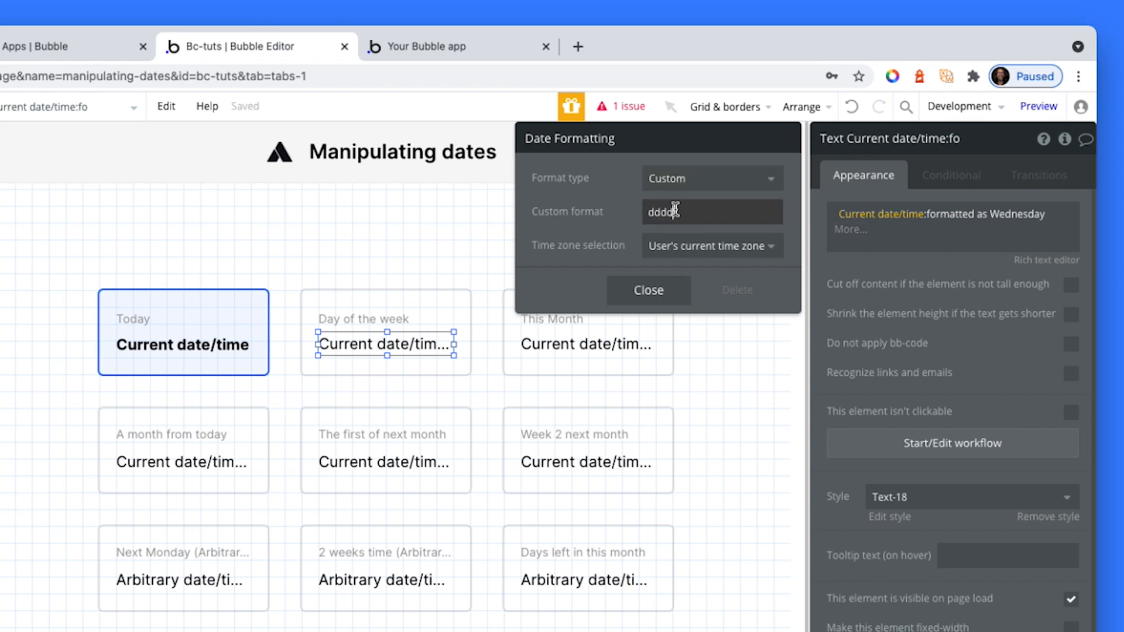
double_click(674, 211)
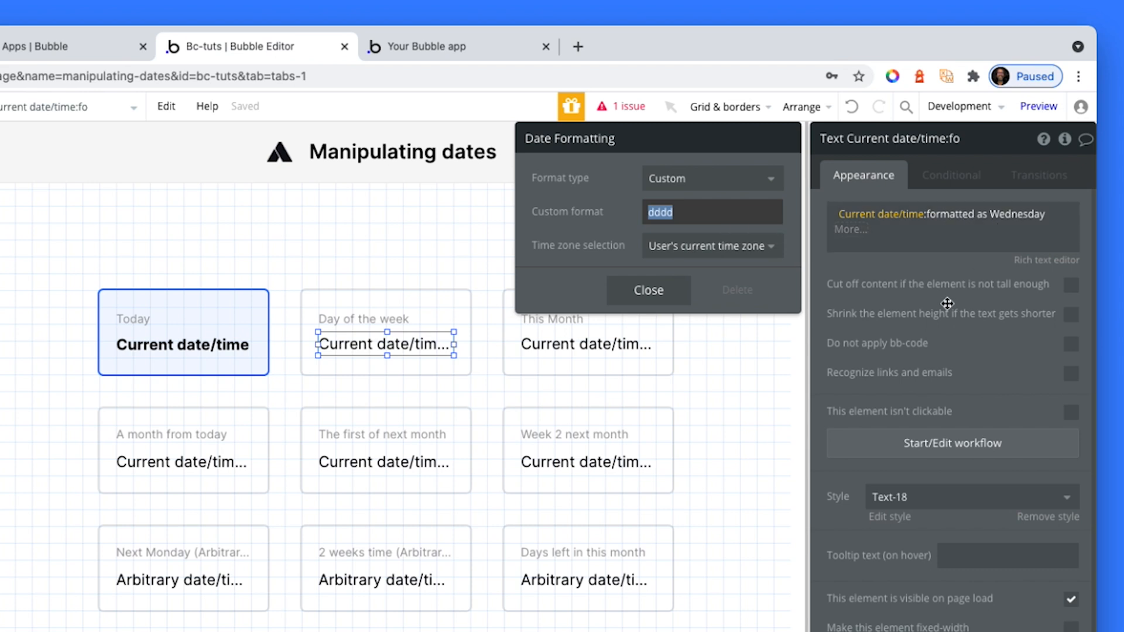
type("d")
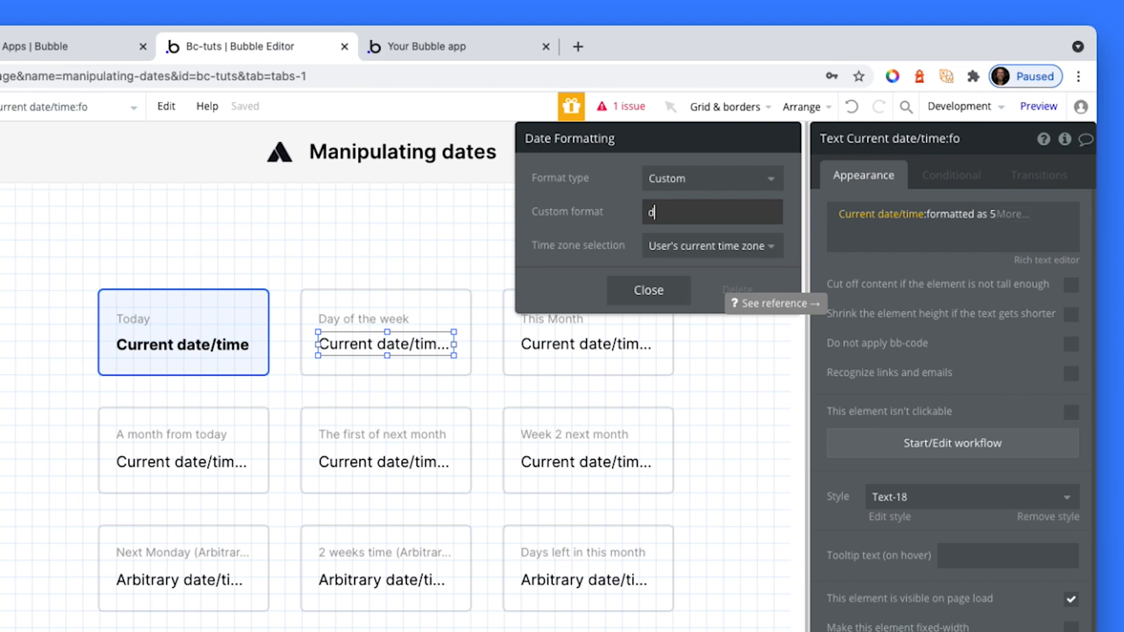
type("d")
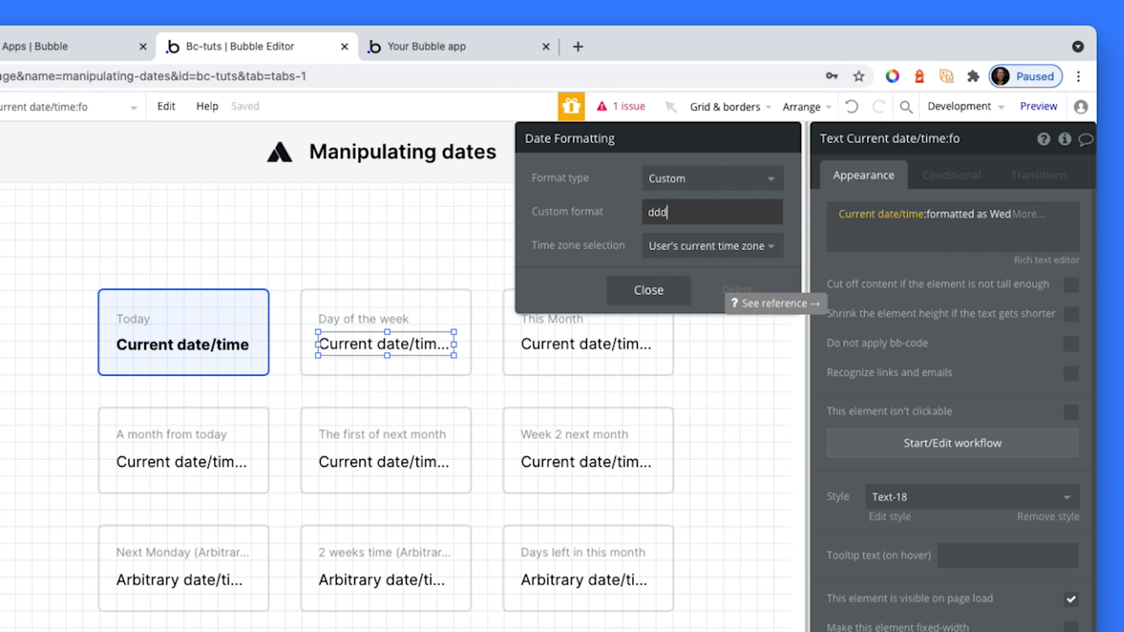
type("d")
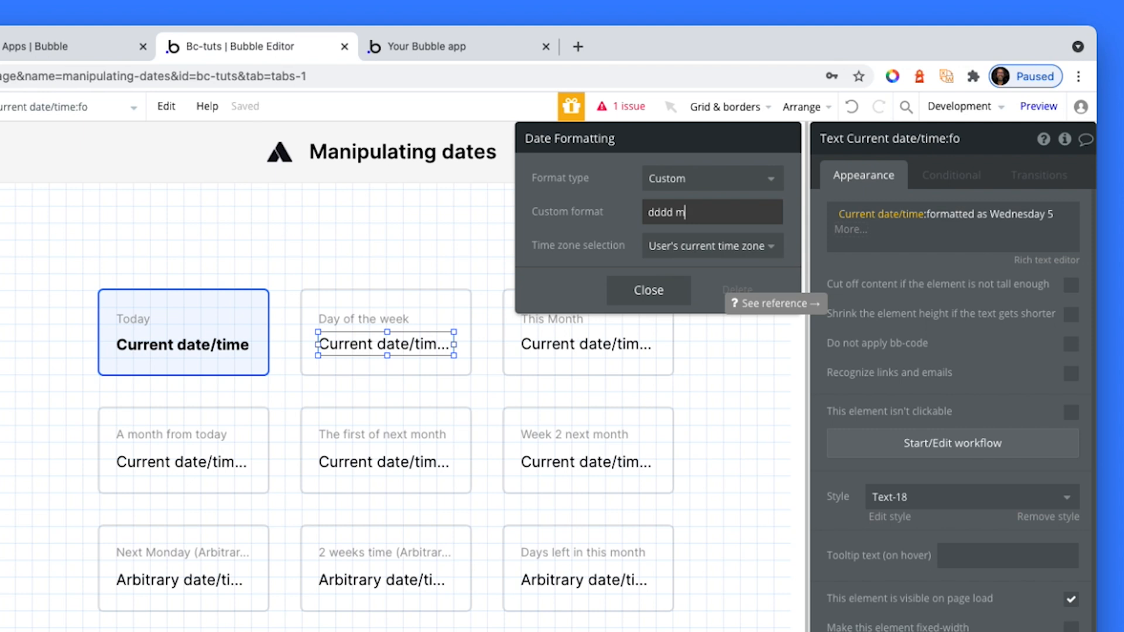
type("m")
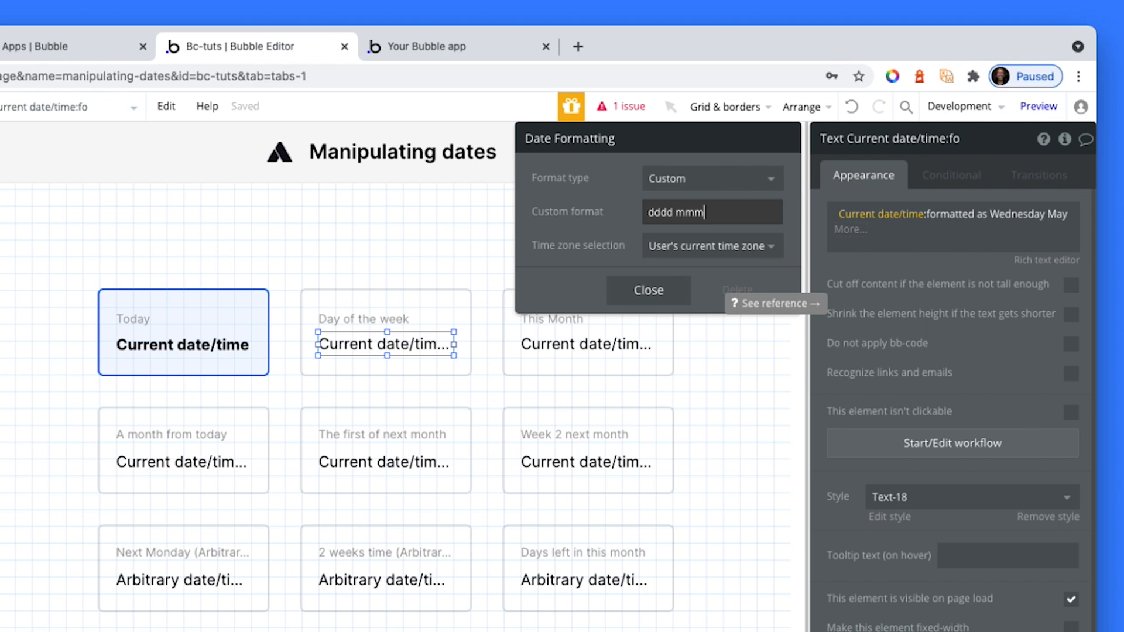
type("m")
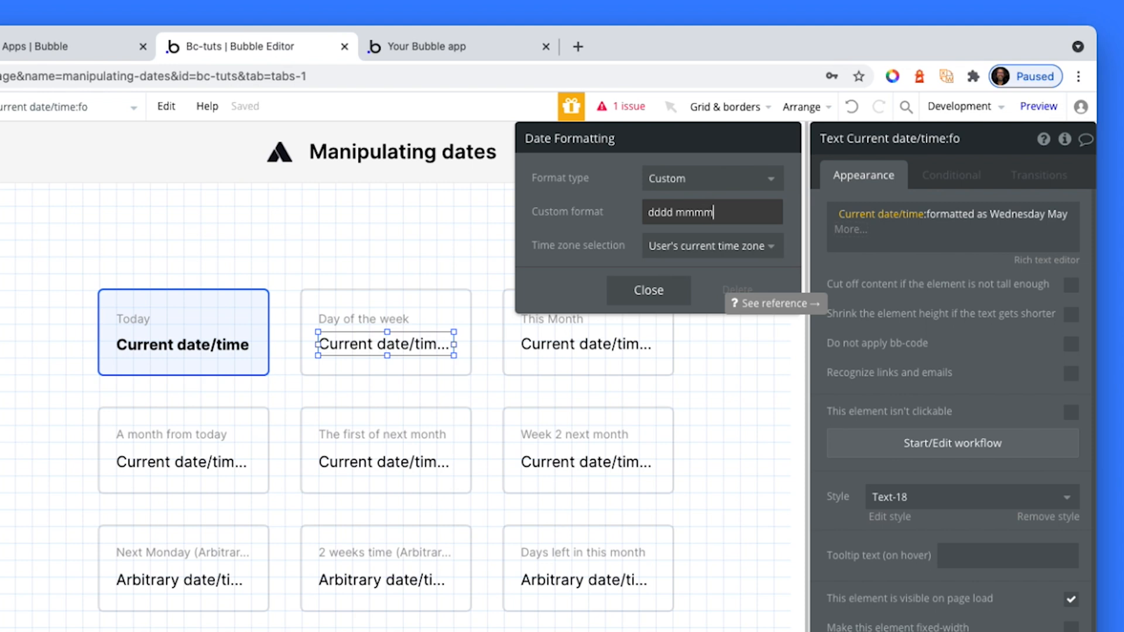
type("yy")
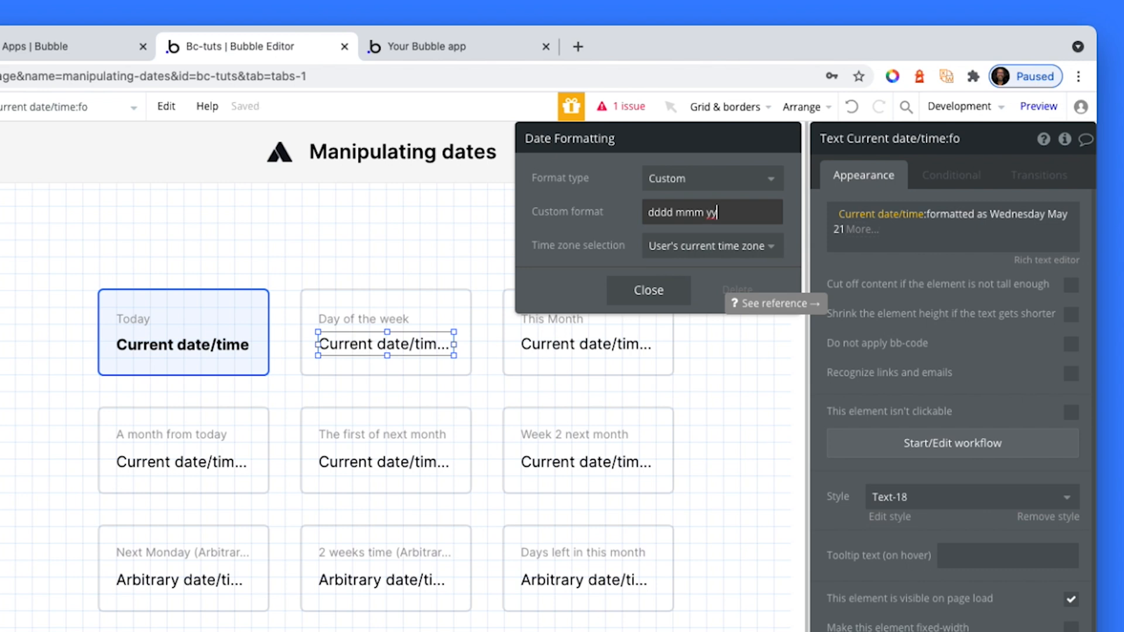
type("yy")
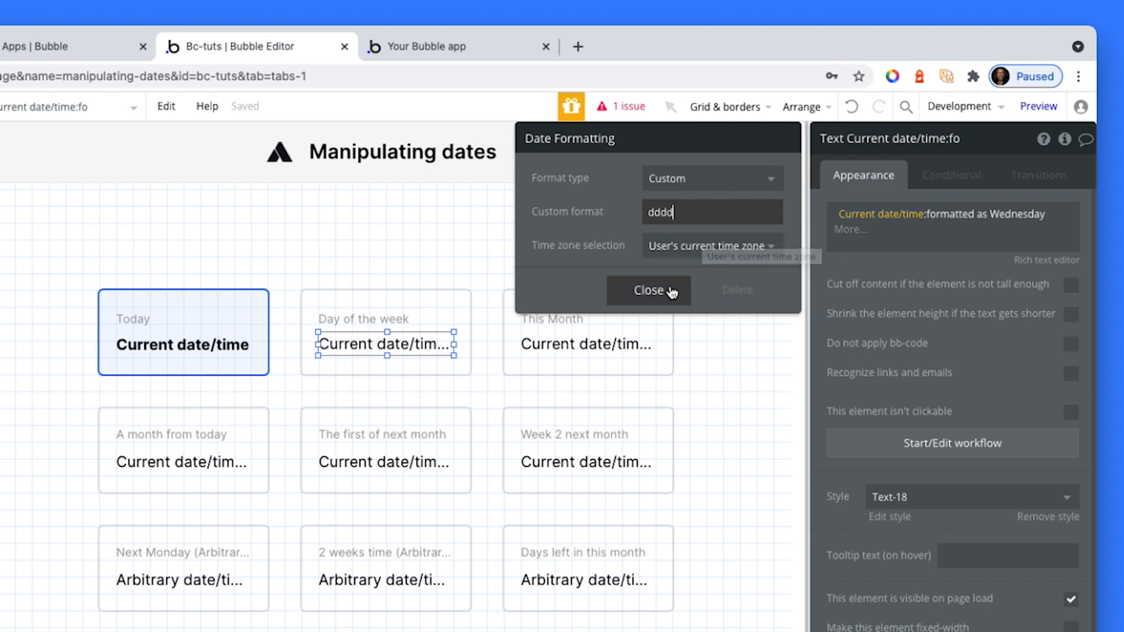
Close the date formatting settings and review the custom mmmm month format
left_click(648, 291)
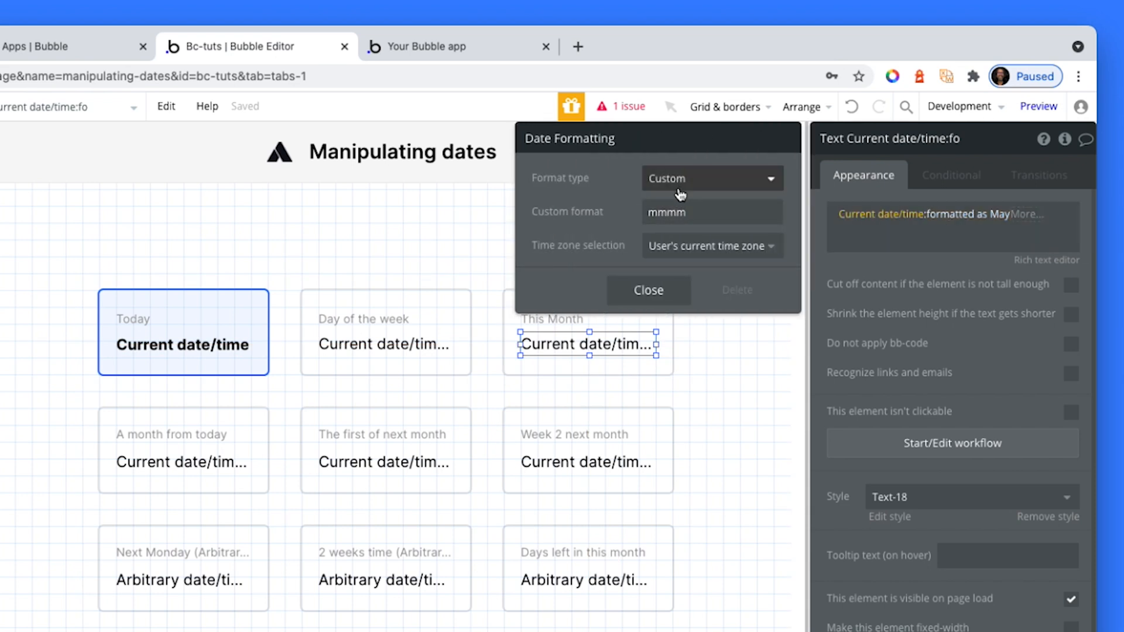
double_click(666, 212)
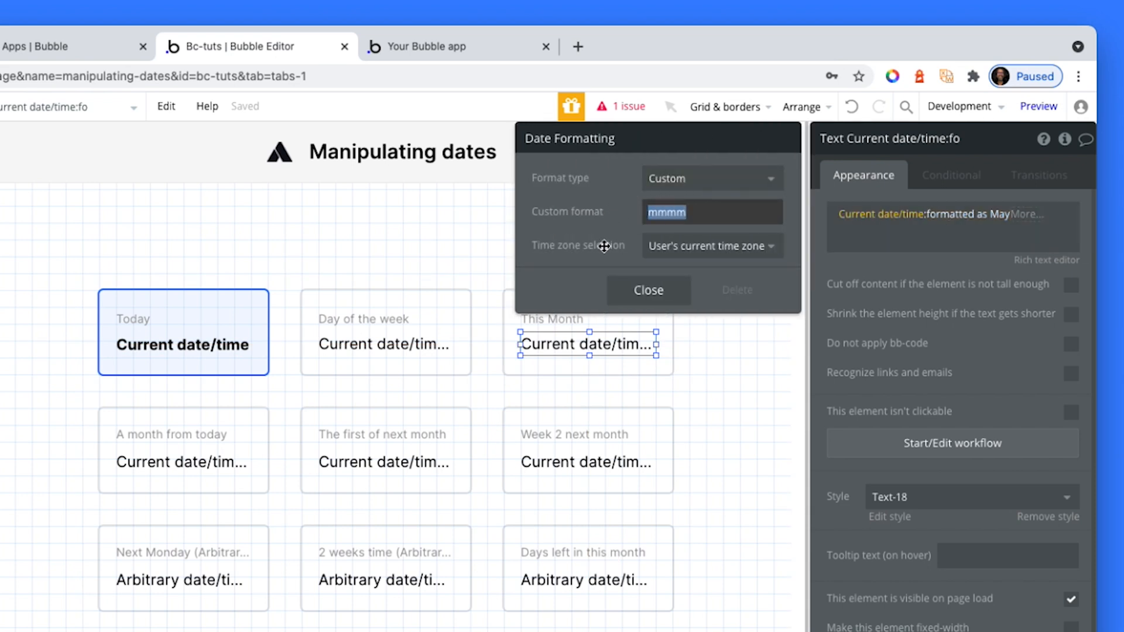
mouse_move(603, 213)
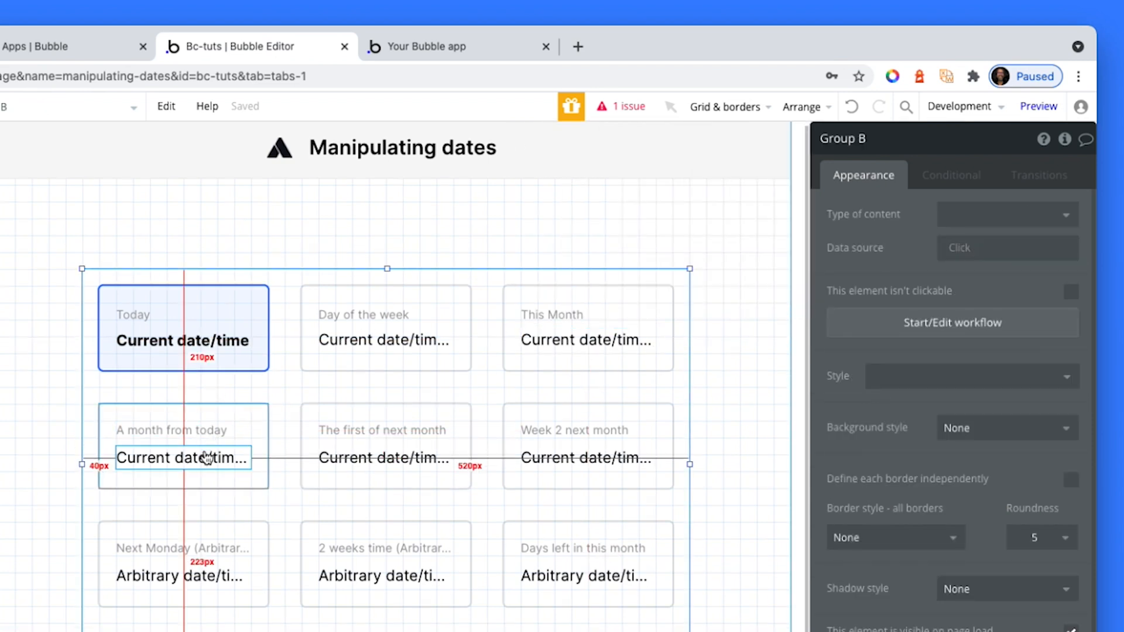
Select the A month from today text and refresh the live preview showing Jun 5, 2021 3:04 pm
left_click(181, 457)
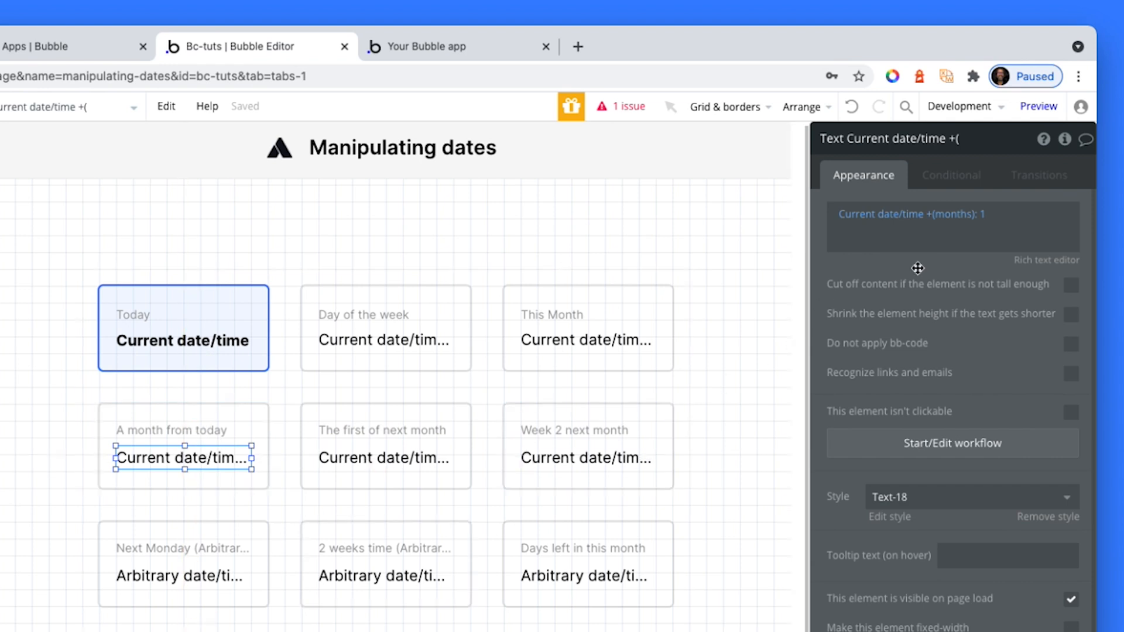
mouse_move(938, 220)
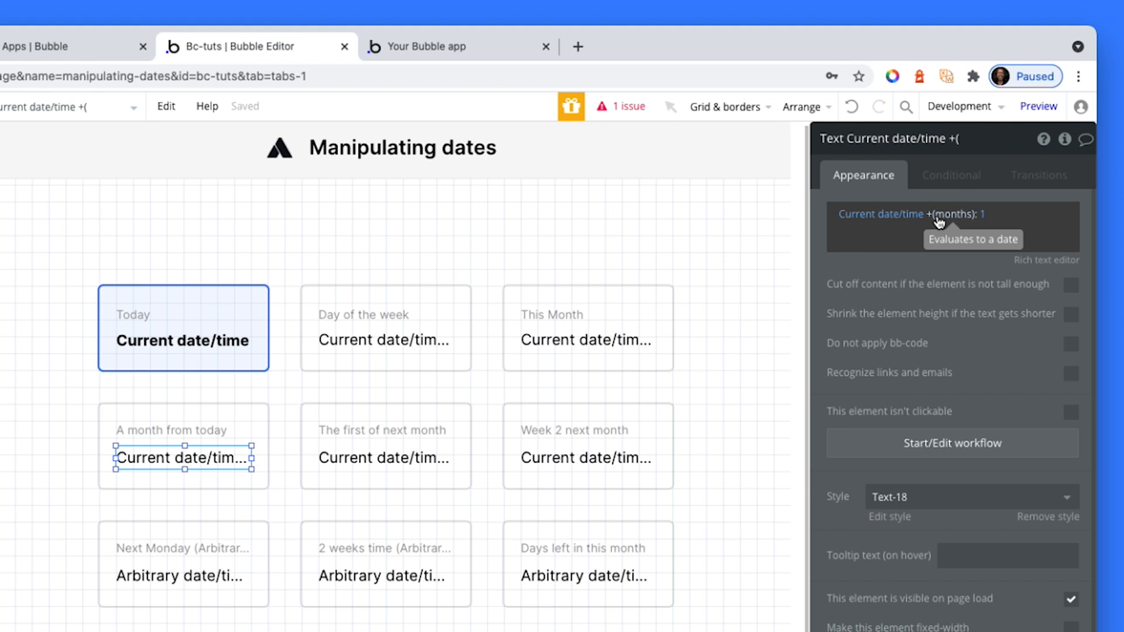
left_click(461, 46)
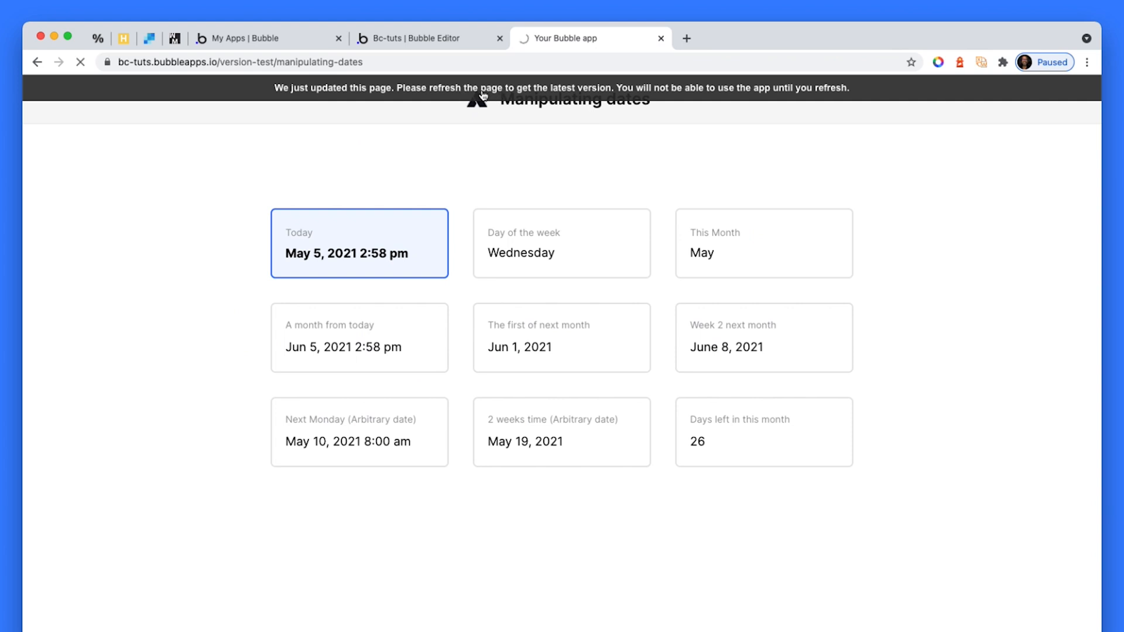
left_click(80, 61)
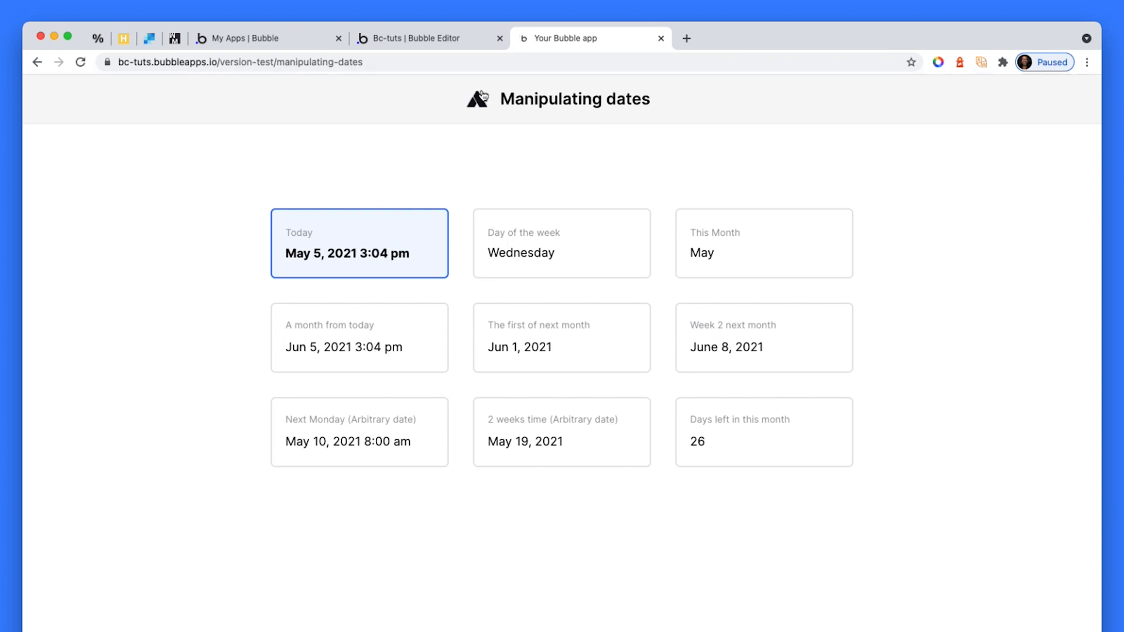
mouse_move(298, 307)
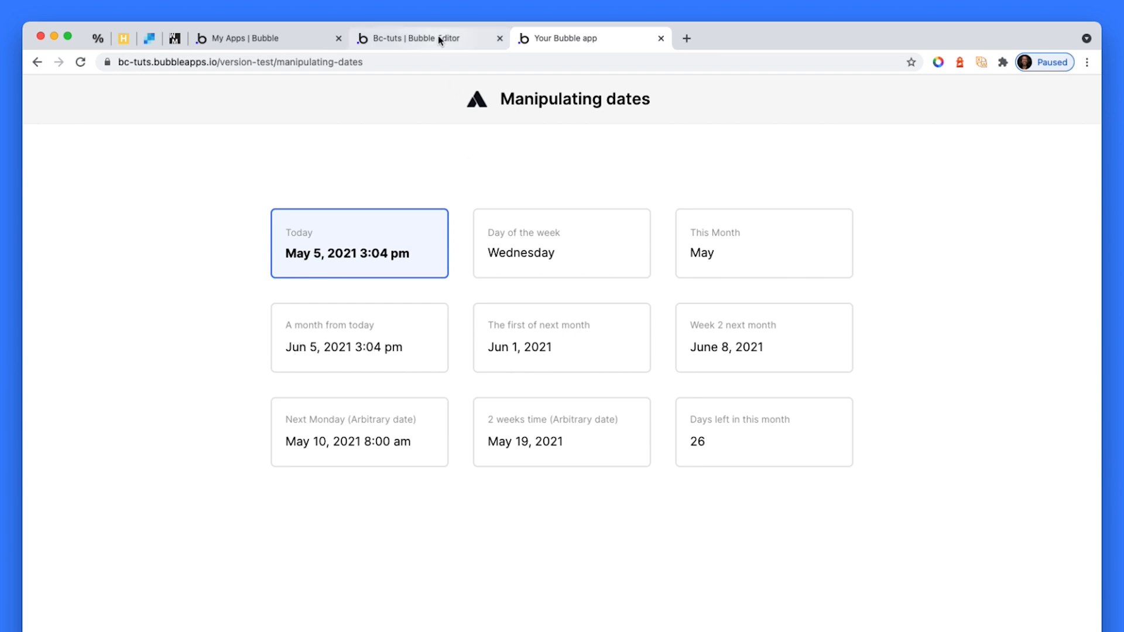
Back in the editor, change the A month from today expression to add -1 months
left_click(438, 37)
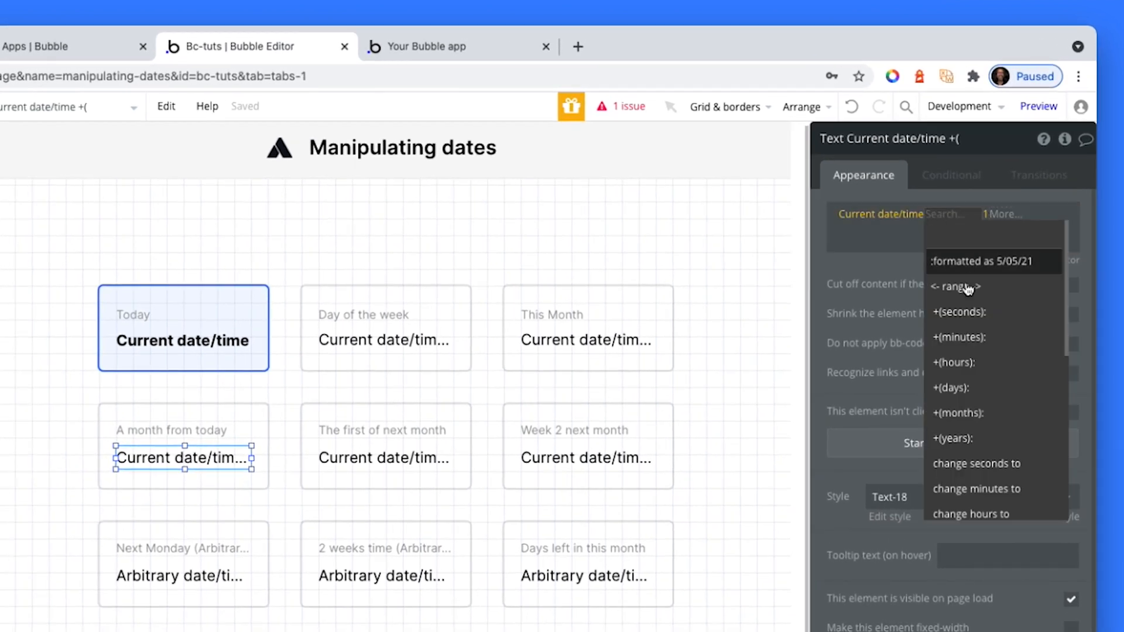
mouse_move(965, 422)
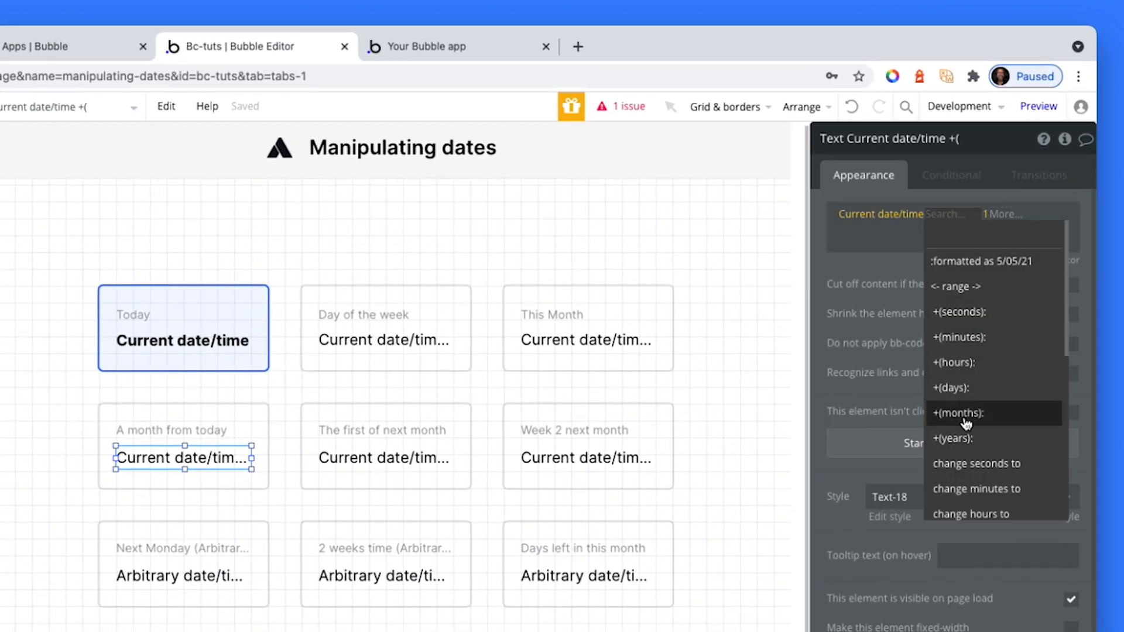
mouse_move(977, 326)
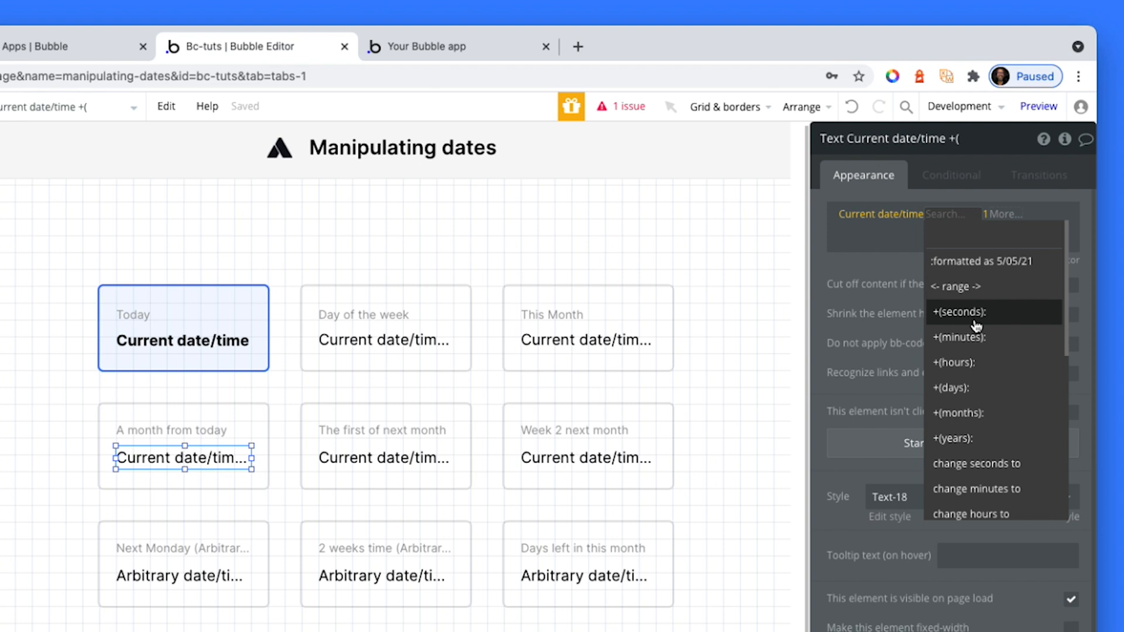
mouse_move(971, 396)
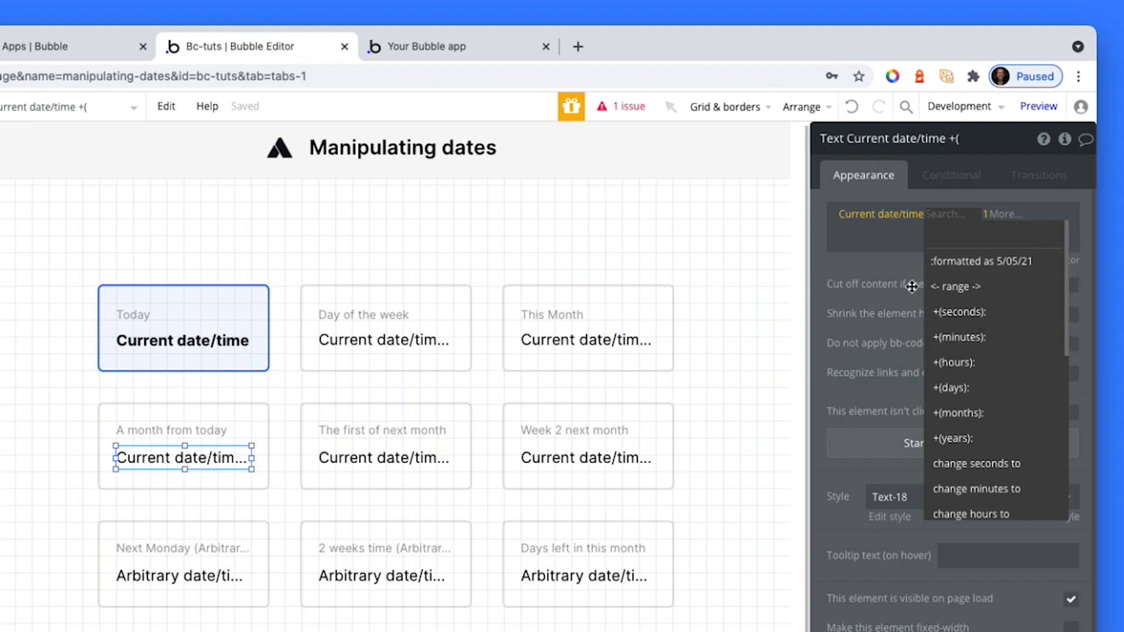
left_click(958, 412)
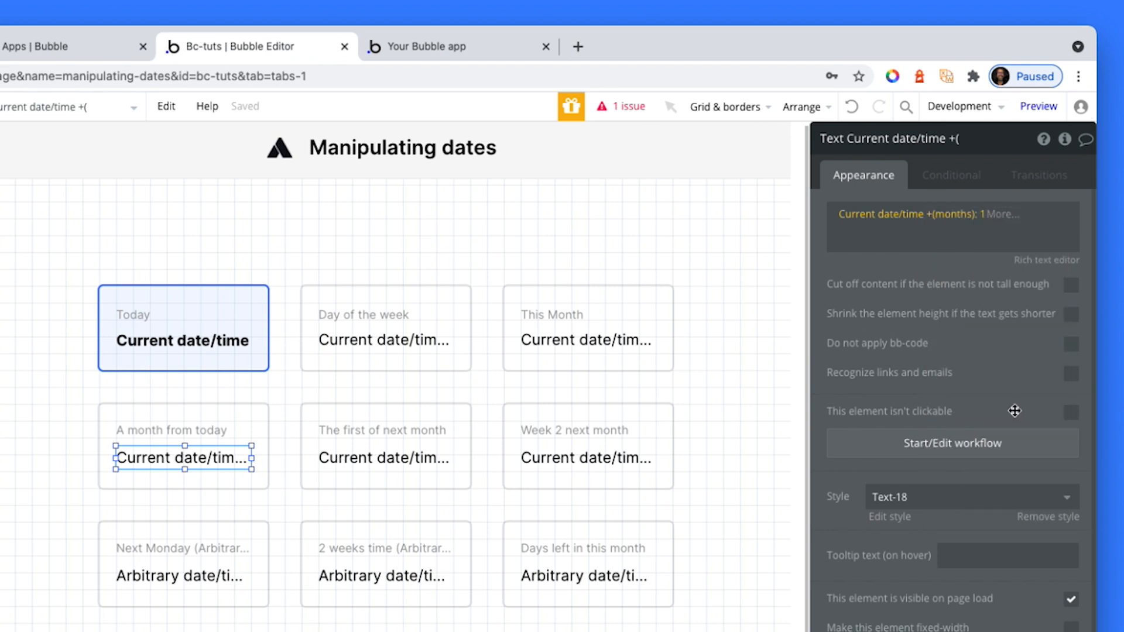
left_click(987, 214)
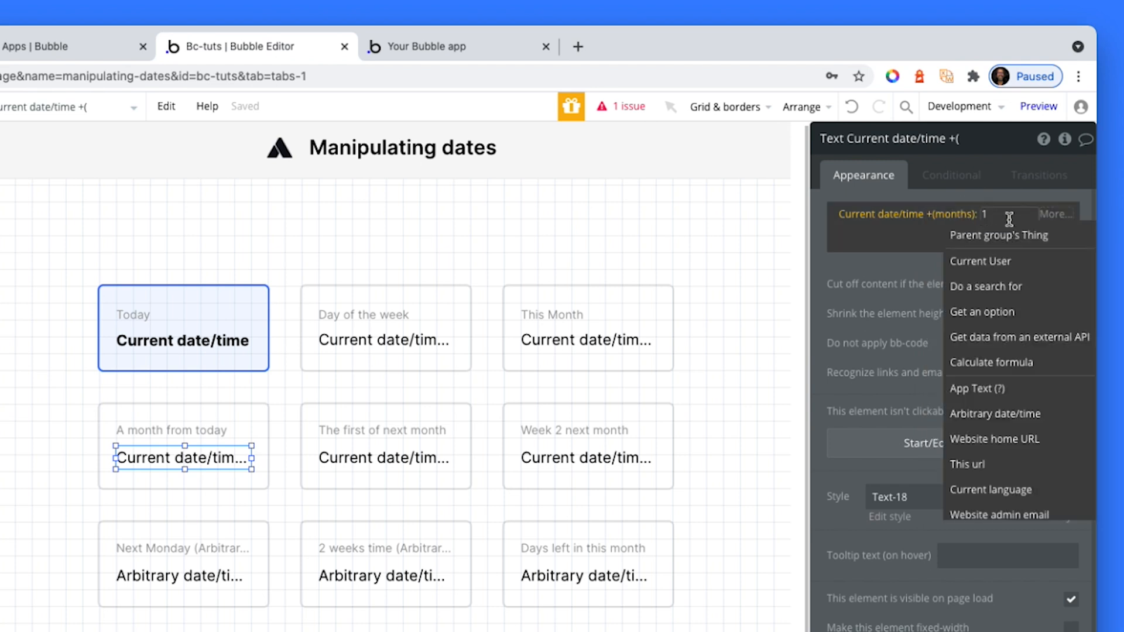
left_click(985, 214)
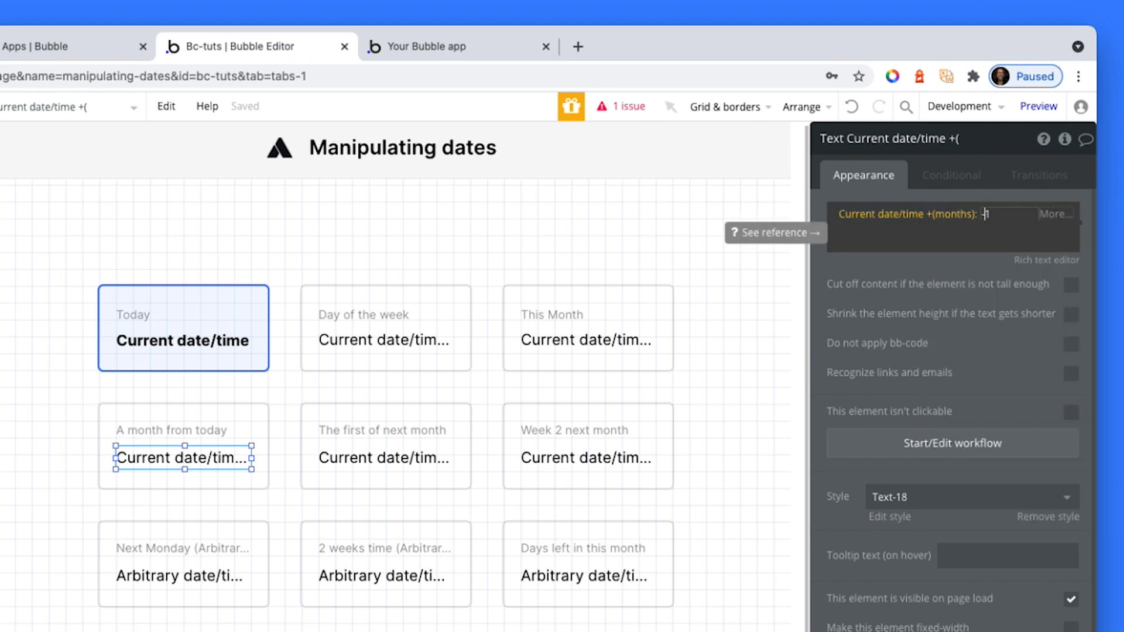
type("-1")
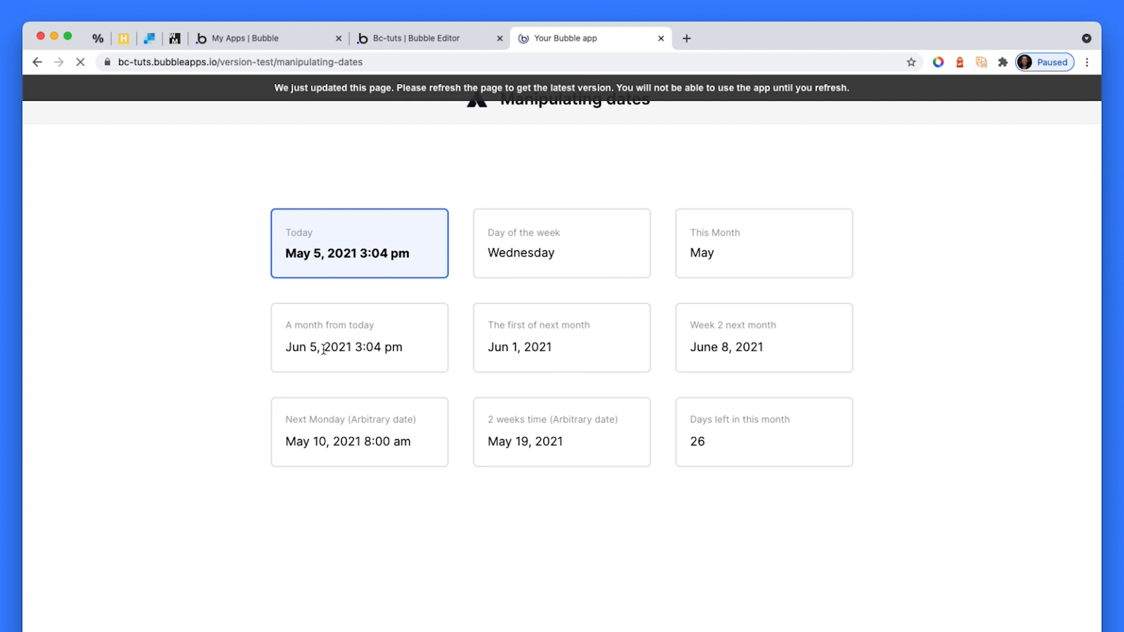
Refresh the preview to see the card dates, then return to The first of next month's expression
left_click(79, 61)
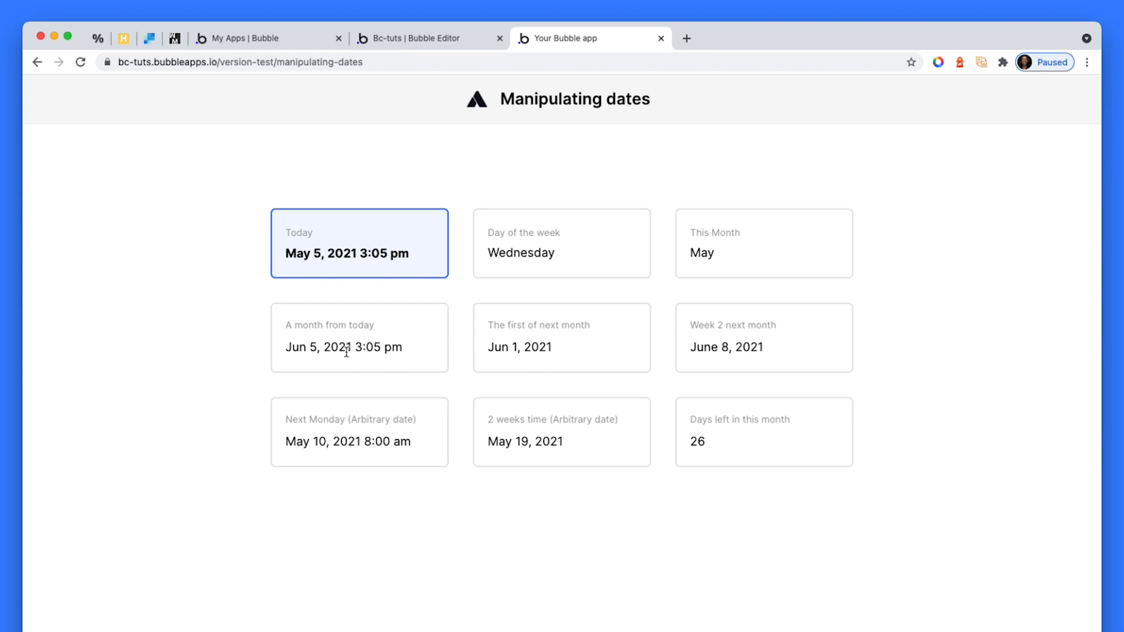
mouse_move(353, 348)
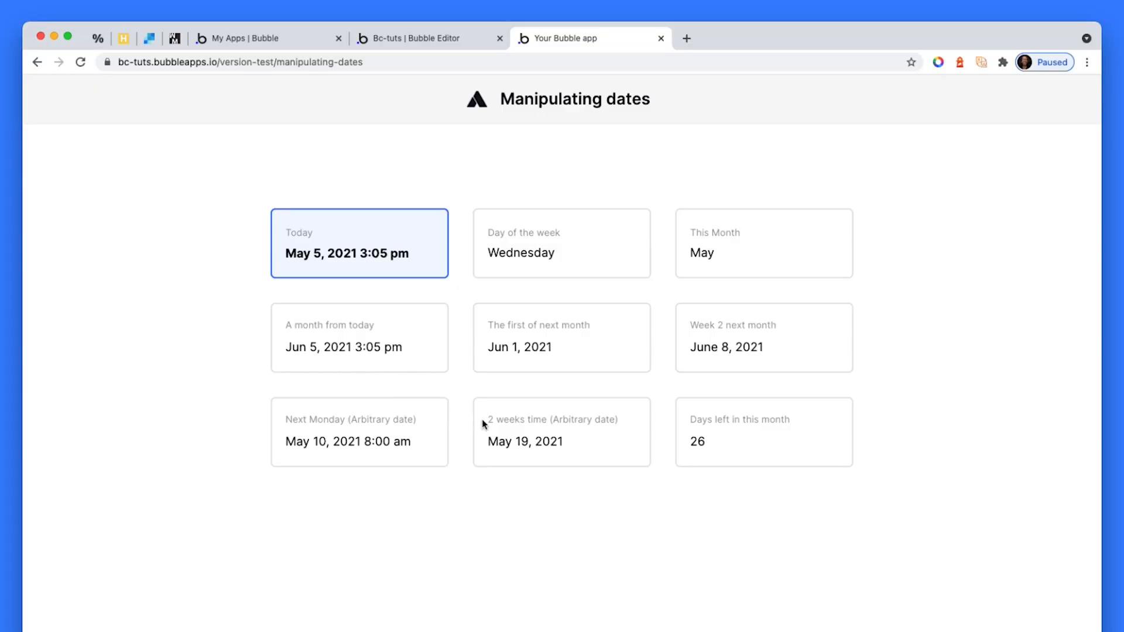
left_click(414, 37)
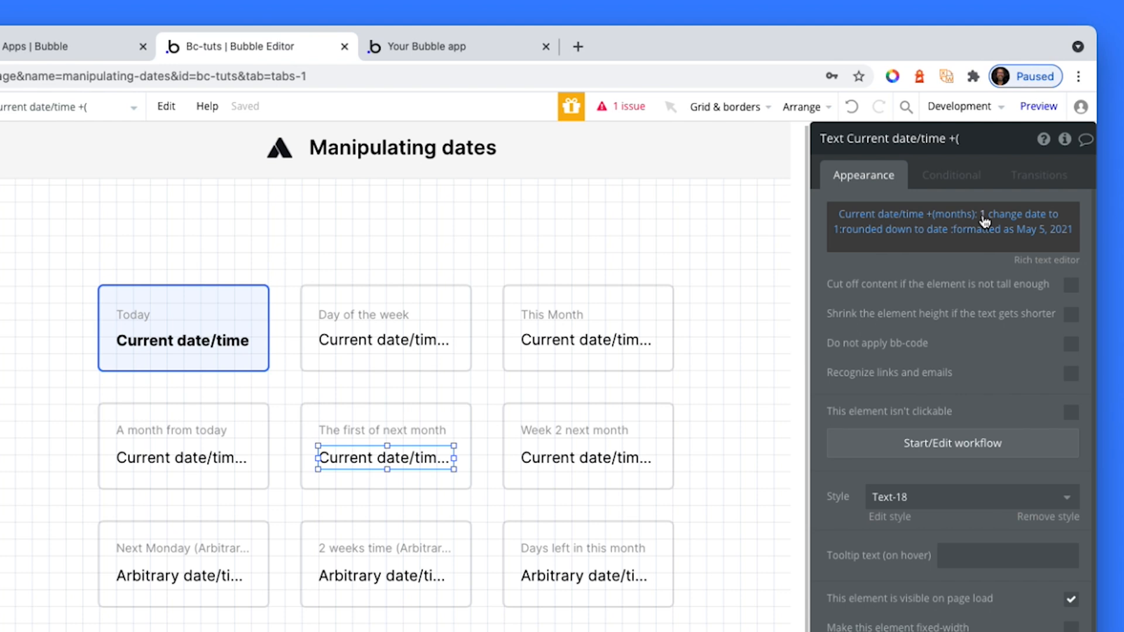
mouse_move(1007, 220)
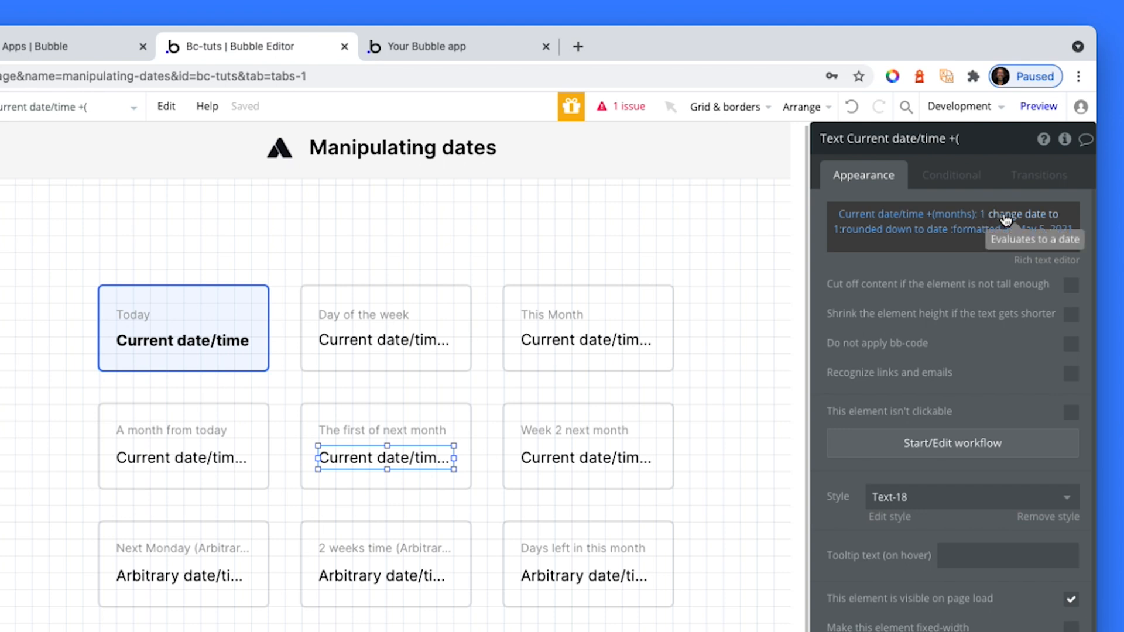
Browse the date operators, then review that the expression rounds down to date
left_click(1005, 219)
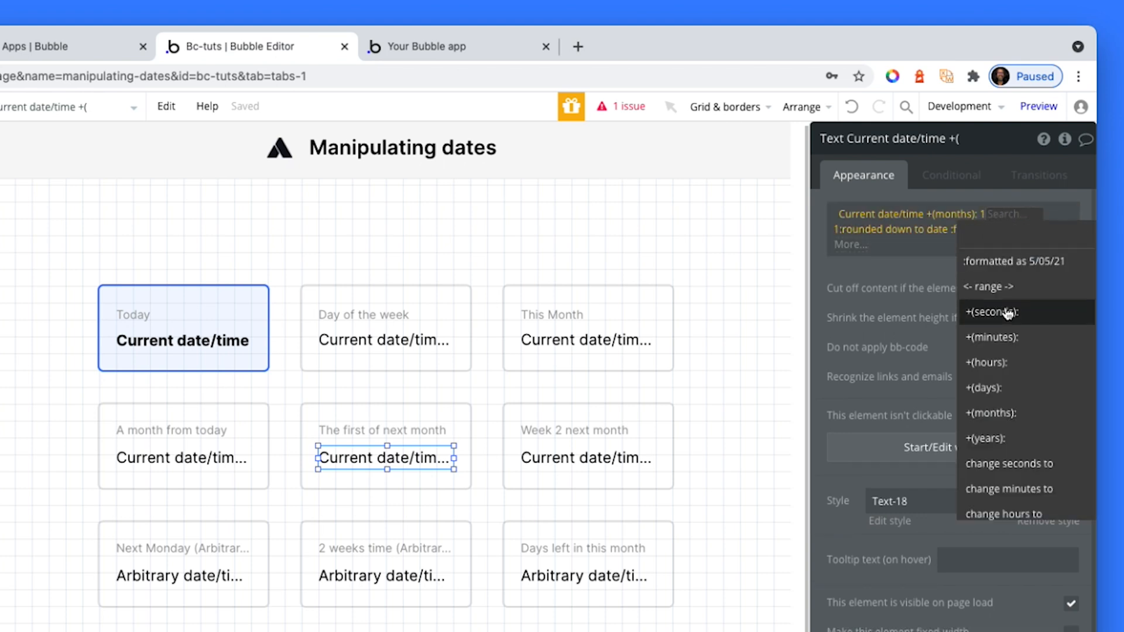
scroll("down", 3)
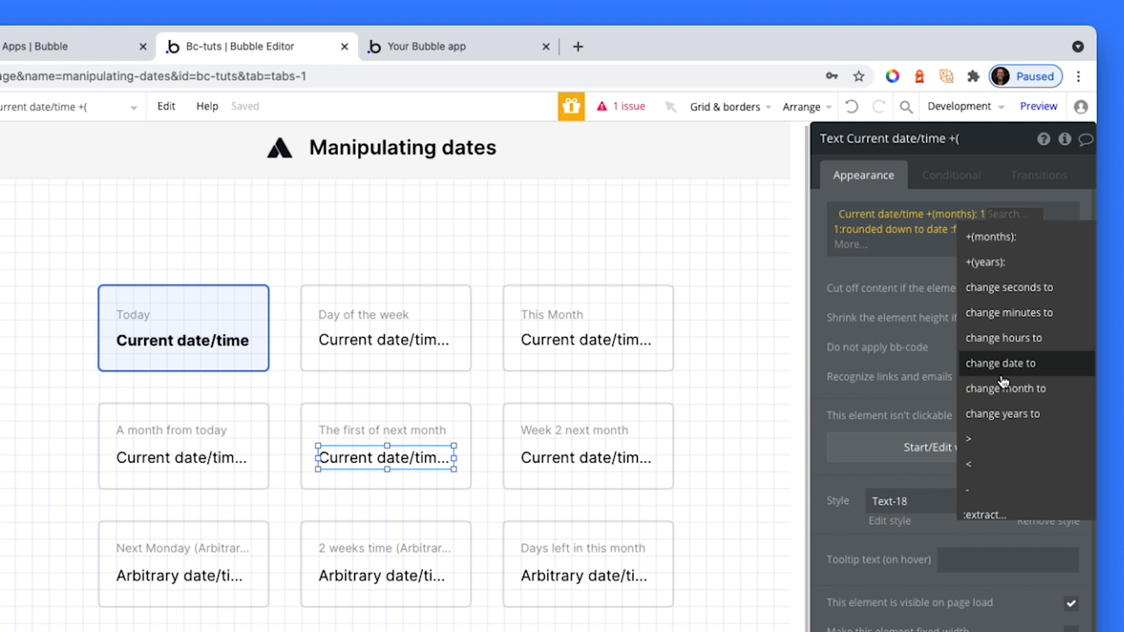
mouse_move(1014, 350)
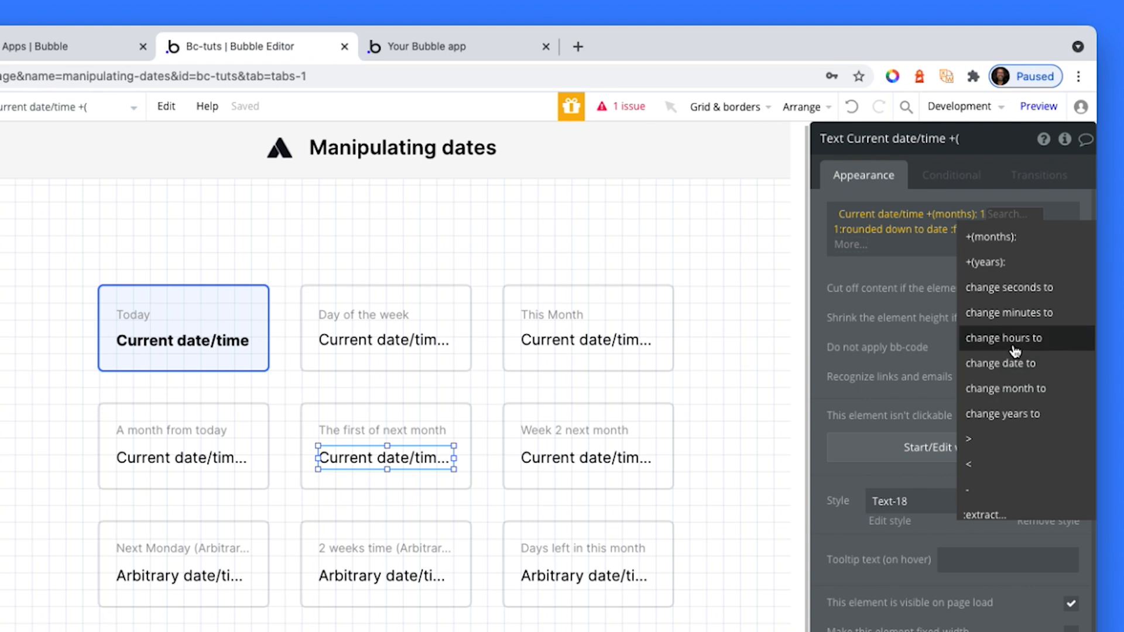
mouse_move(1017, 369)
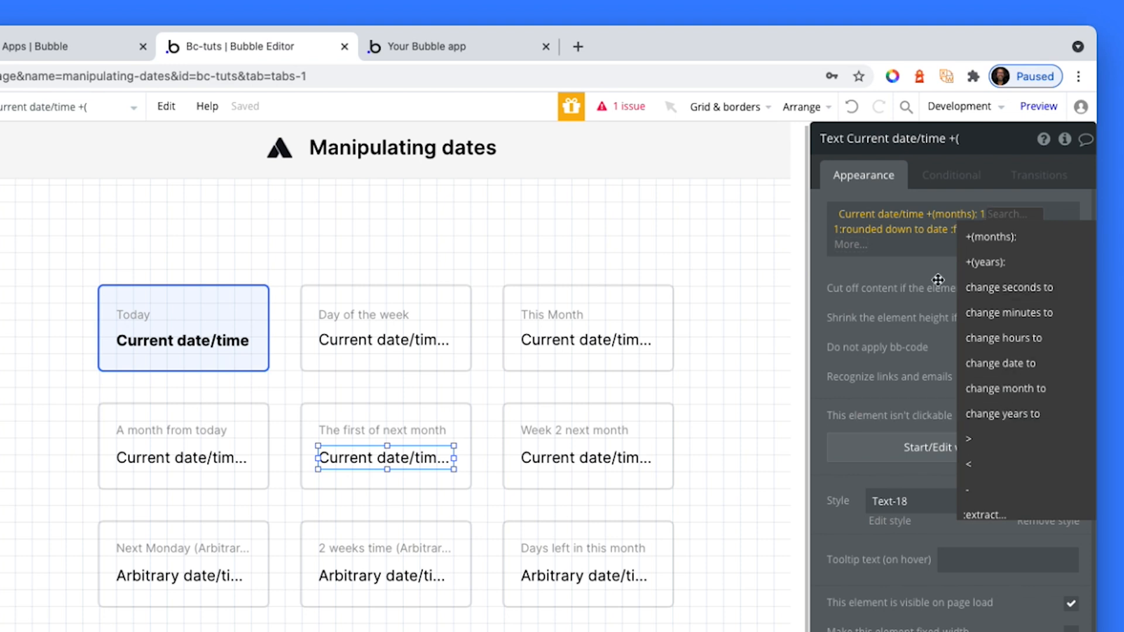
mouse_move(899, 300)
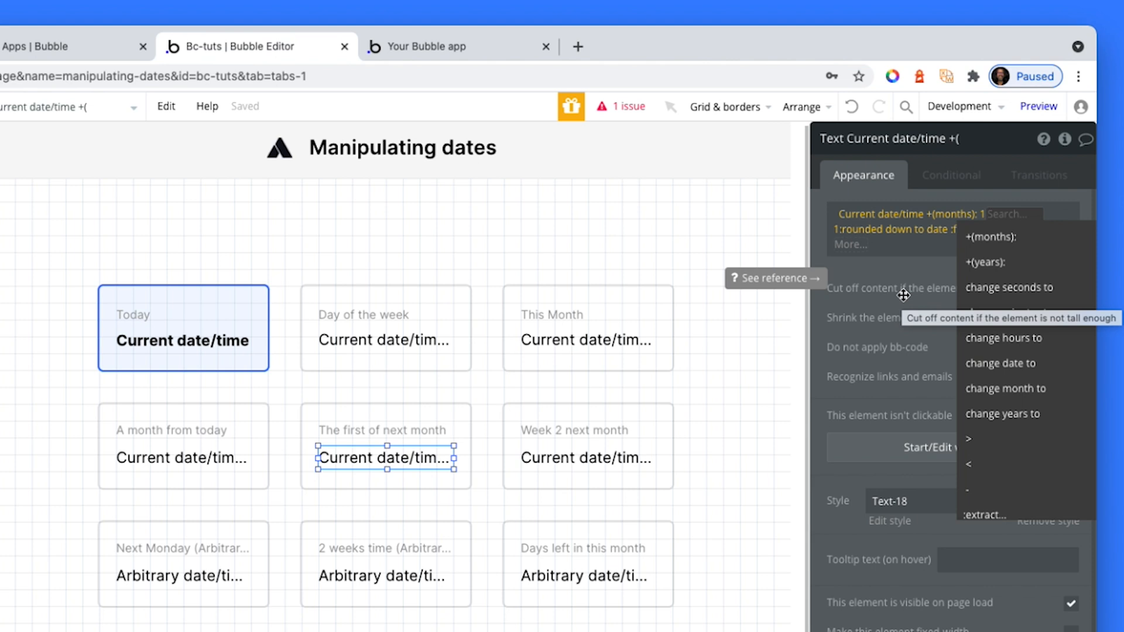
mouse_move(1026, 347)
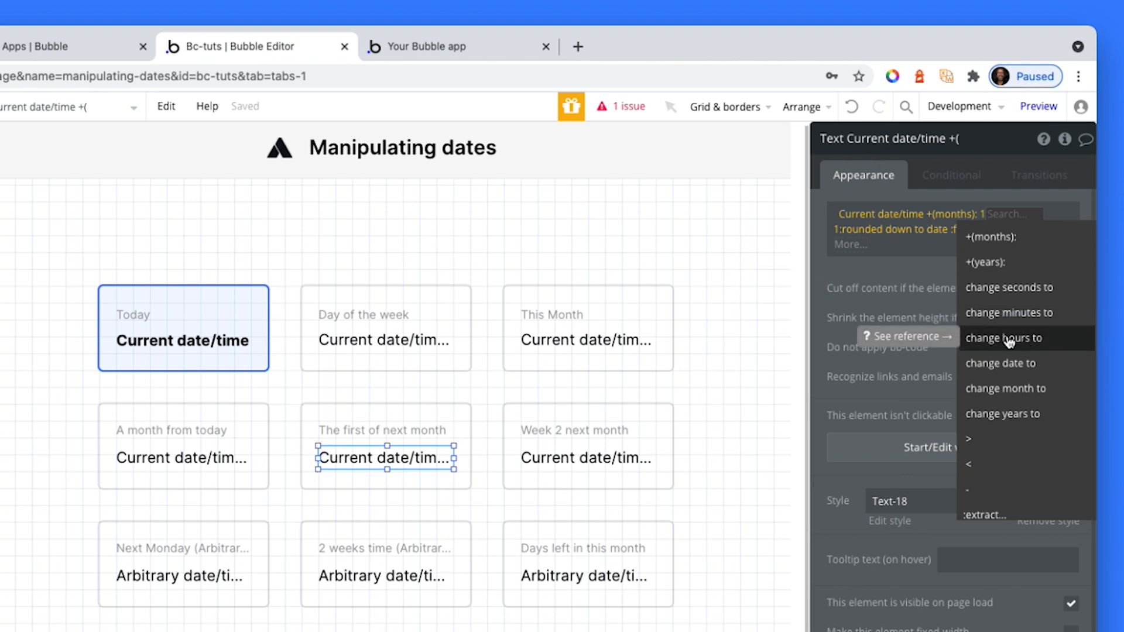
left_click(1000, 363)
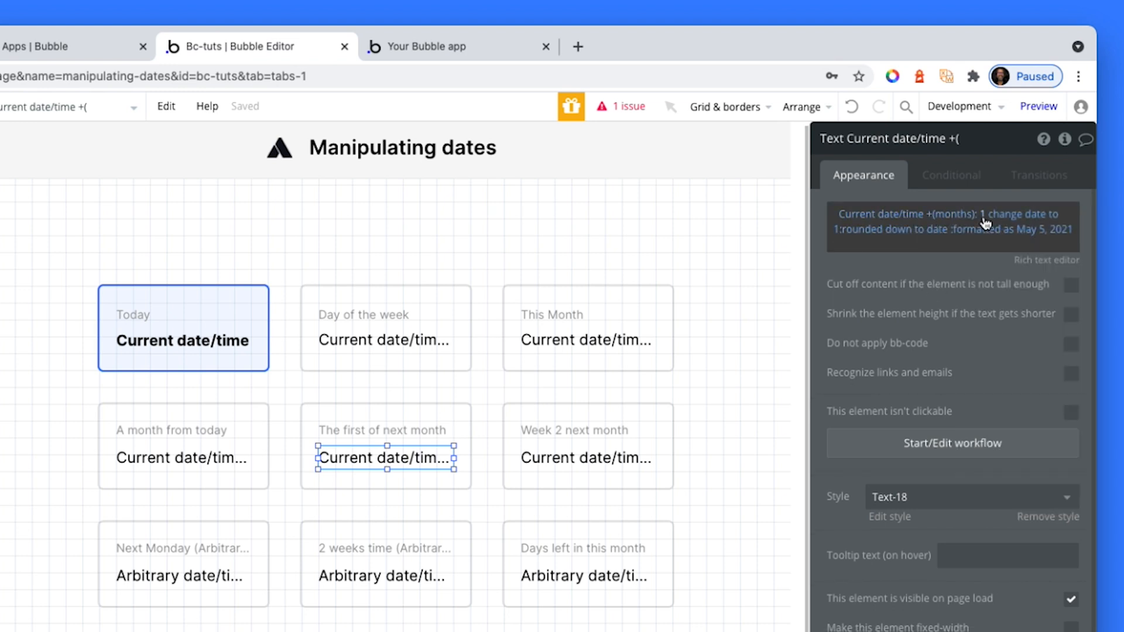
mouse_move(1010, 220)
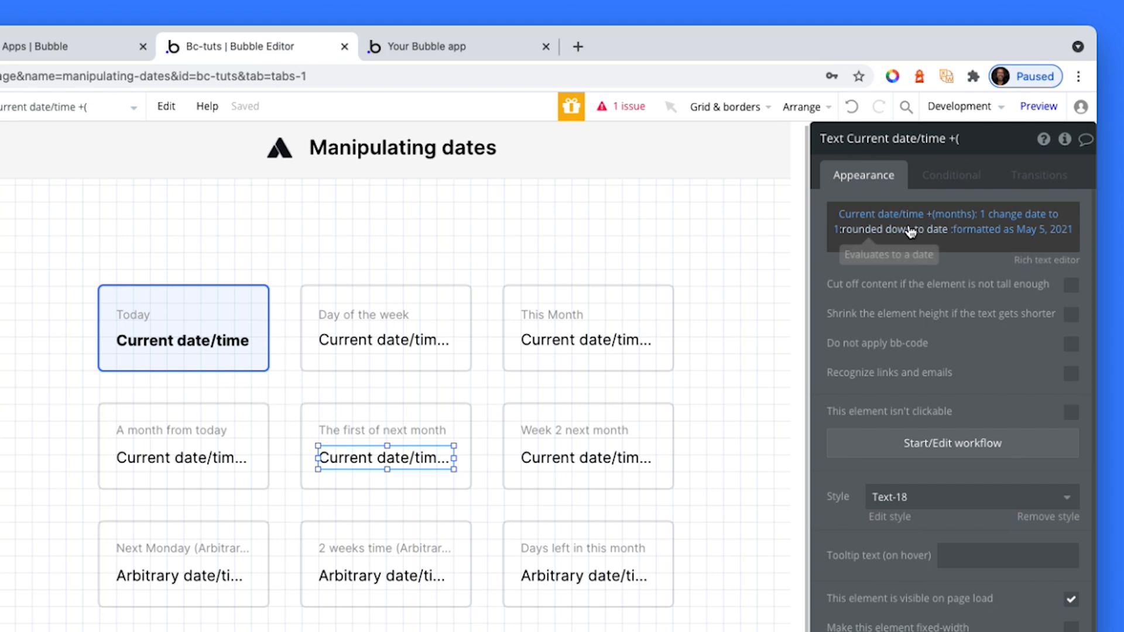
left_click(904, 230)
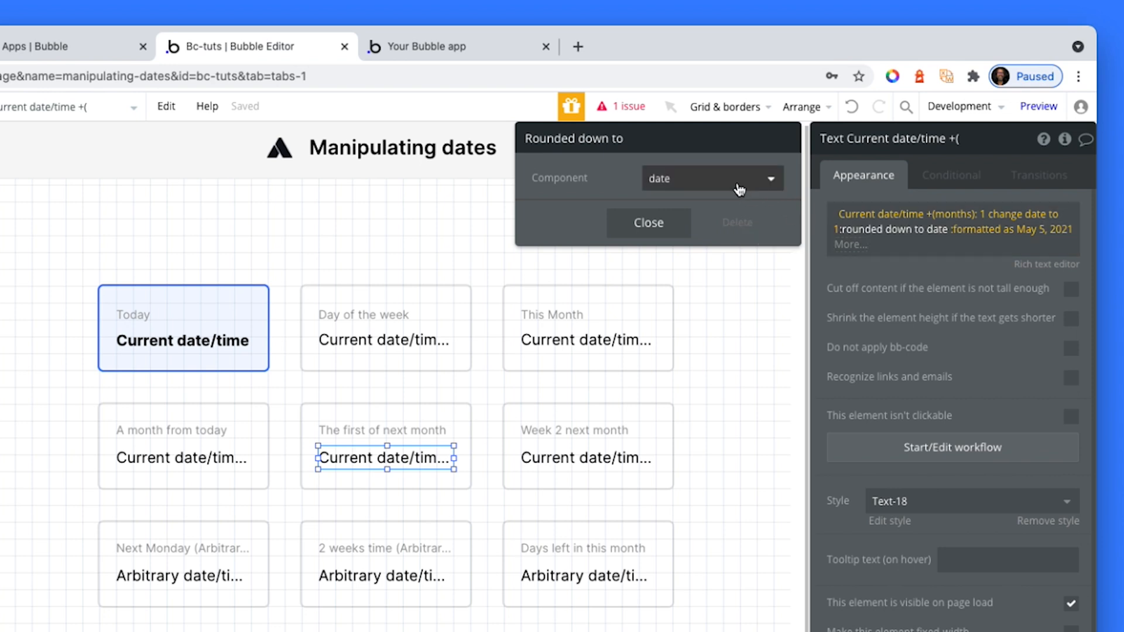
Check the expression's date formatting and view The first of next month as Jun 1, 2021 live
left_click(712, 178)
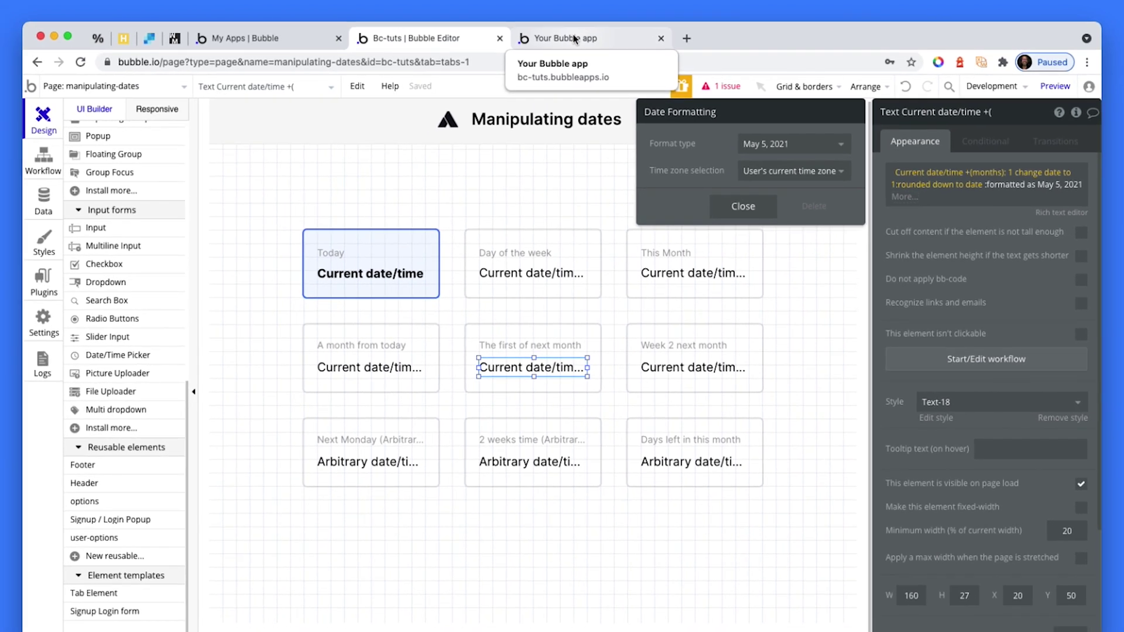
left_click(574, 38)
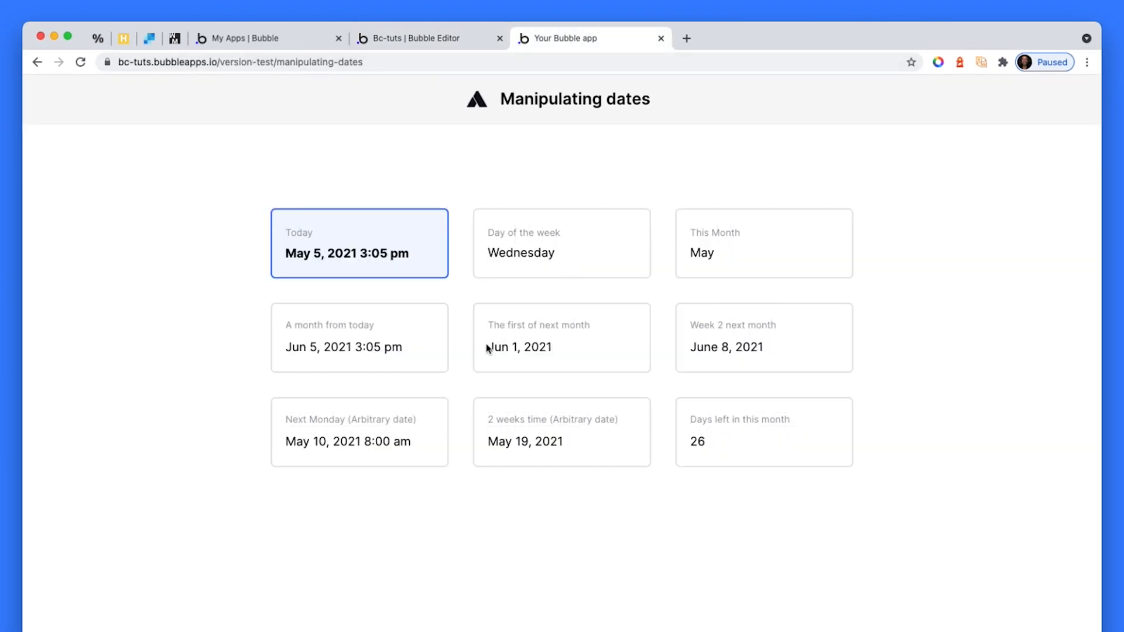
Return to the editor with The first of next month's May 5, 2021 format settings open
double_click(520, 347)
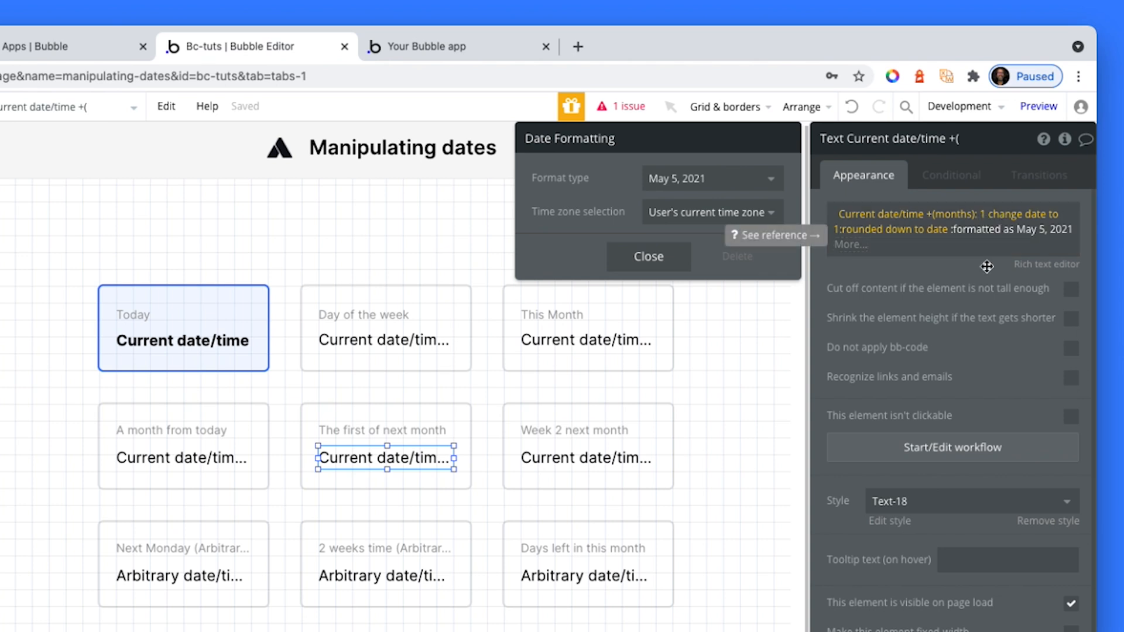
mouse_move(918, 211)
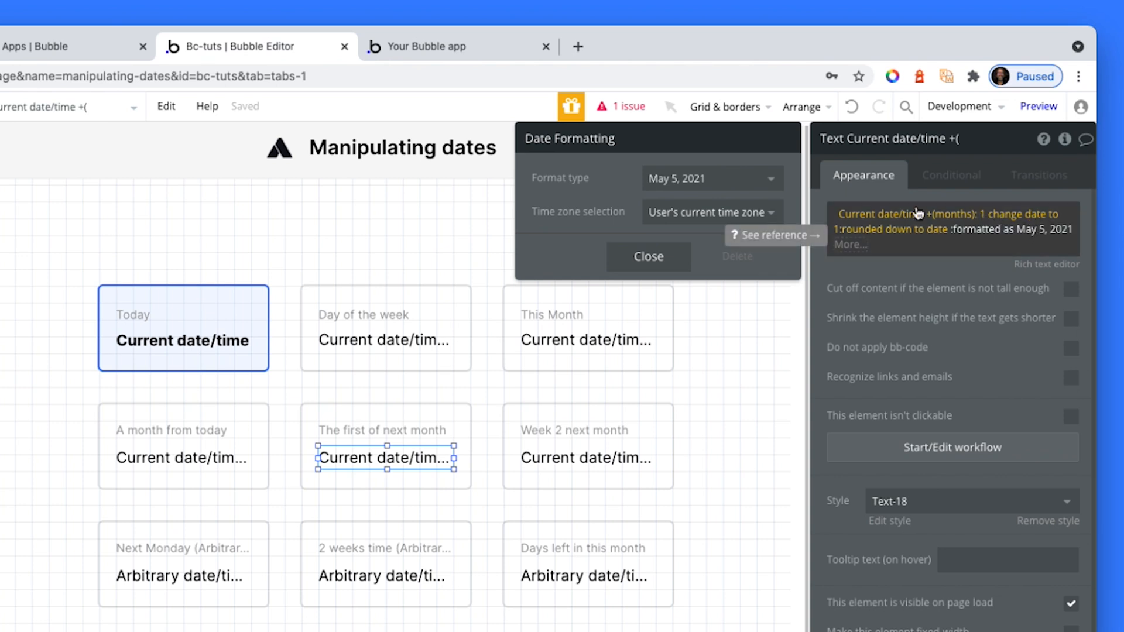
mouse_move(919, 277)
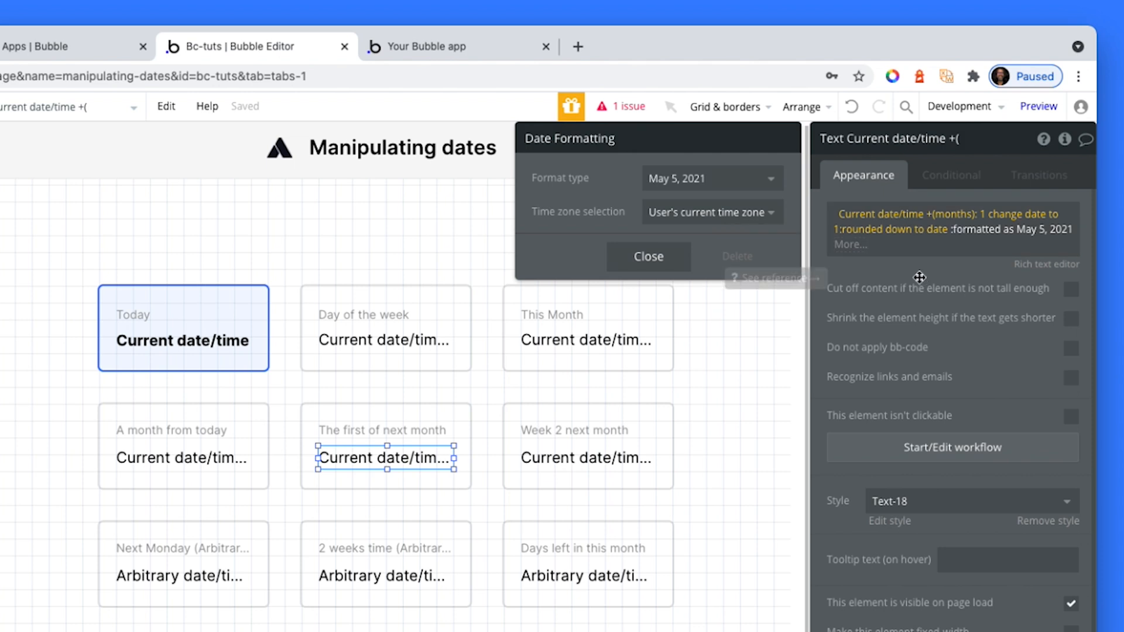
mouse_move(991, 237)
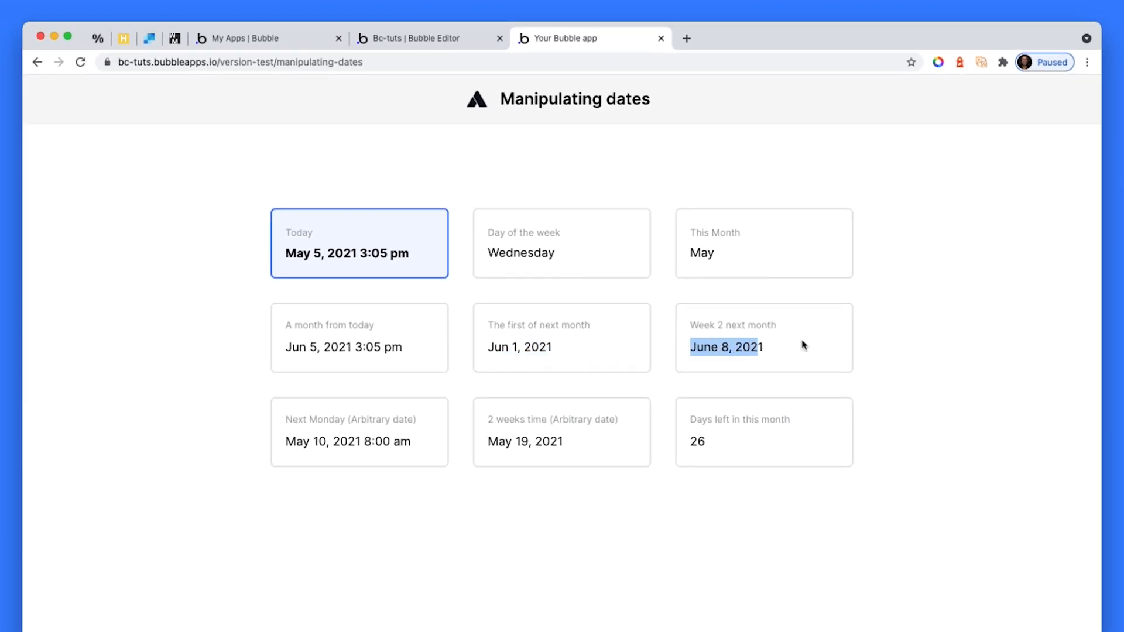
mouse_move(798, 347)
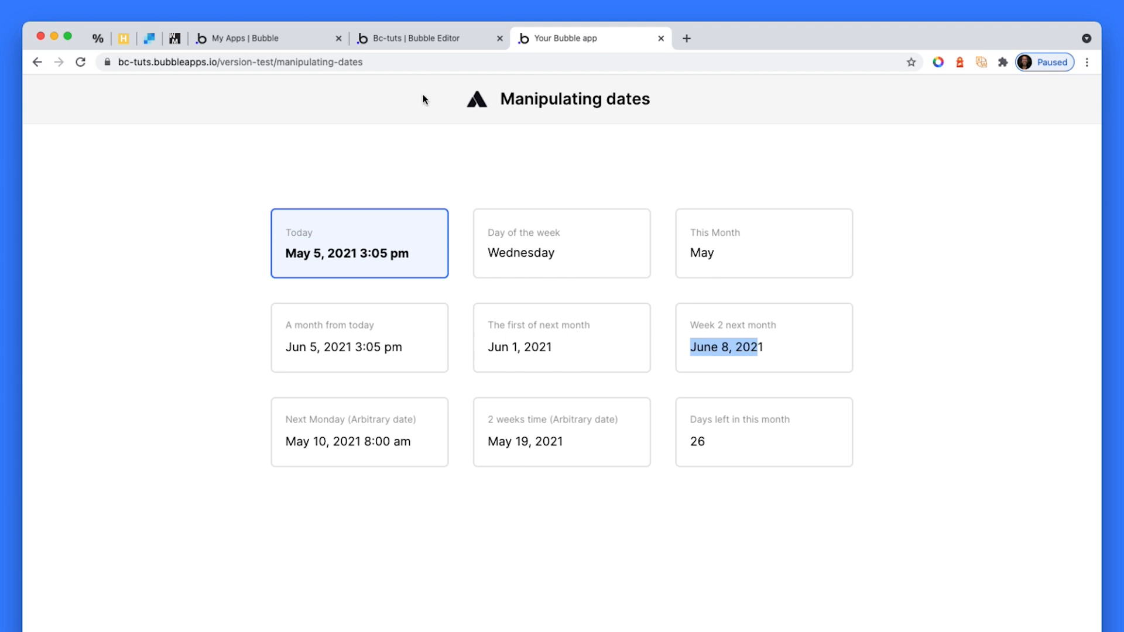
Go back to the page editor showing the Week 2 next month expression
left_click(418, 38)
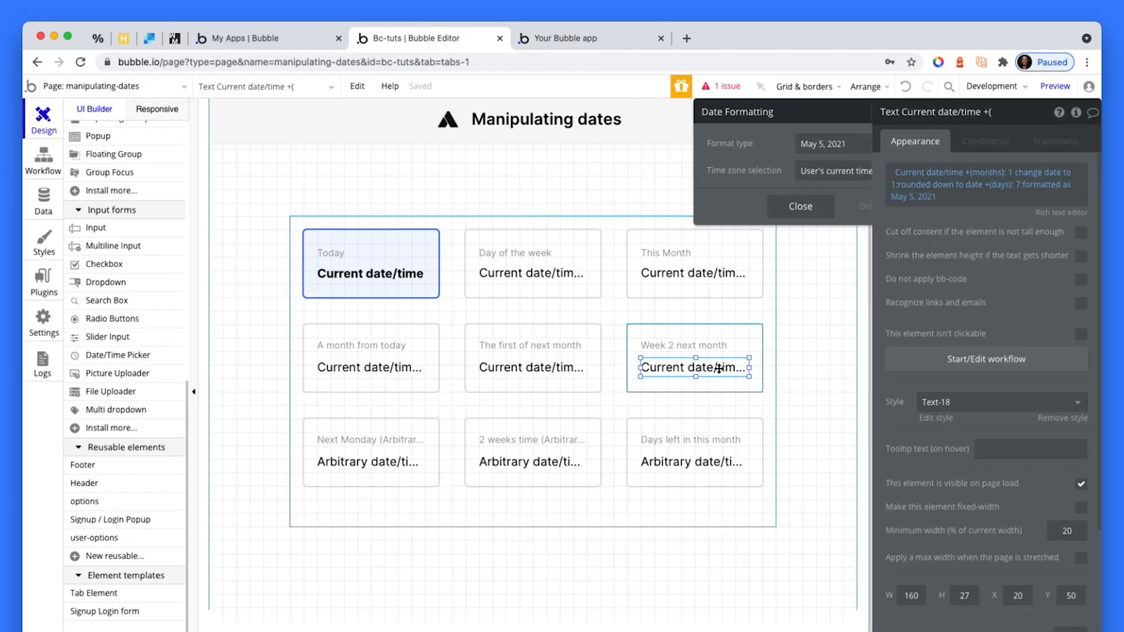
left_click(801, 206)
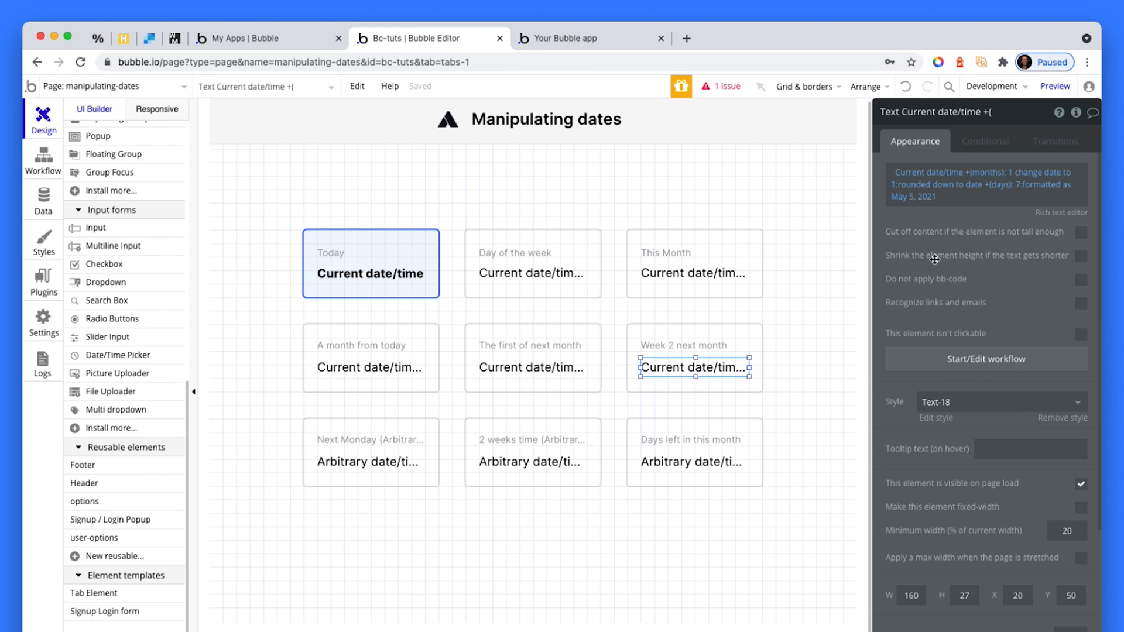
mouse_move(934, 257)
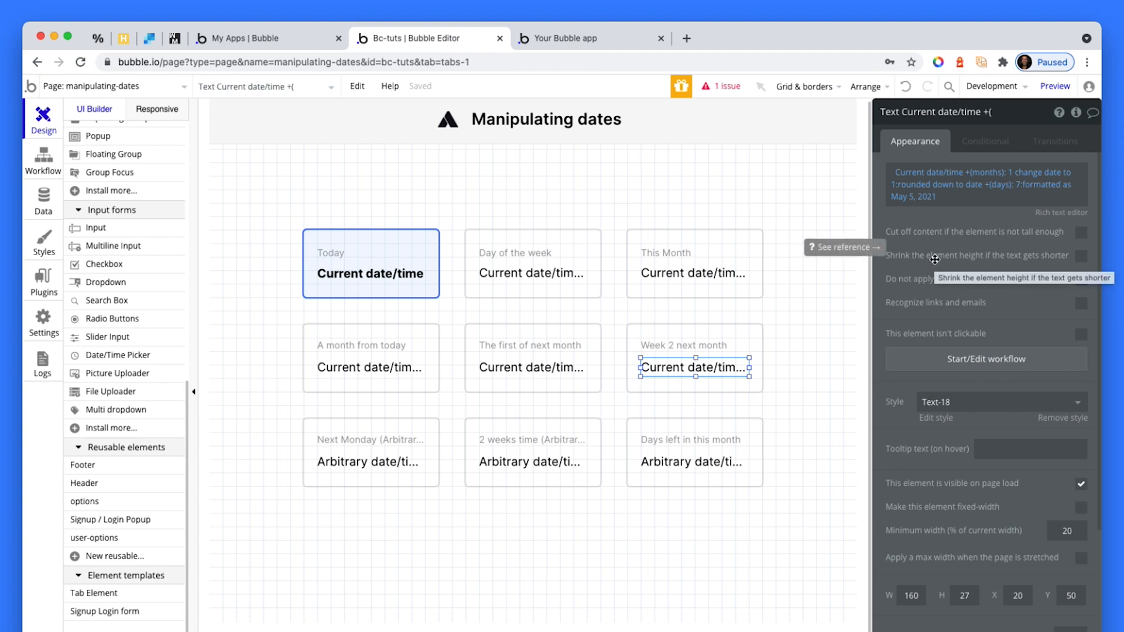
mouse_move(932, 187)
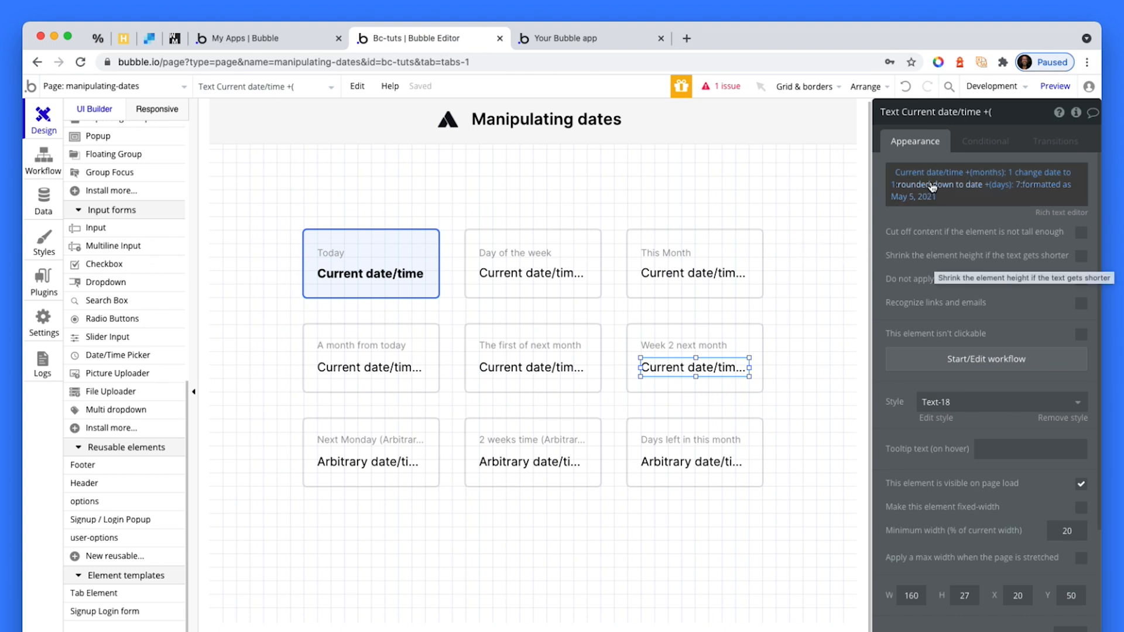
mouse_move(1013, 178)
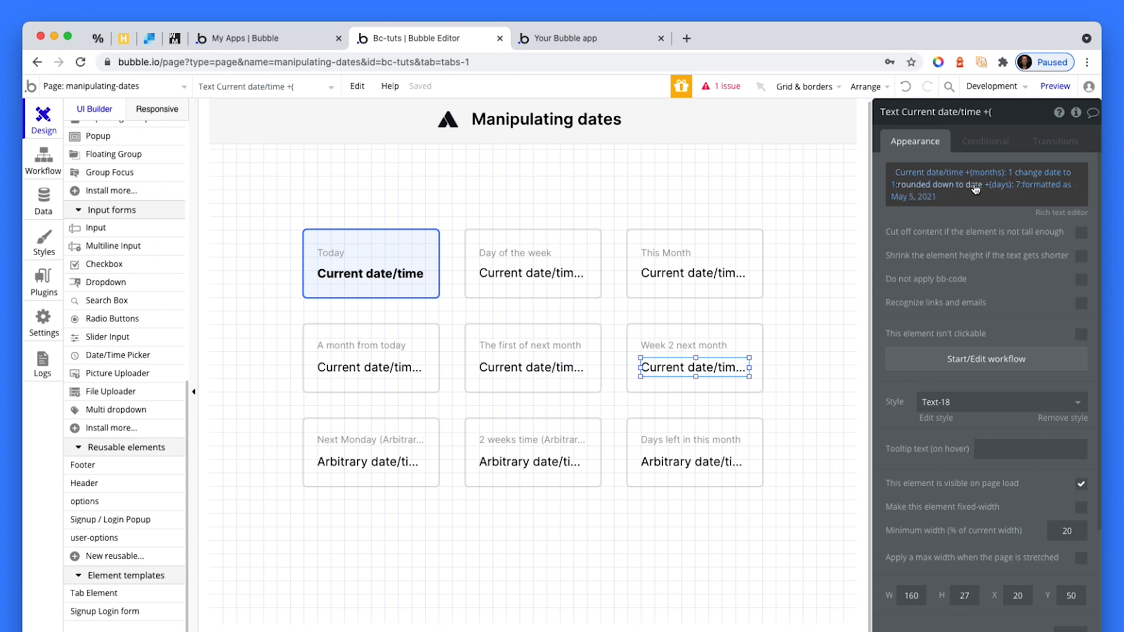
mouse_move(988, 188)
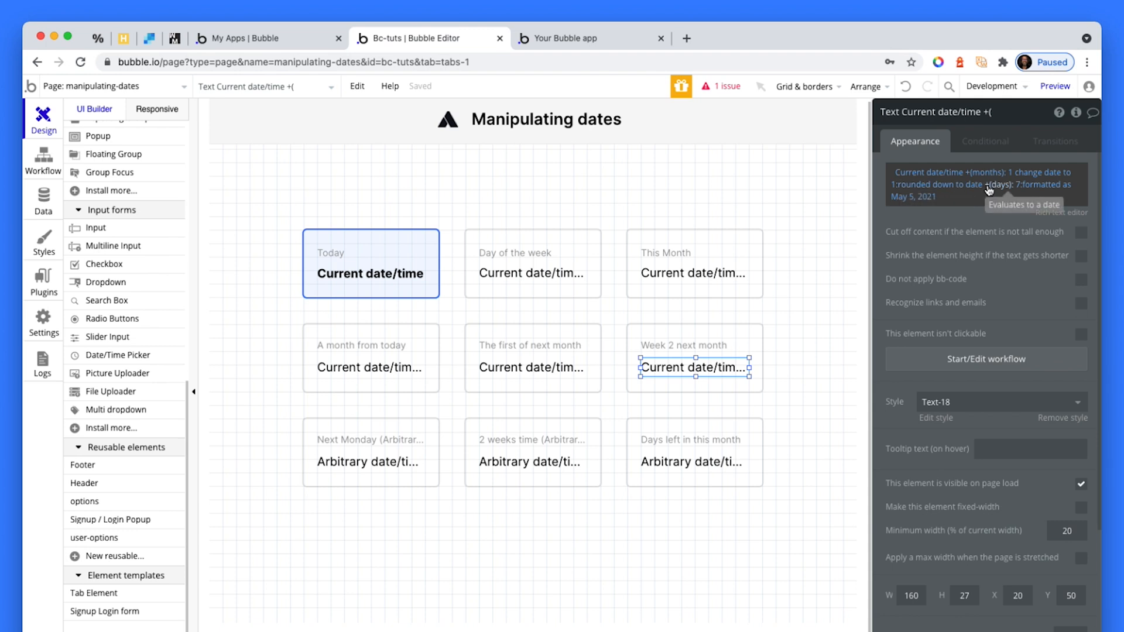
left_click(991, 185)
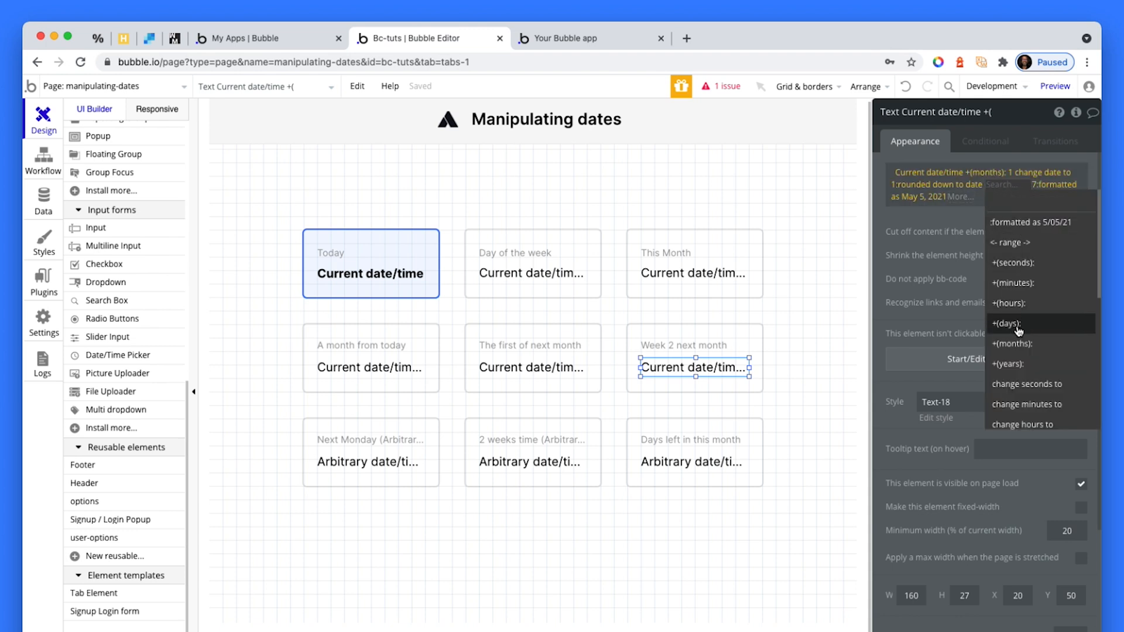
mouse_move(1034, 306)
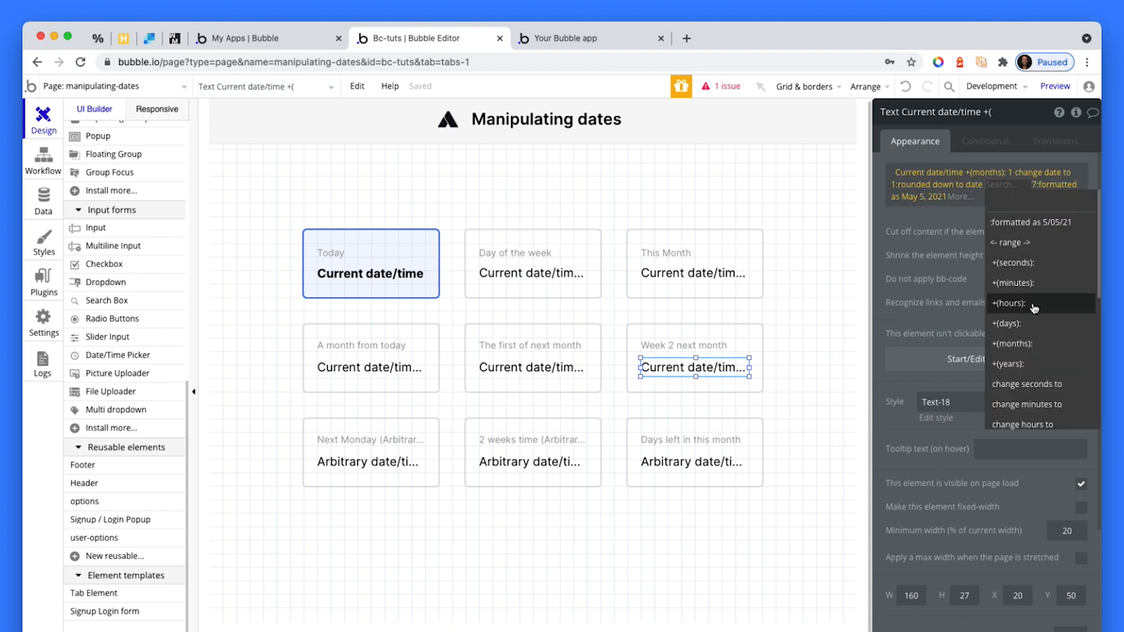
left_click(1004, 323)
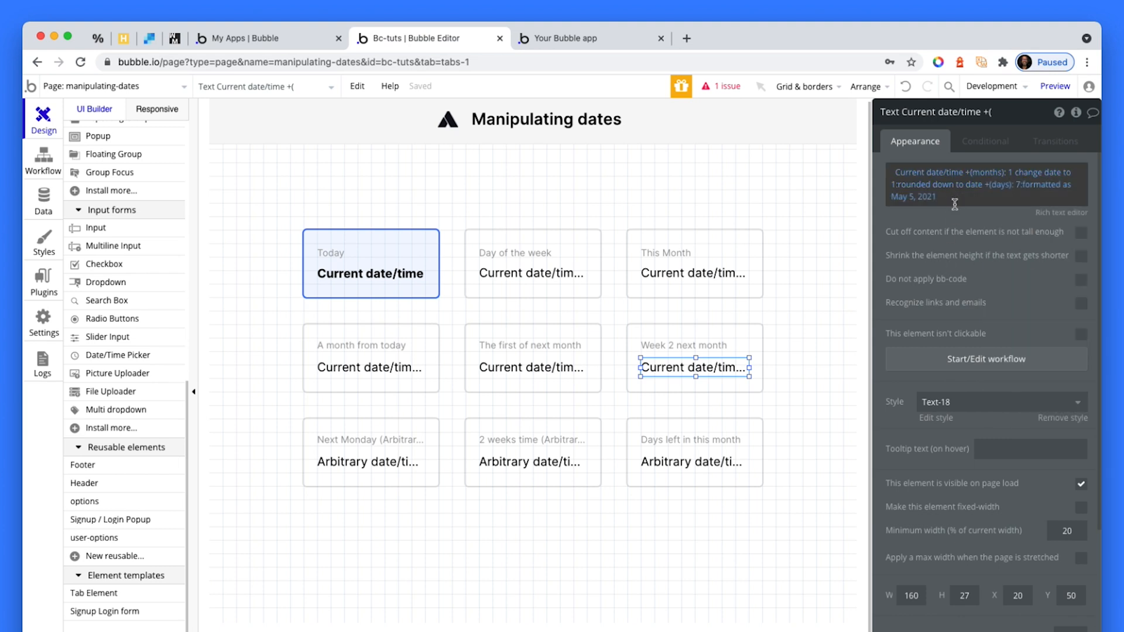
mouse_move(960, 189)
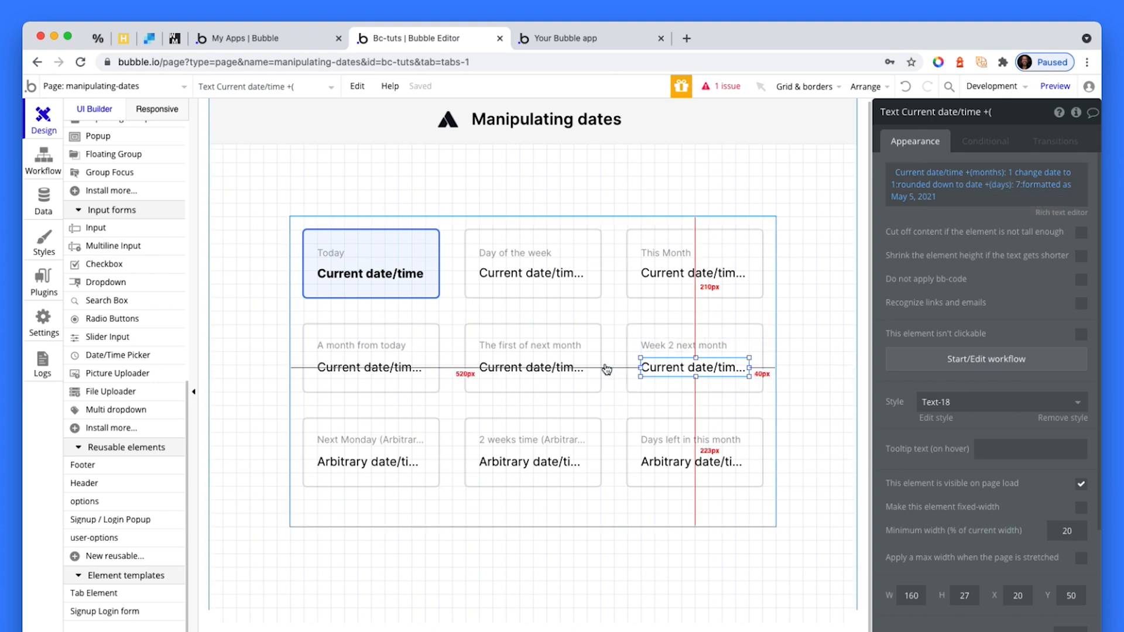
left_click(530, 368)
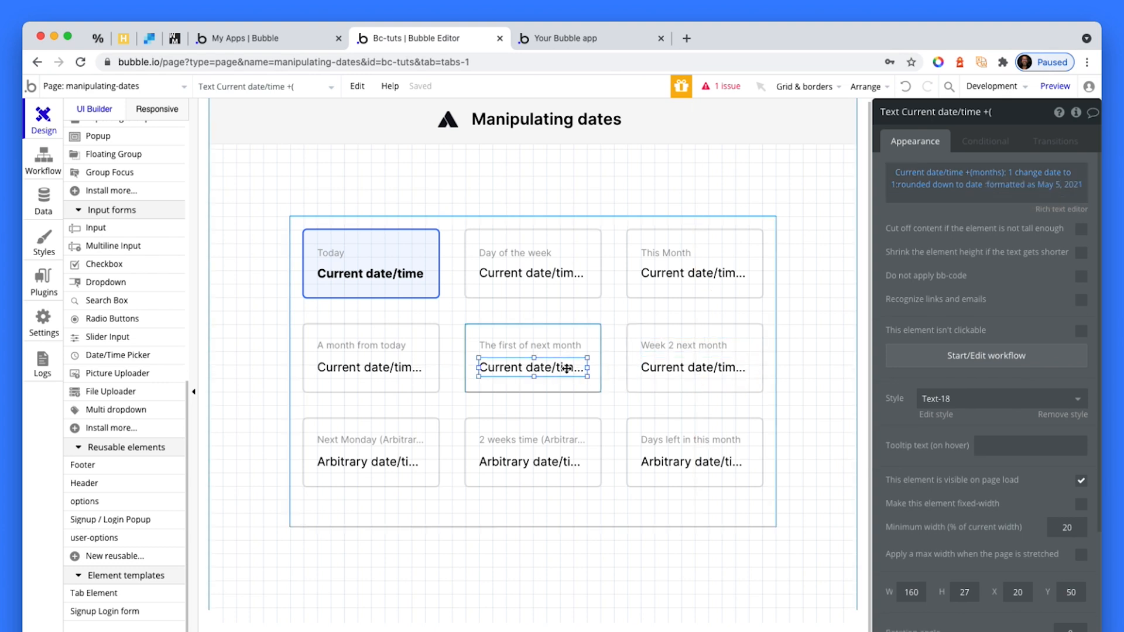
mouse_move(975, 190)
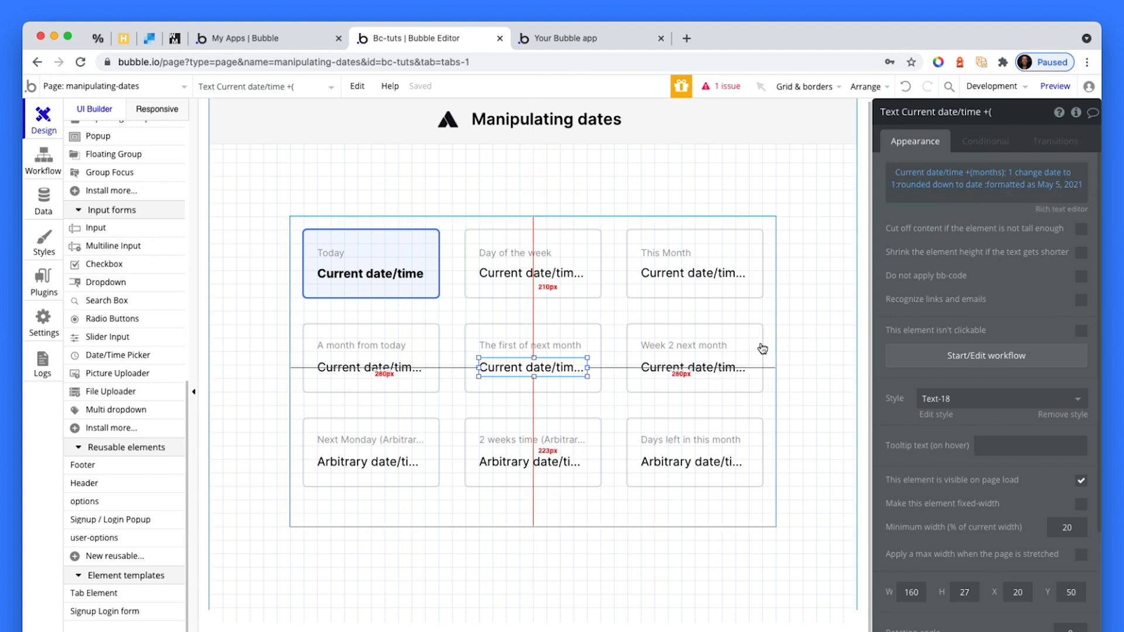
left_click(693, 368)
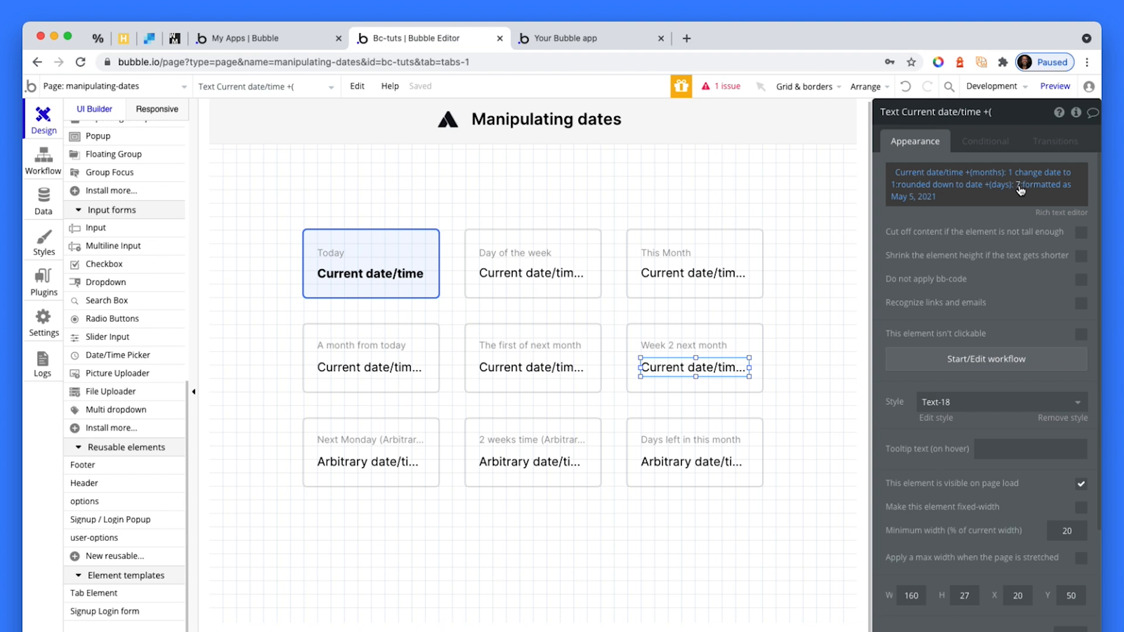
left_click(1045, 186)
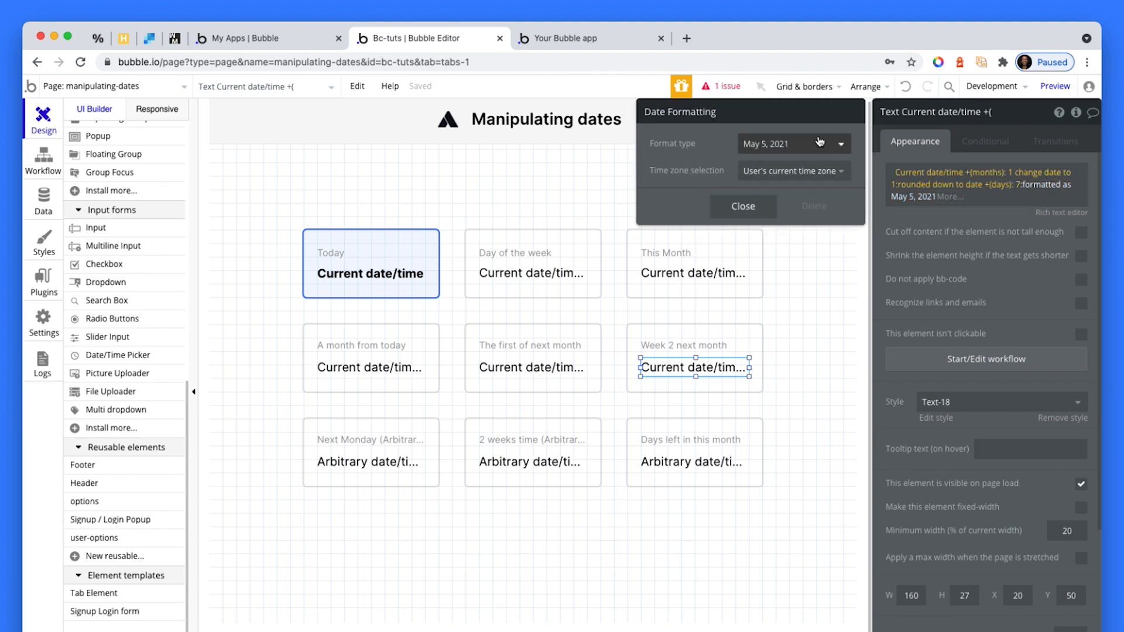
left_click(742, 206)
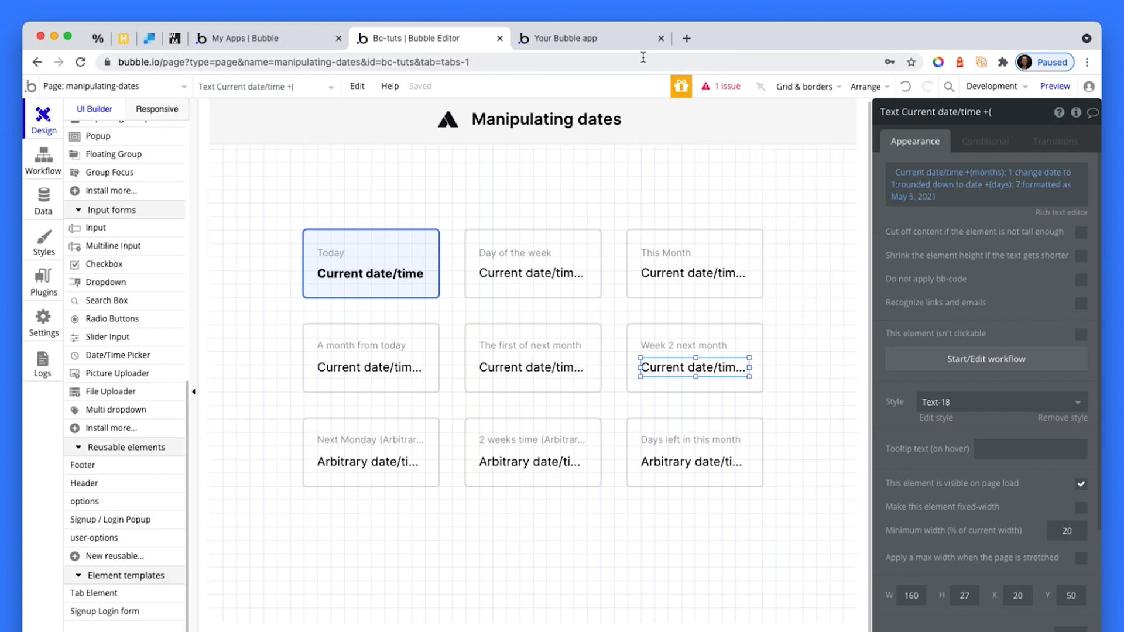
left_click(566, 38)
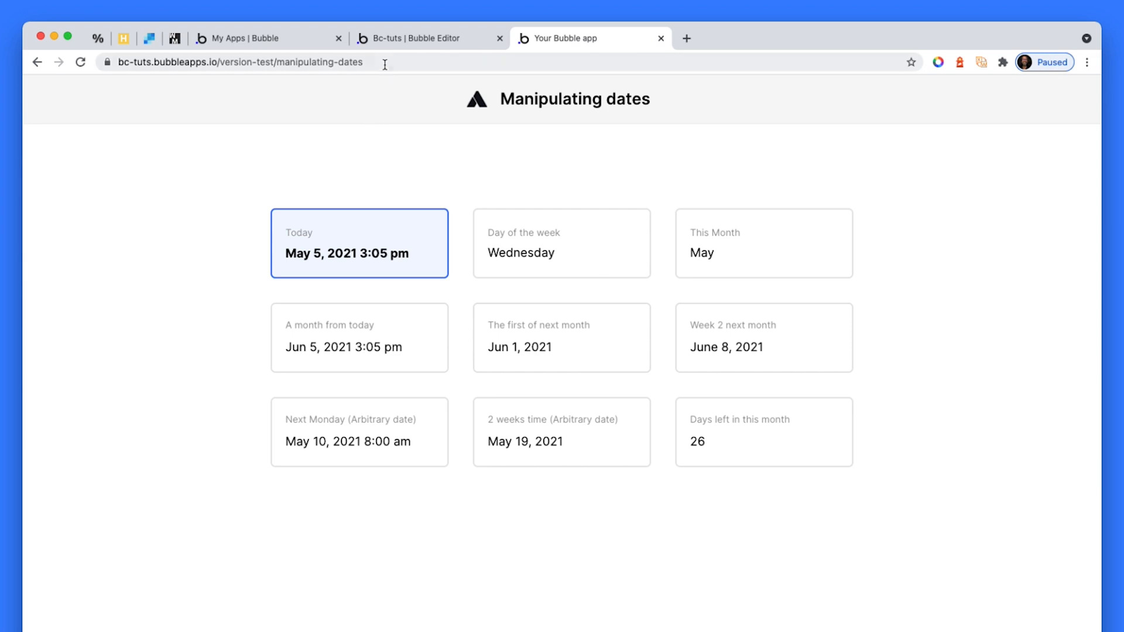
left_click(420, 37)
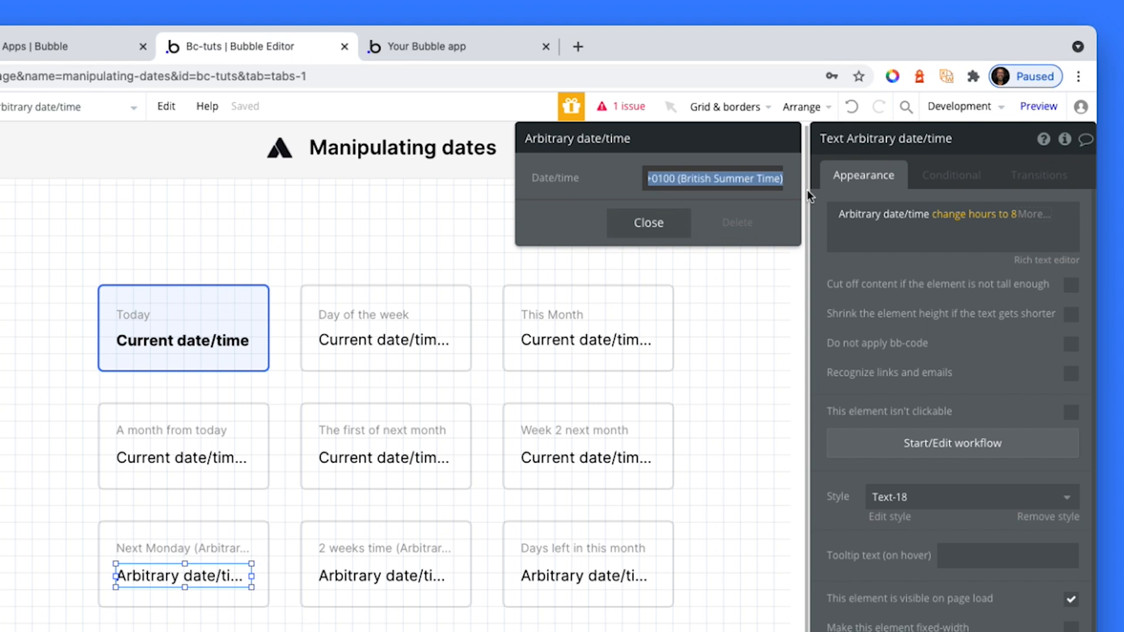
Enter 'next monday' as the Next Monday card's arbitrary date/time value
type("nex")
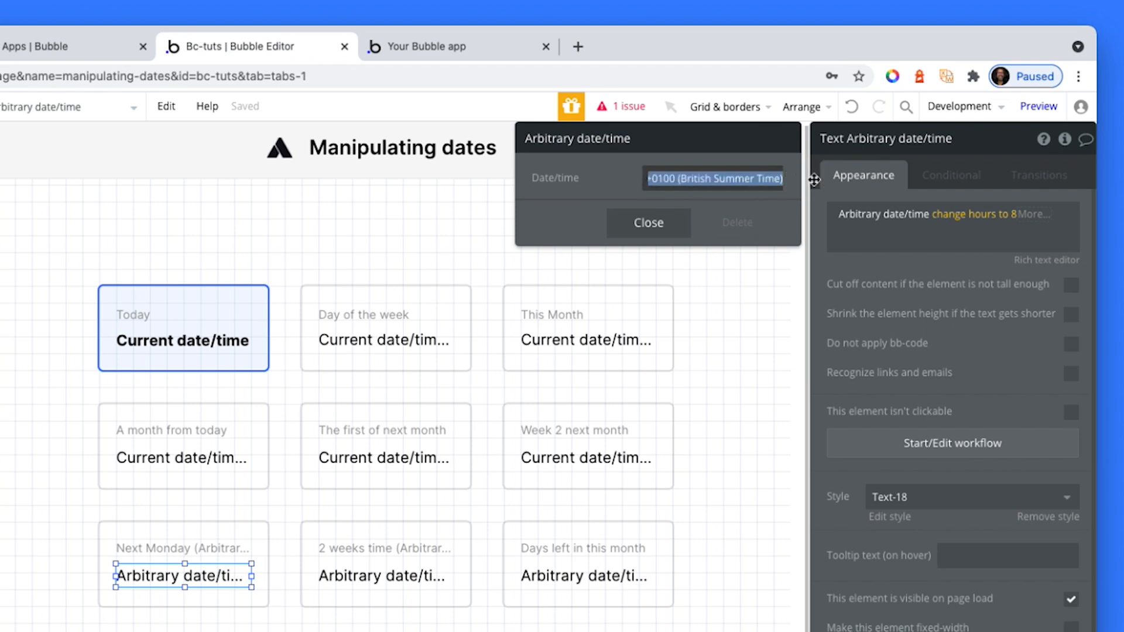
type("next")
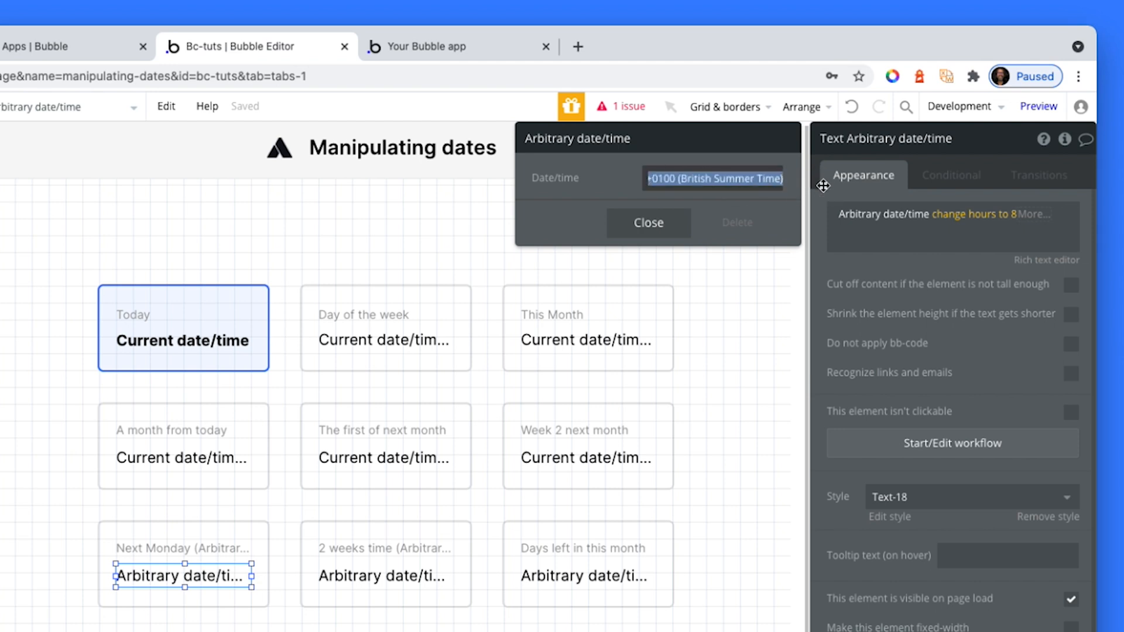
type("next monday")
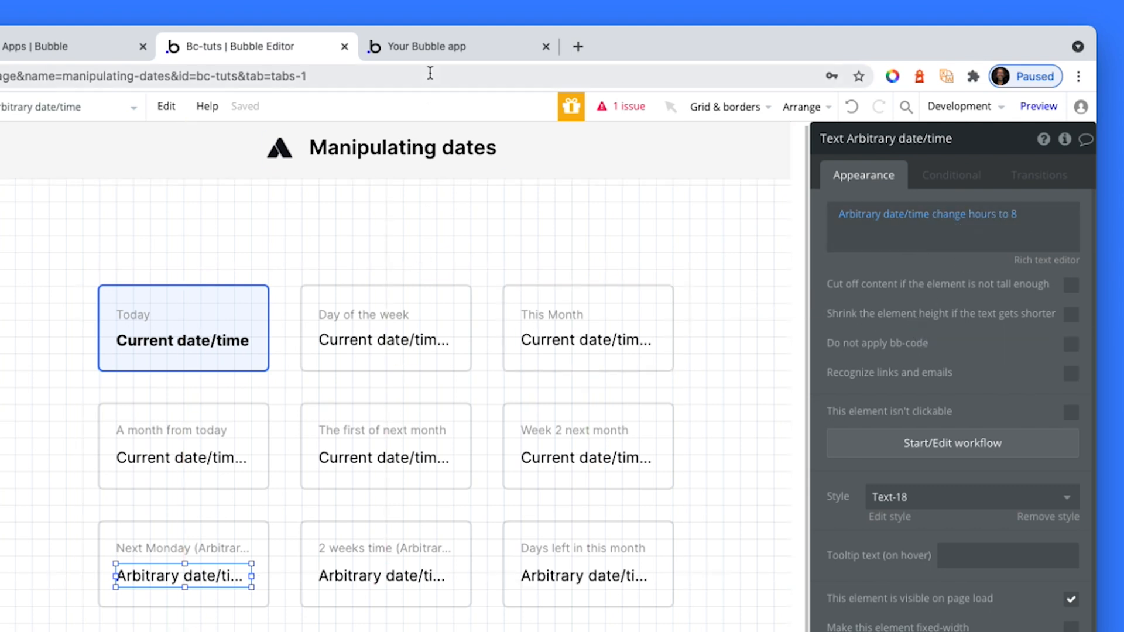
mouse_move(437, 53)
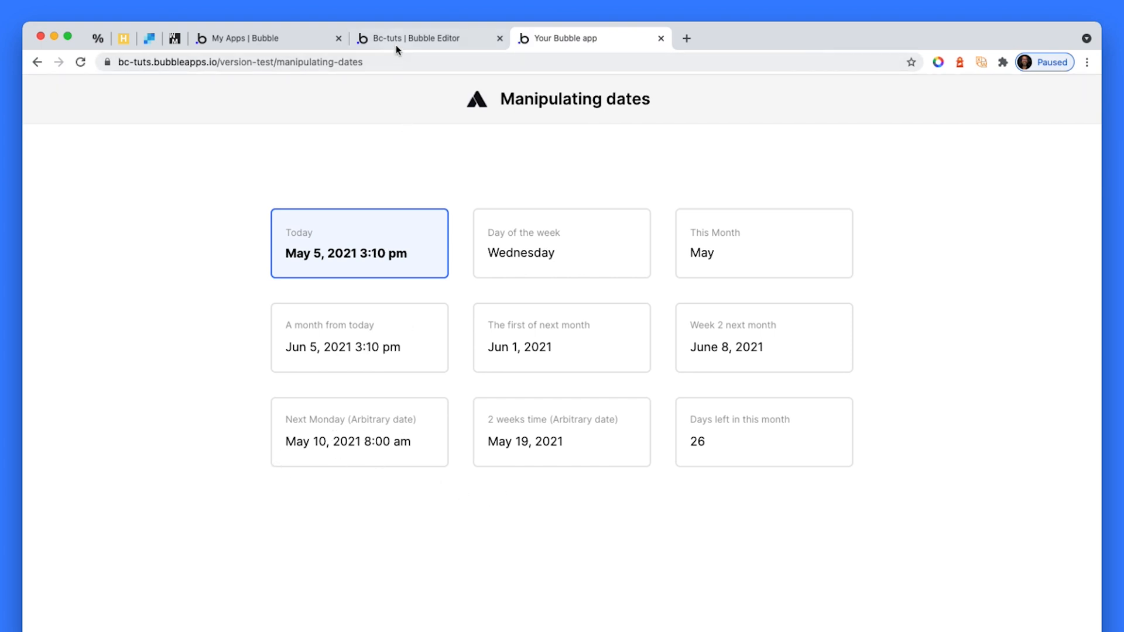
left_click(424, 38)
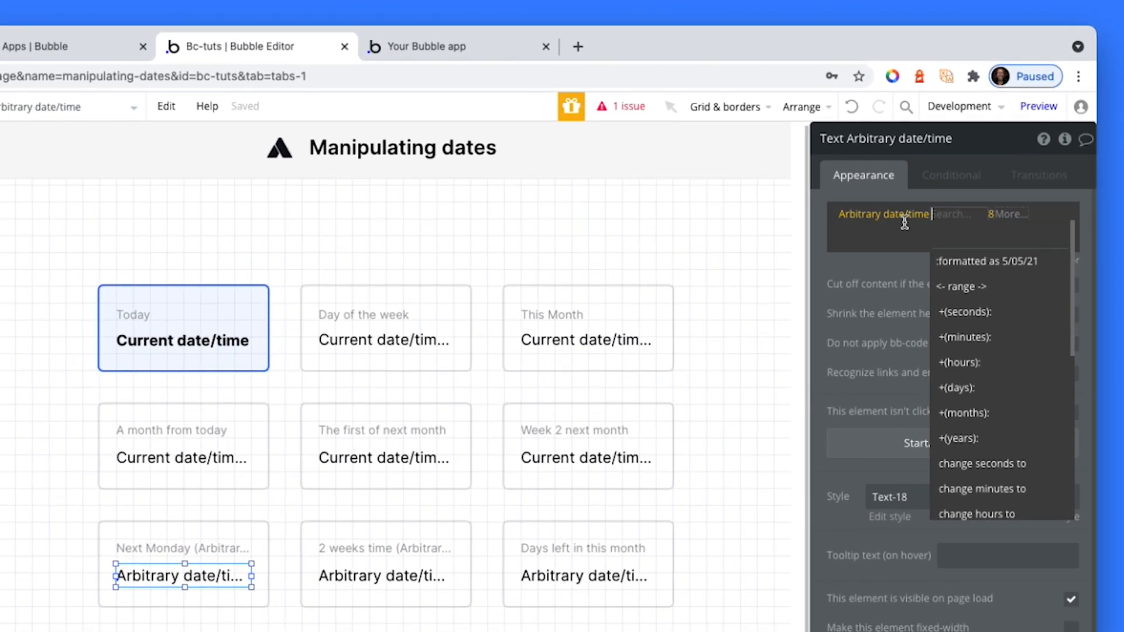
mouse_move(954, 227)
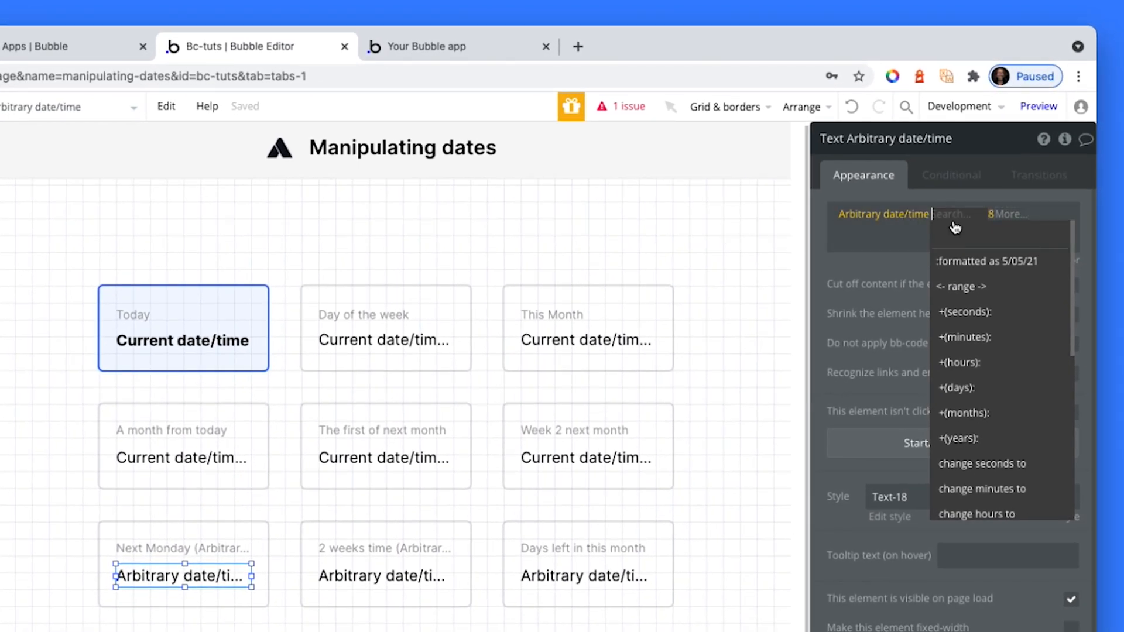
left_click(977, 514)
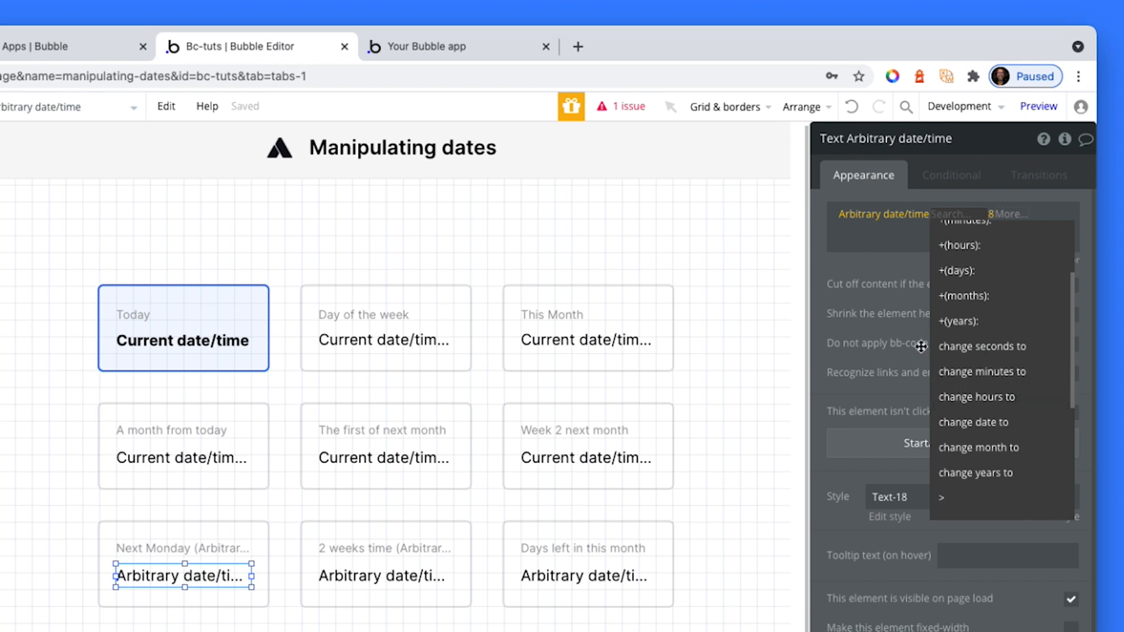
left_click(976, 397)
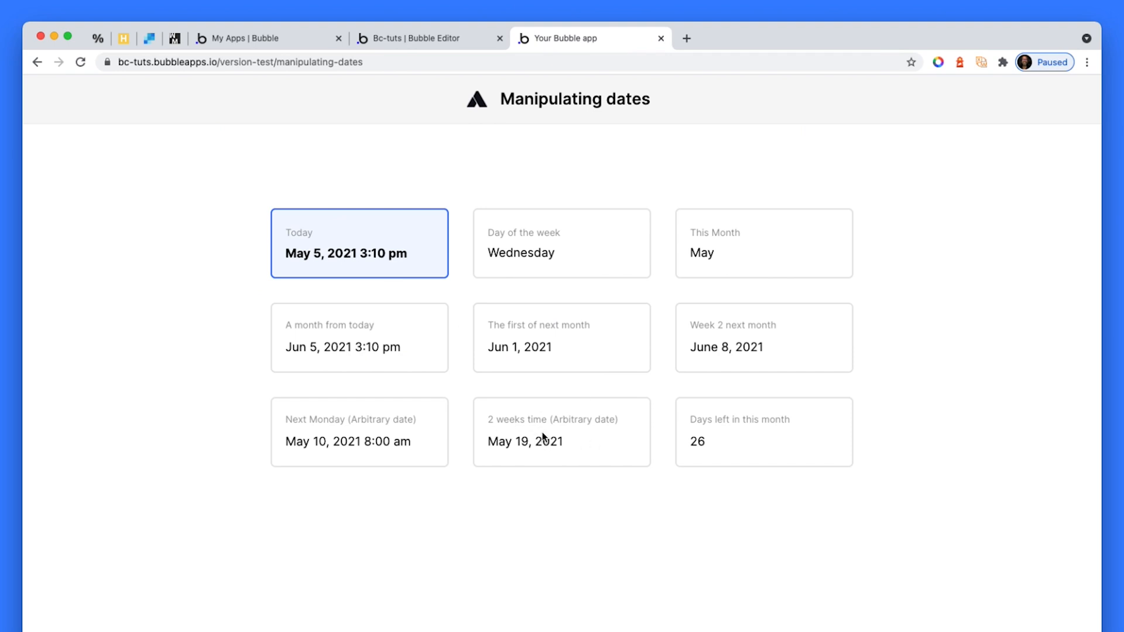
Label the card '2 weeks time', close the arbitrary date settings and reload the preview showing May 19, 2021
double_click(543, 419)
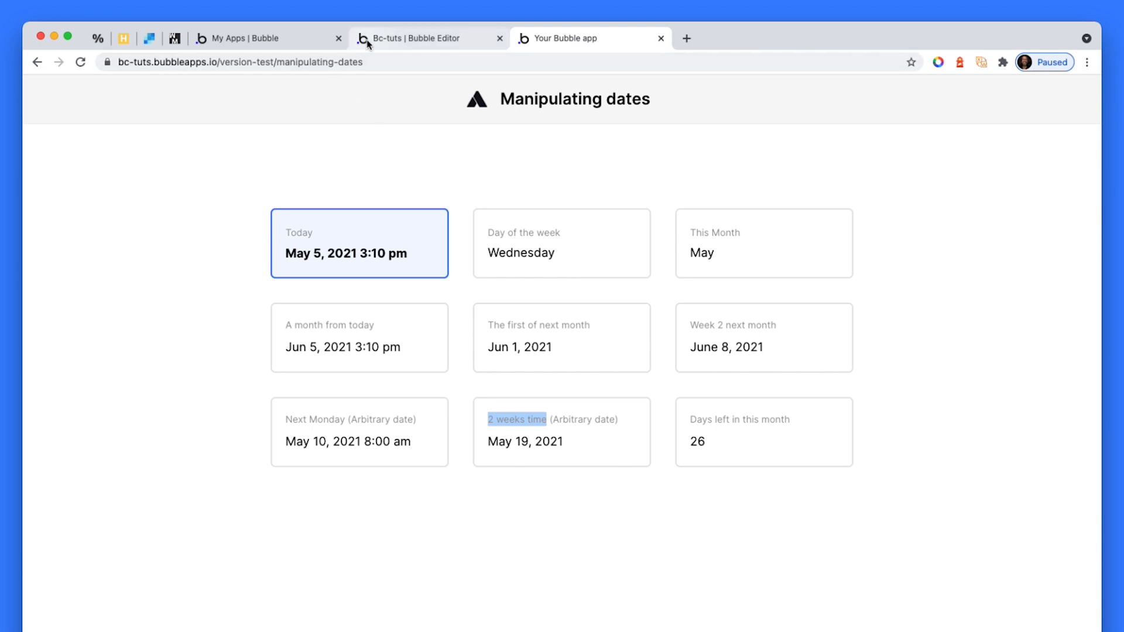
left_click(417, 37)
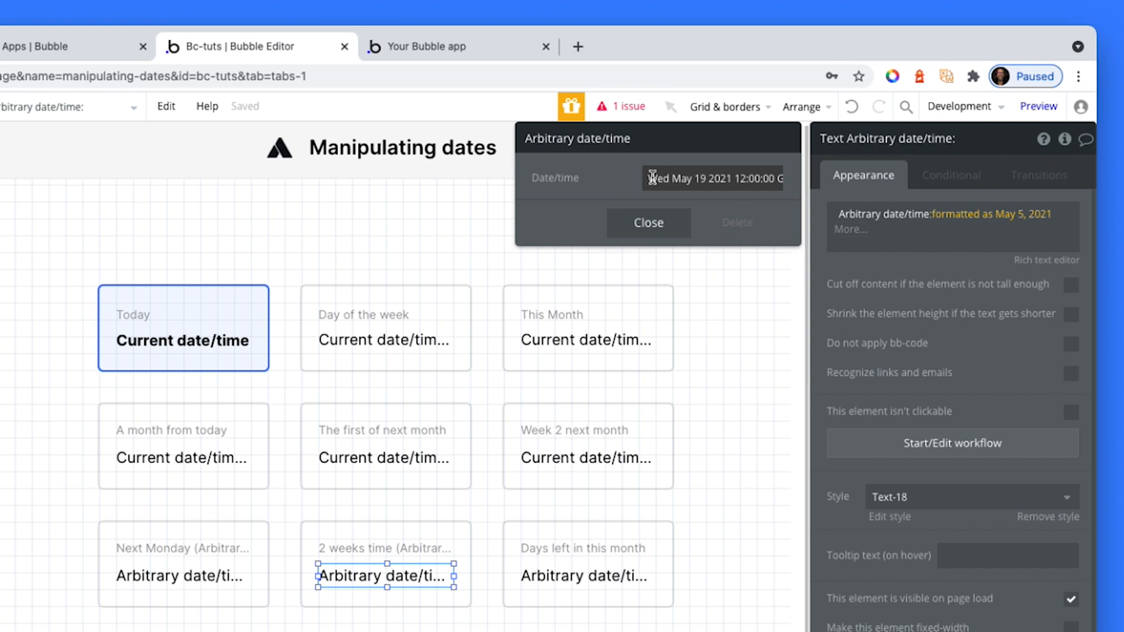
type("2 weeks time")
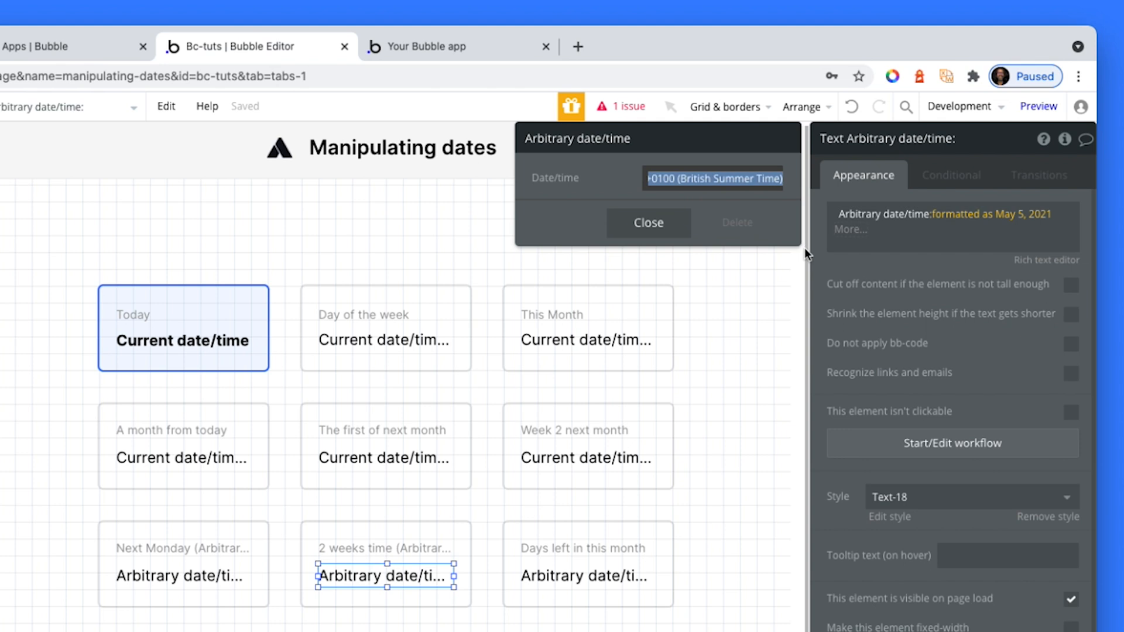
left_click(993, 214)
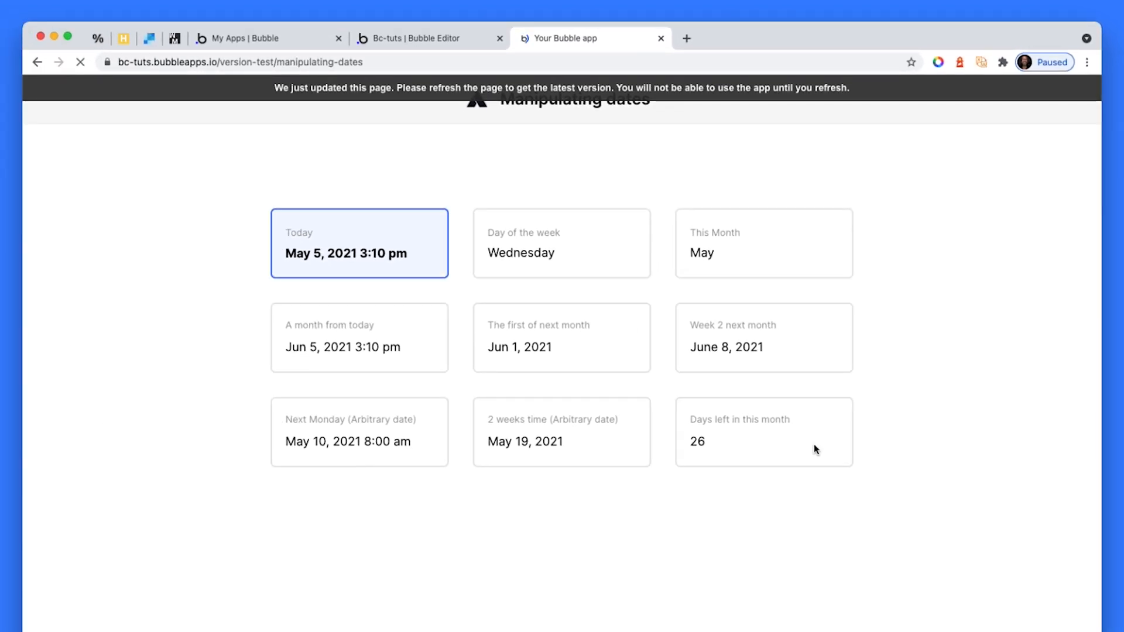
left_click(80, 61)
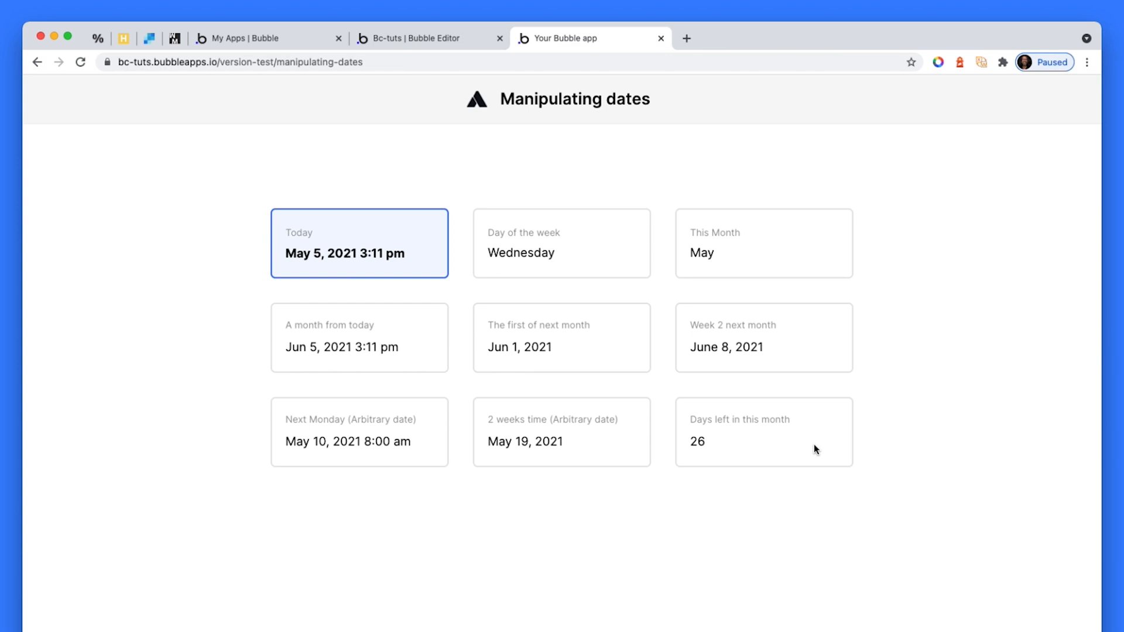
mouse_move(375, 15)
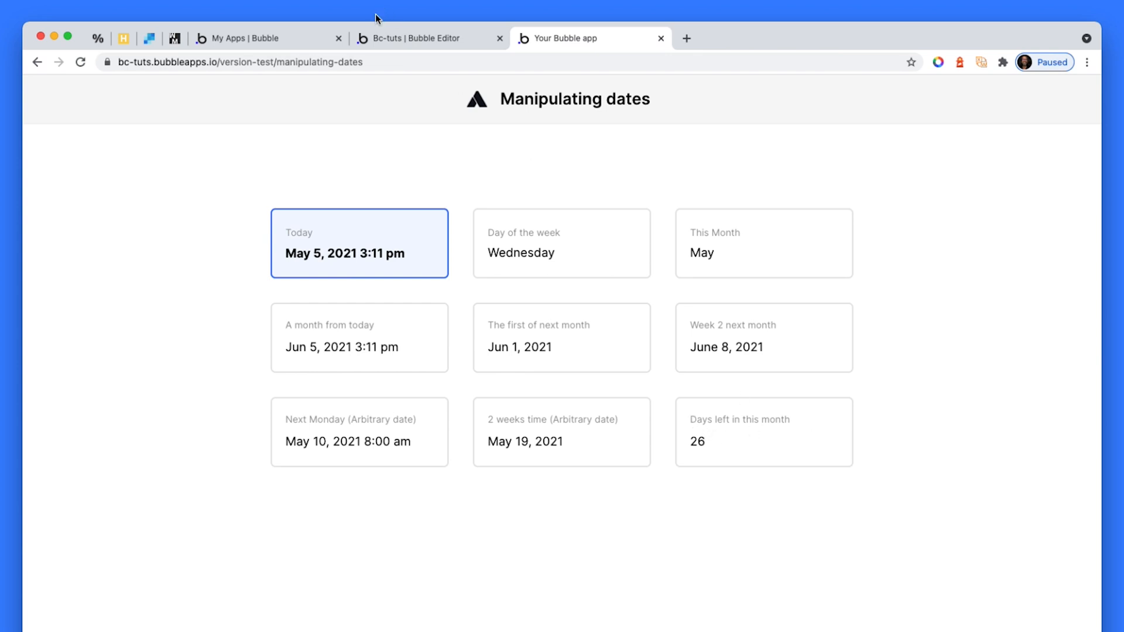
Set the Days left card's arbitrary date/time to 'next month' and confirm its value
left_click(410, 37)
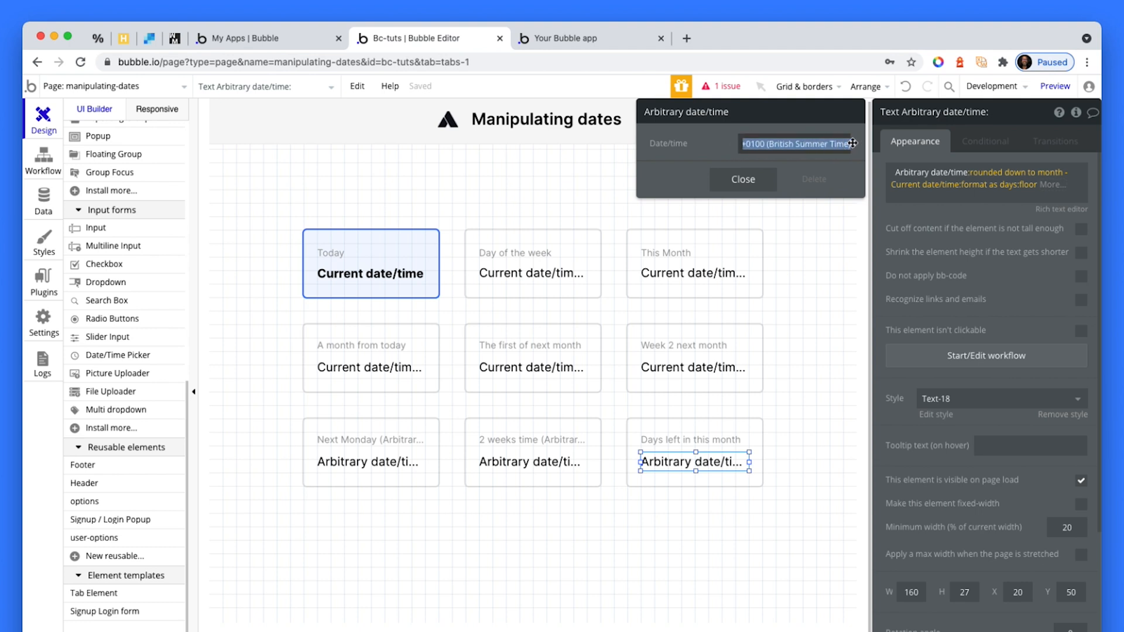
type("next mont")
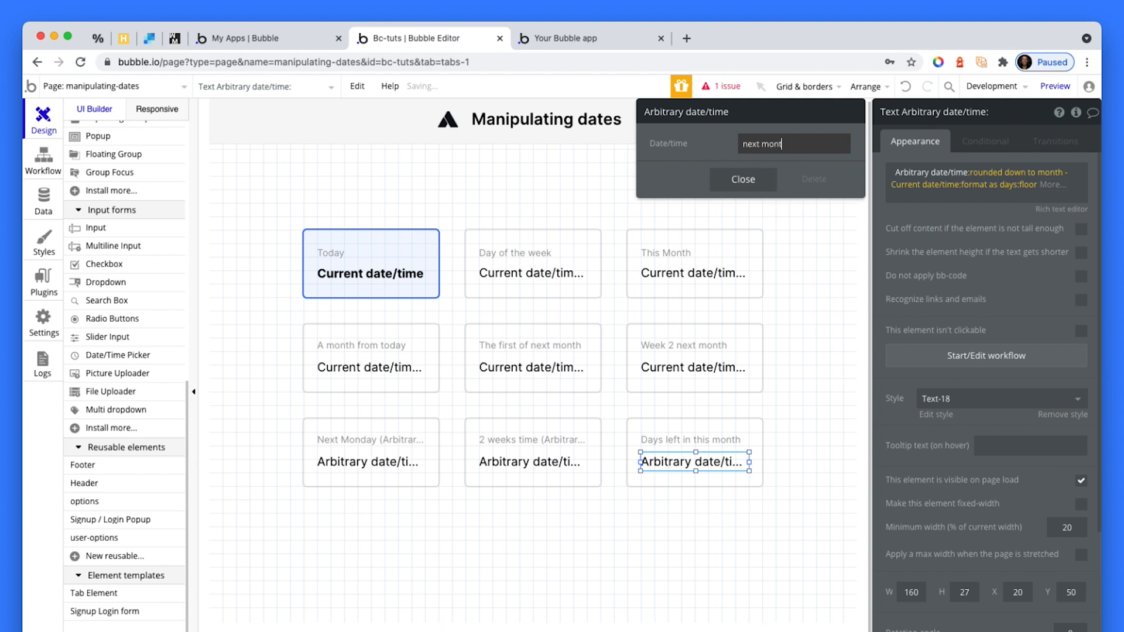
left_click(743, 179)
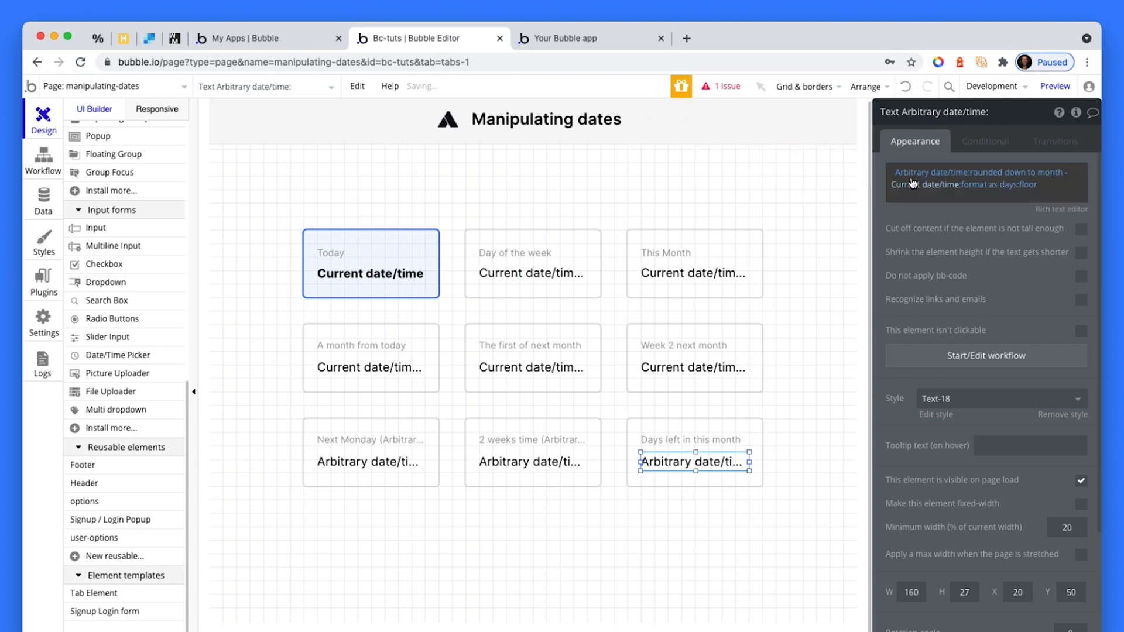
left_click(918, 182)
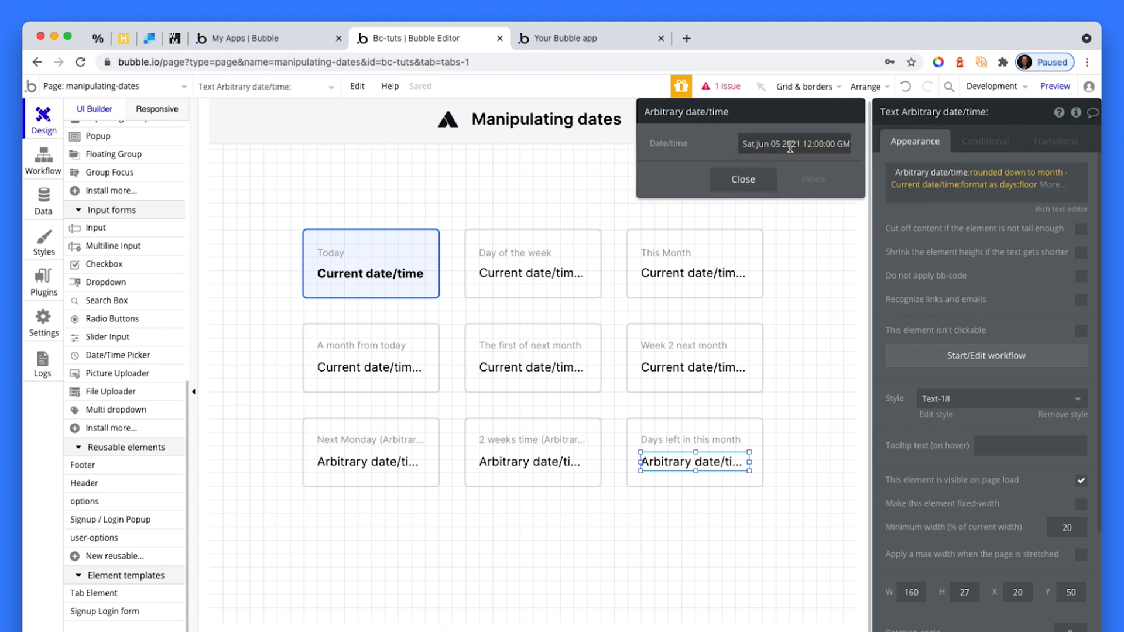
mouse_move(1059, 336)
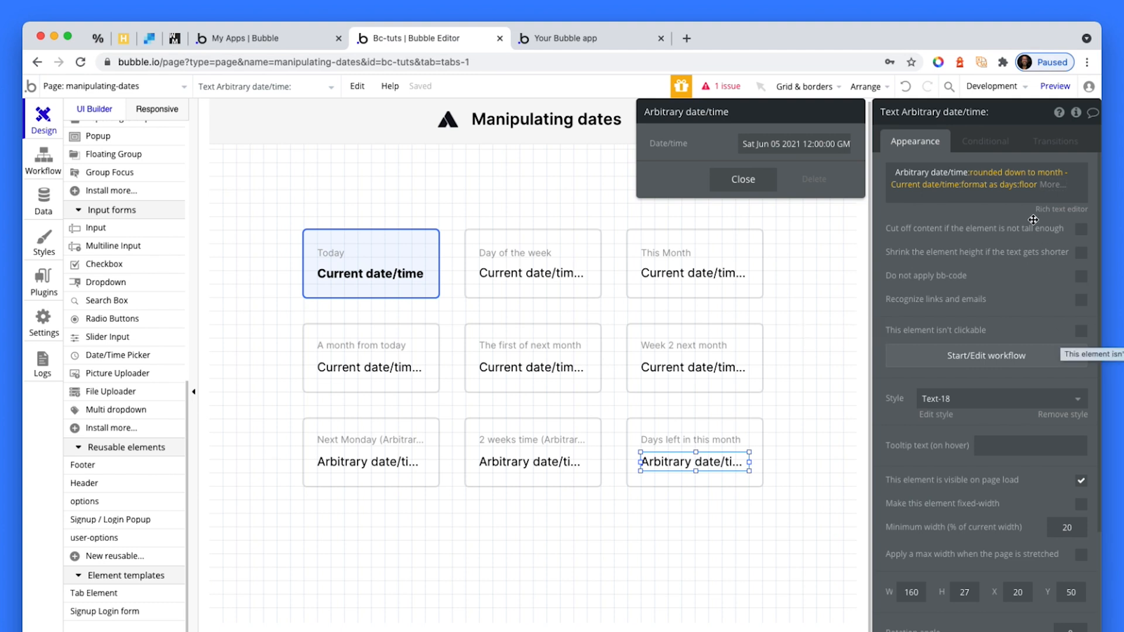
Strip the current-date subtraction so the expression is just the date rounded down to month
left_click(1001, 172)
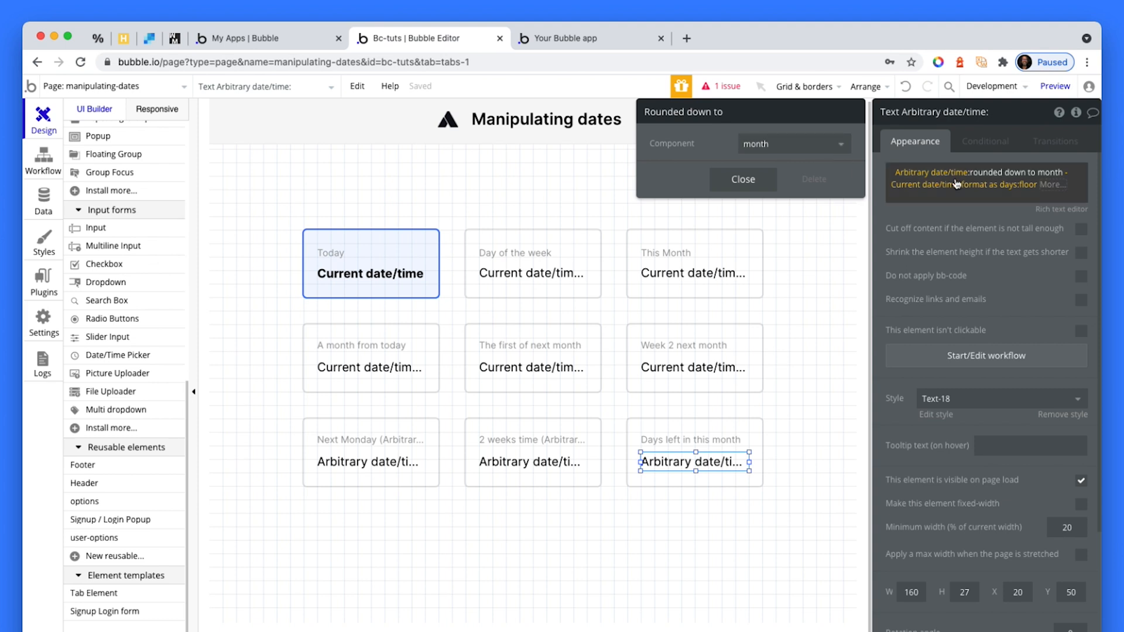
mouse_move(1070, 174)
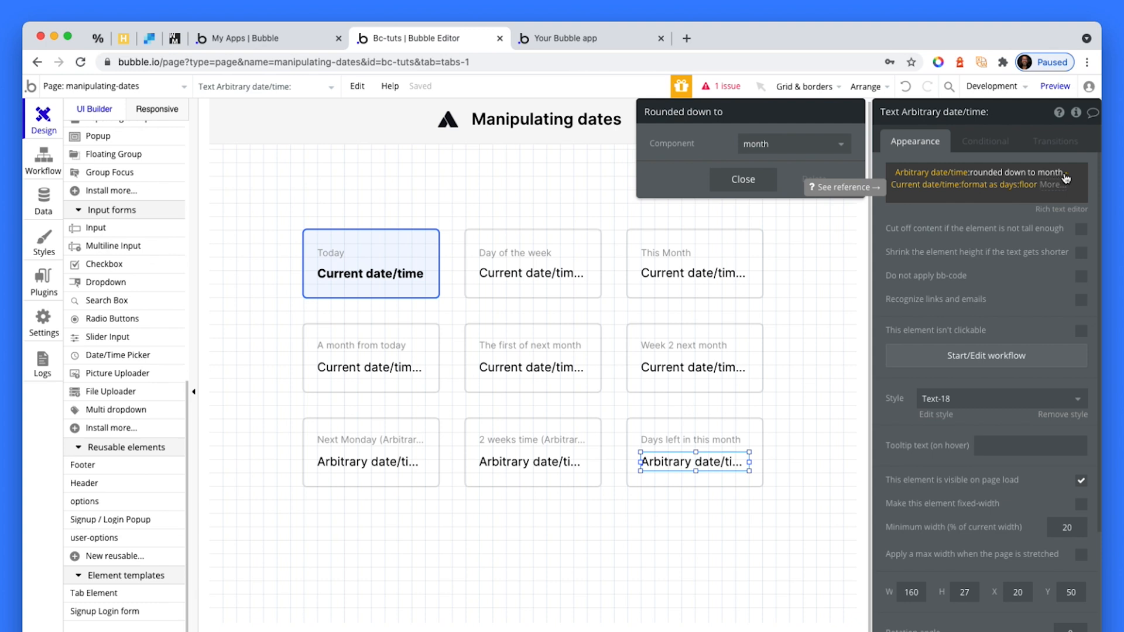
left_click(1051, 172)
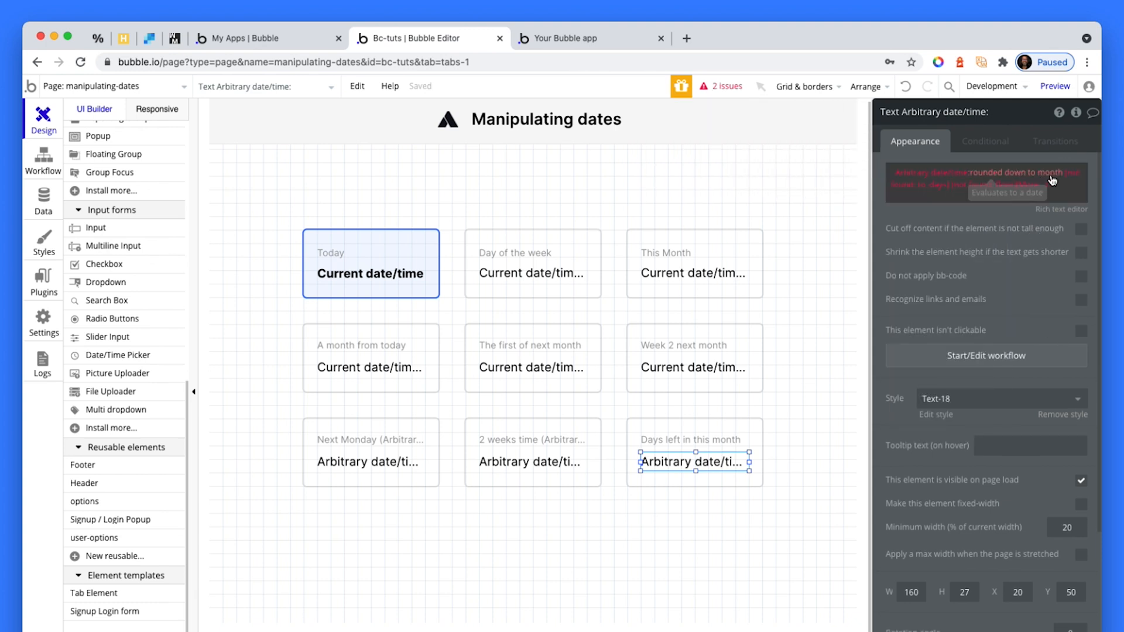
left_click(1028, 174)
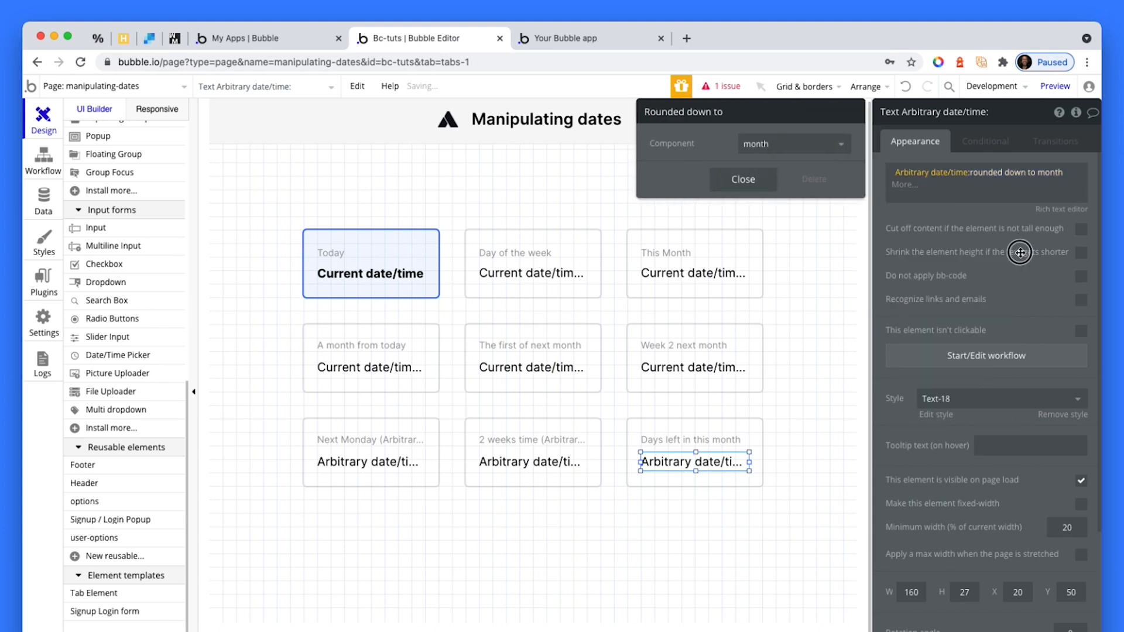
left_click(569, 38)
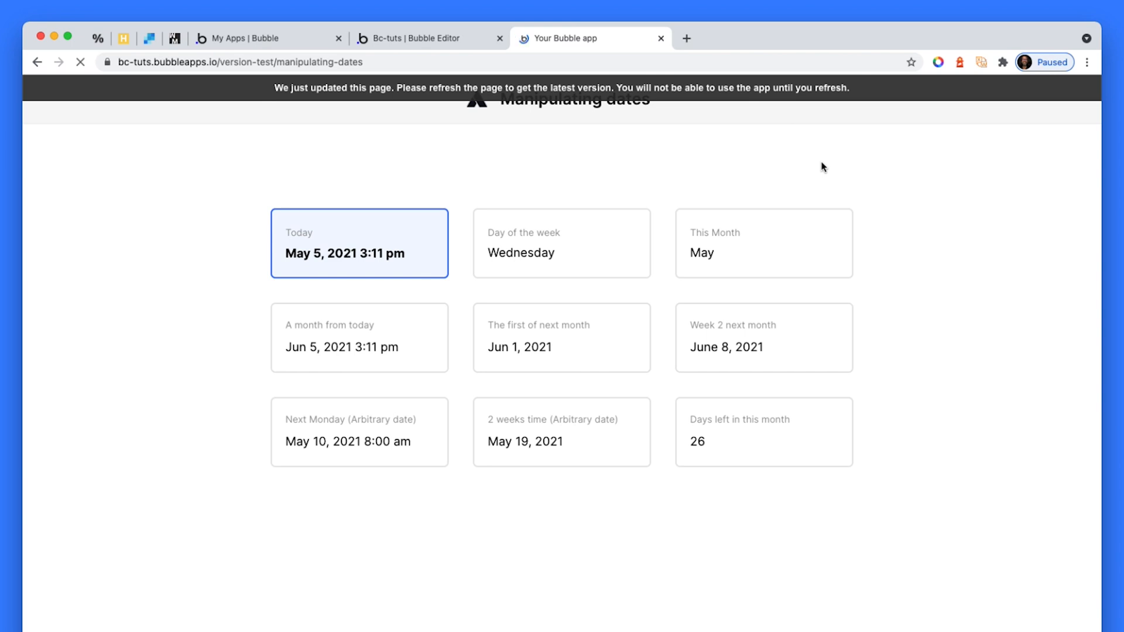
Reload the preview to see Jun 1, 2021 12:00 am, then return to edit the expression
left_click(79, 61)
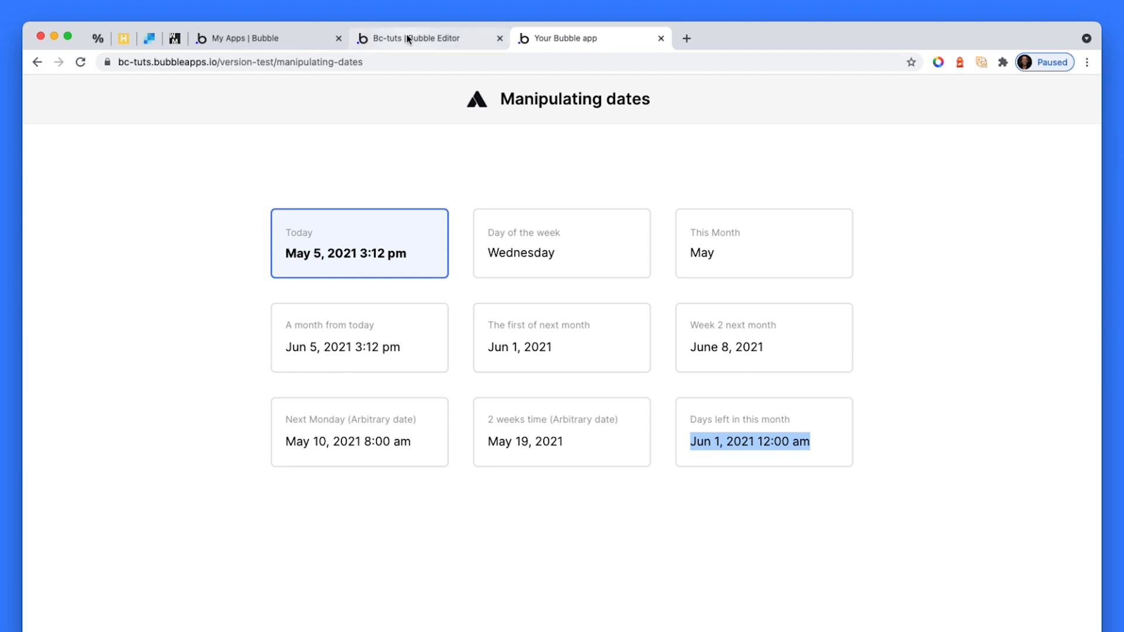
mouse_move(408, 42)
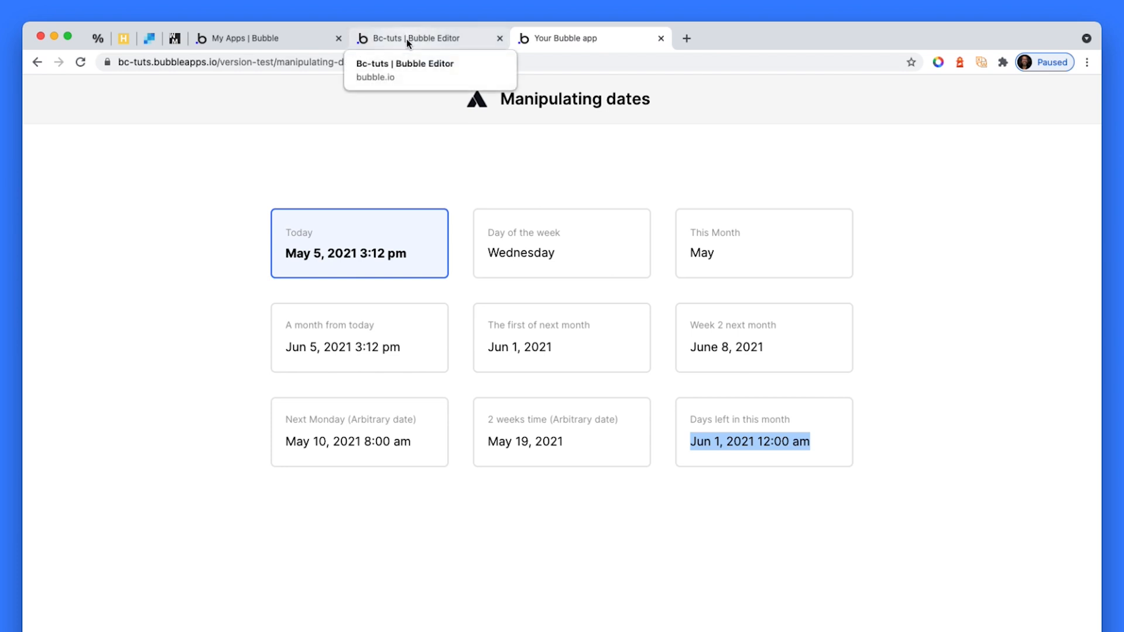
left_click(407, 37)
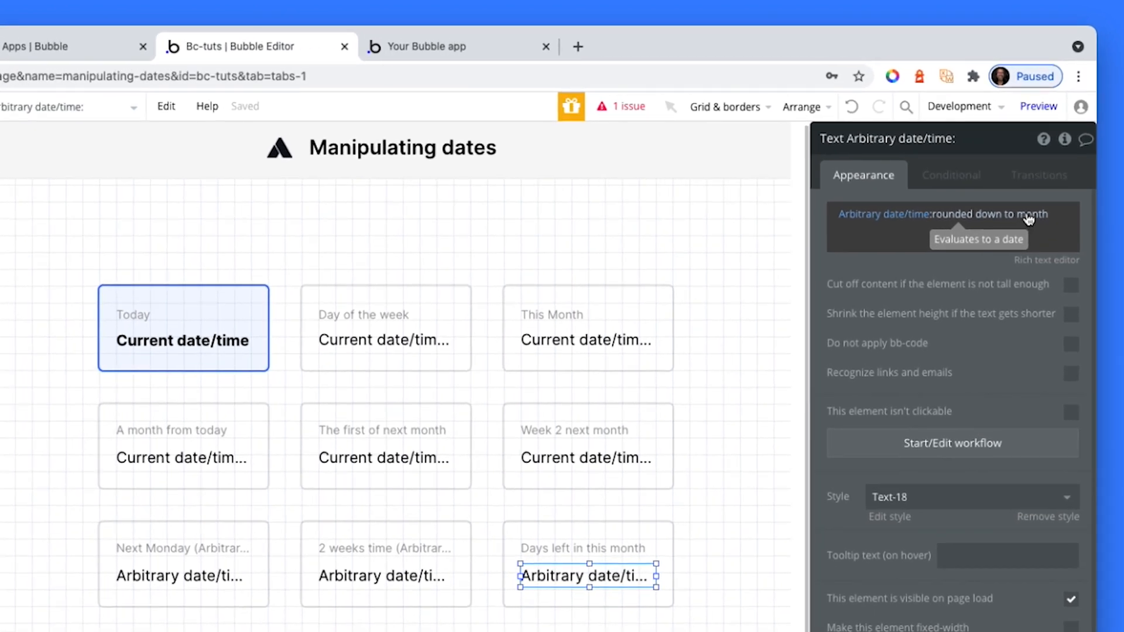
left_click(1022, 215)
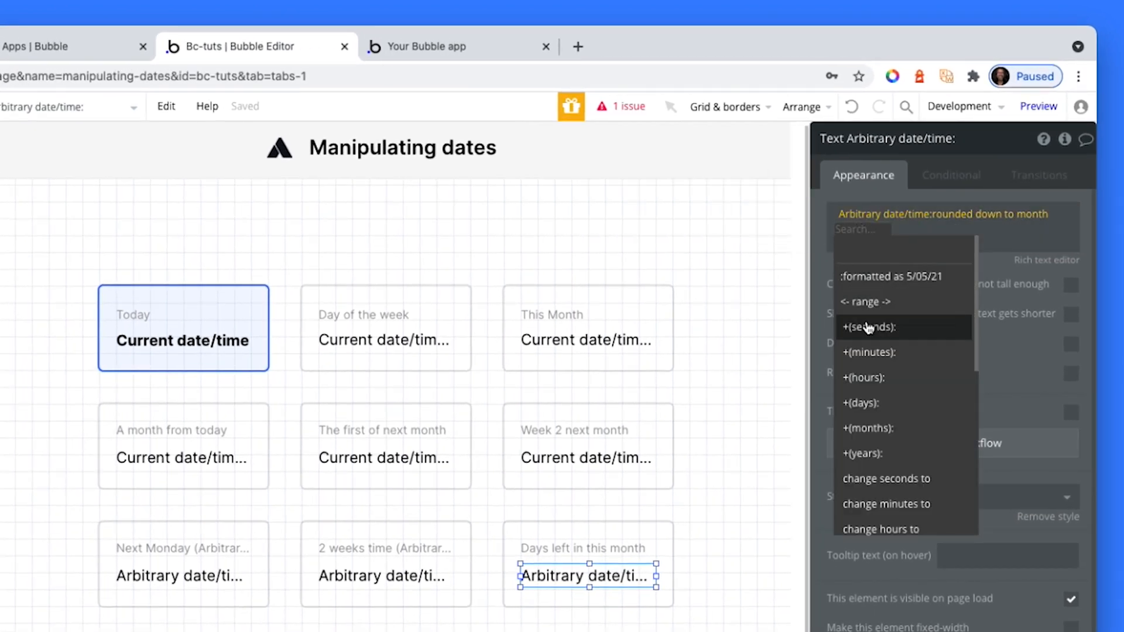
Subtract Current date/time formatted as days, the refreshed preview showing 26.4
scroll("down", 3)
type("da")
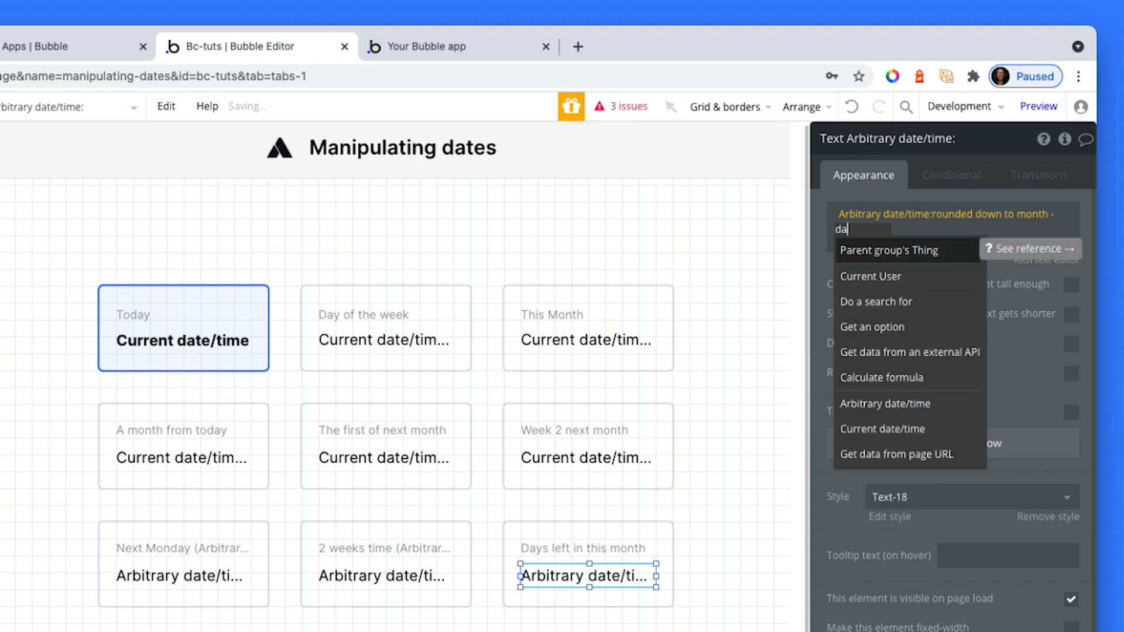
left_click(883, 429)
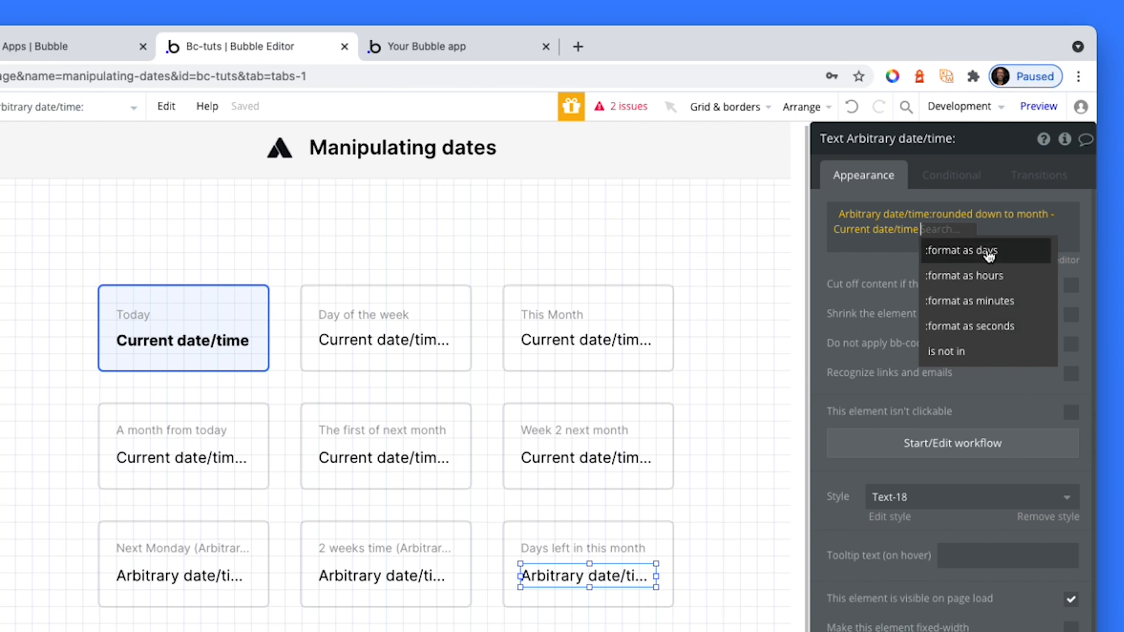
left_click(960, 251)
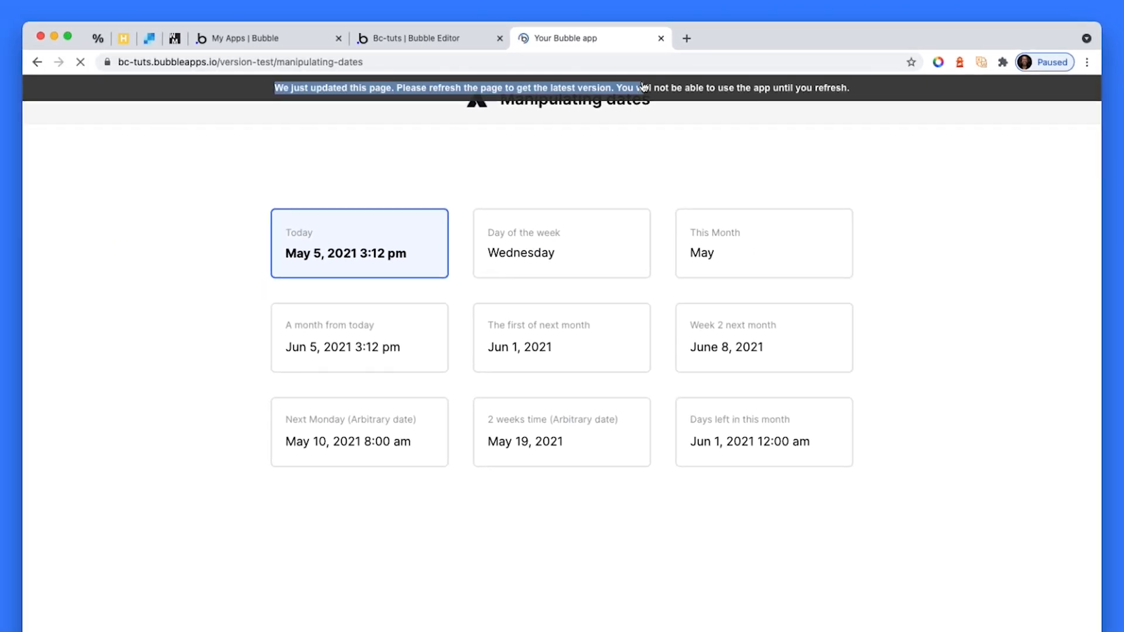
left_click(77, 61)
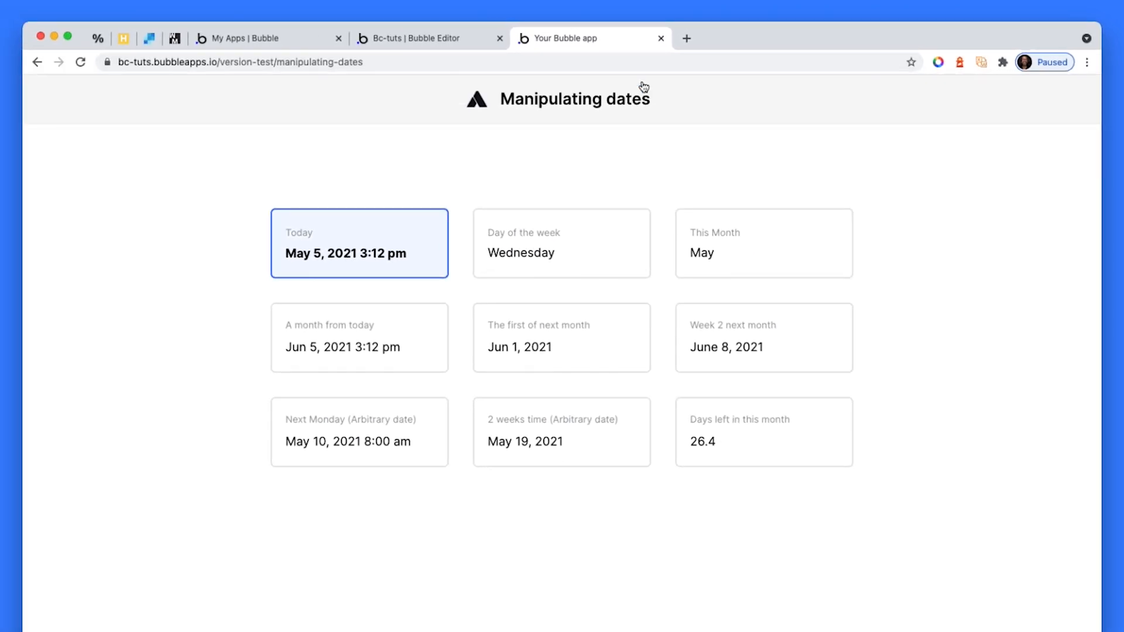
mouse_move(710, 448)
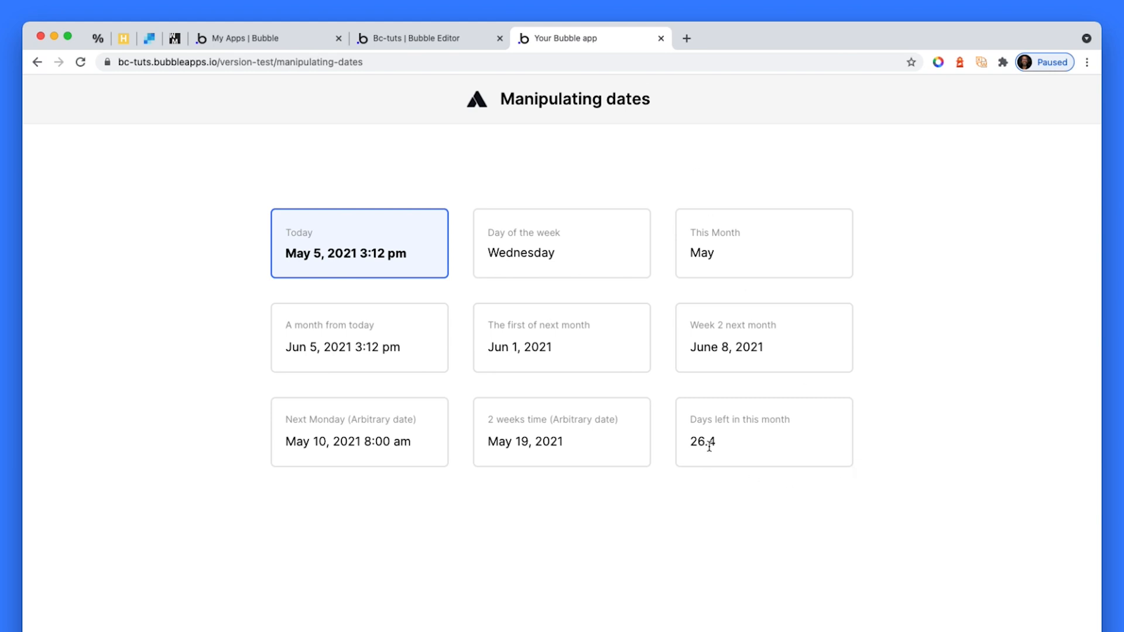
left_click(422, 38)
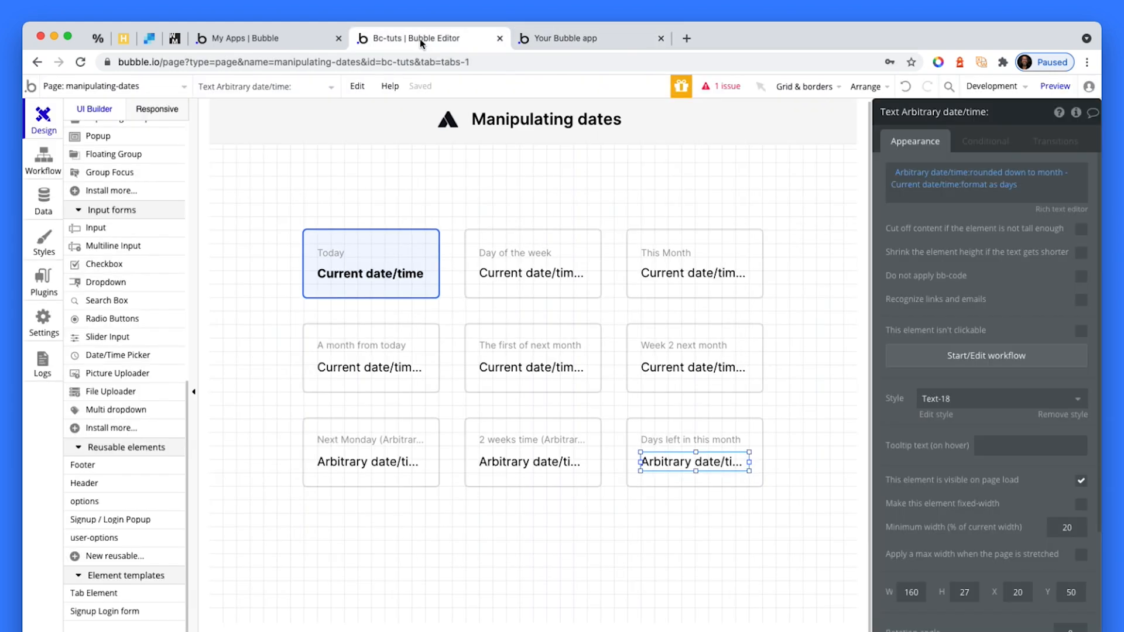
Append ':floor' to round the day count down, the refreshed preview showing 26
left_click(986, 185)
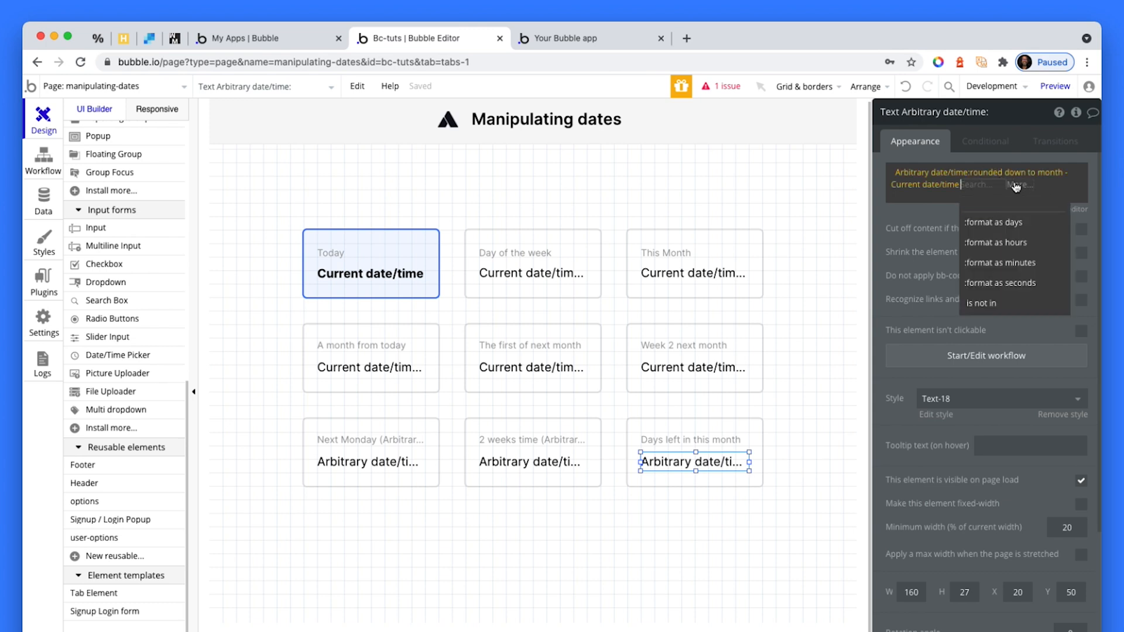
left_click(993, 222)
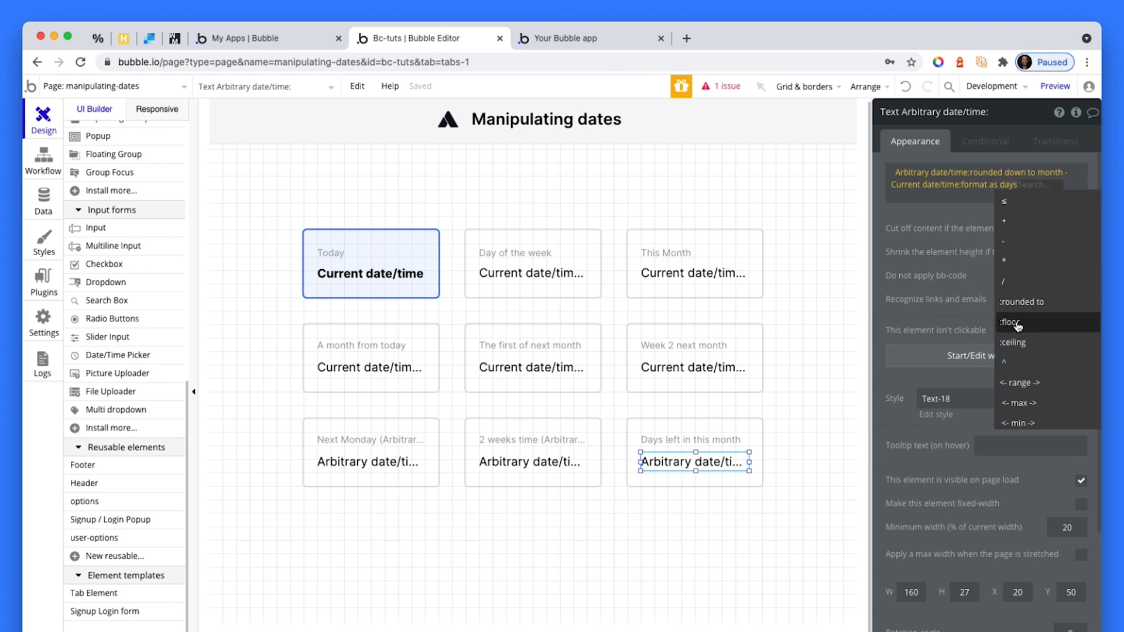
left_click(1010, 321)
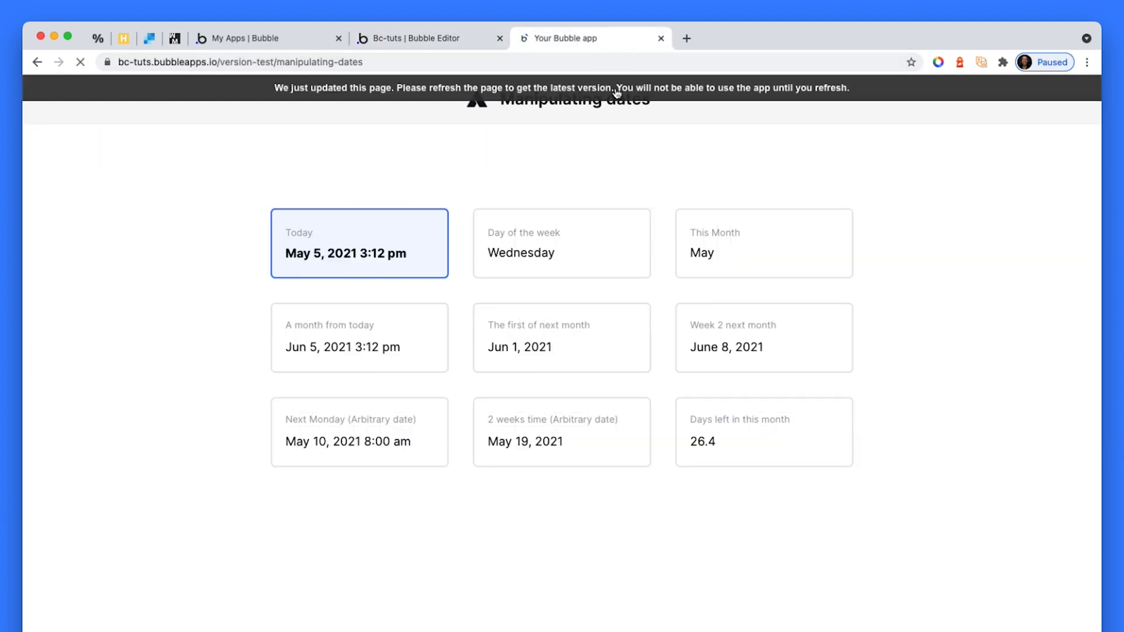
left_click(80, 61)
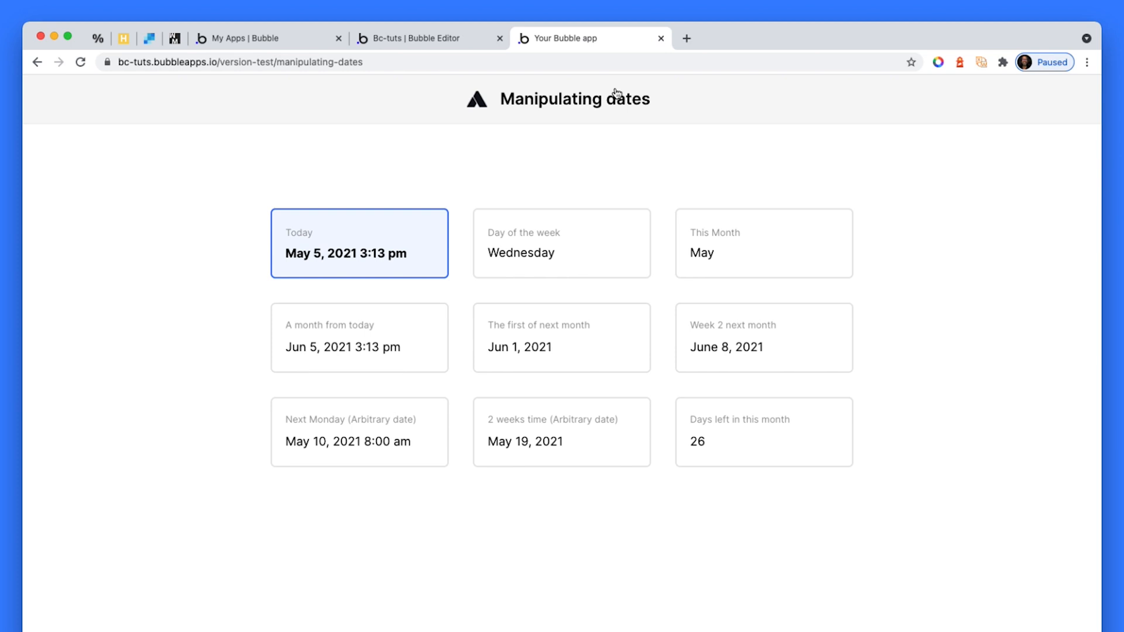